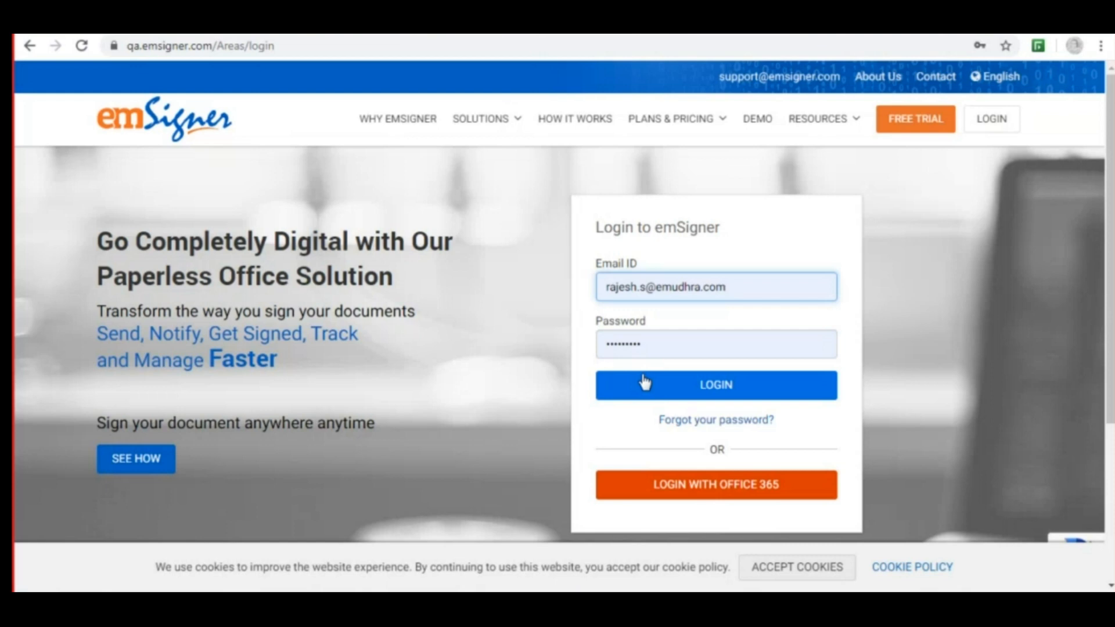
- Sign in to emSigner and view the dashboard's 11 pending, 8 draft and 12 completed documents
{"action": "left_click", "coordinate": [725, 288]}
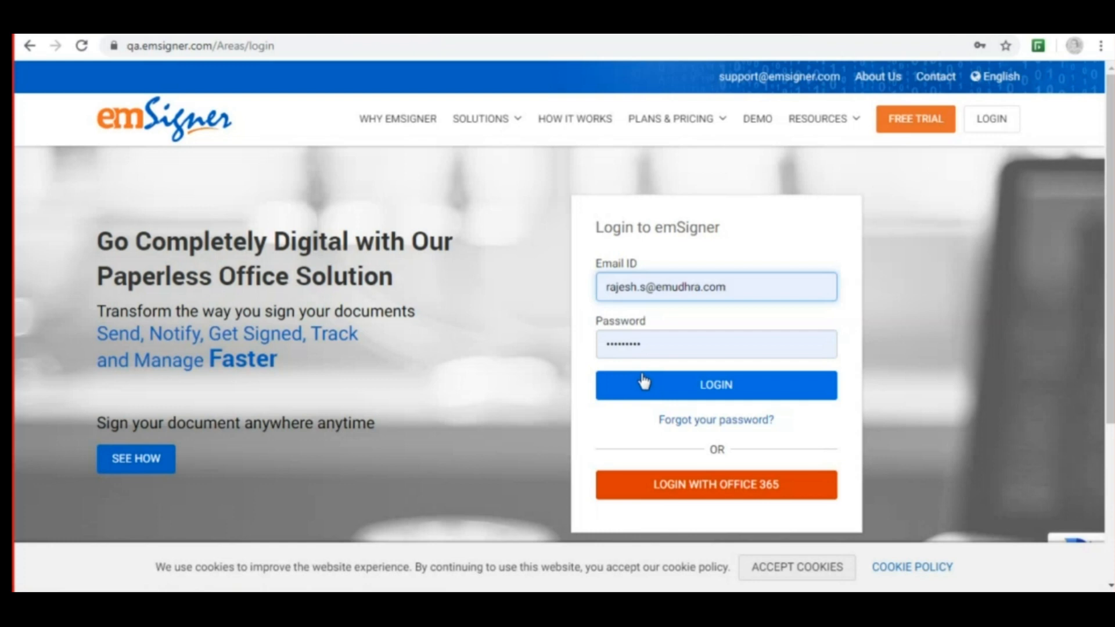
{"action": "left_click", "coordinate": [716, 287]}
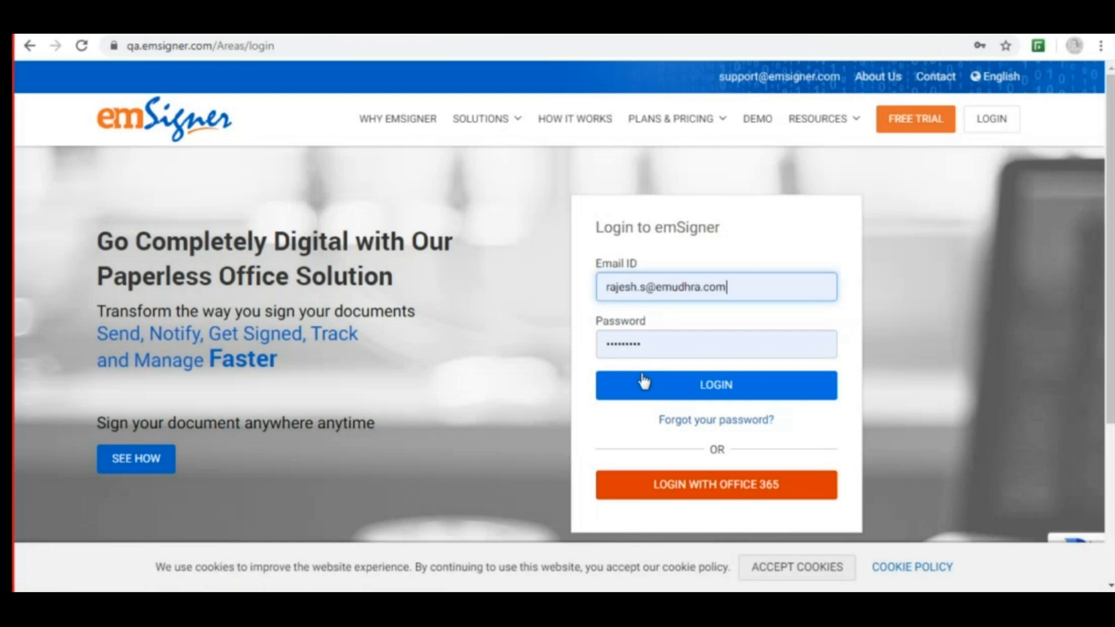
{"action": "mouse_move", "coordinate": [701, 392]}
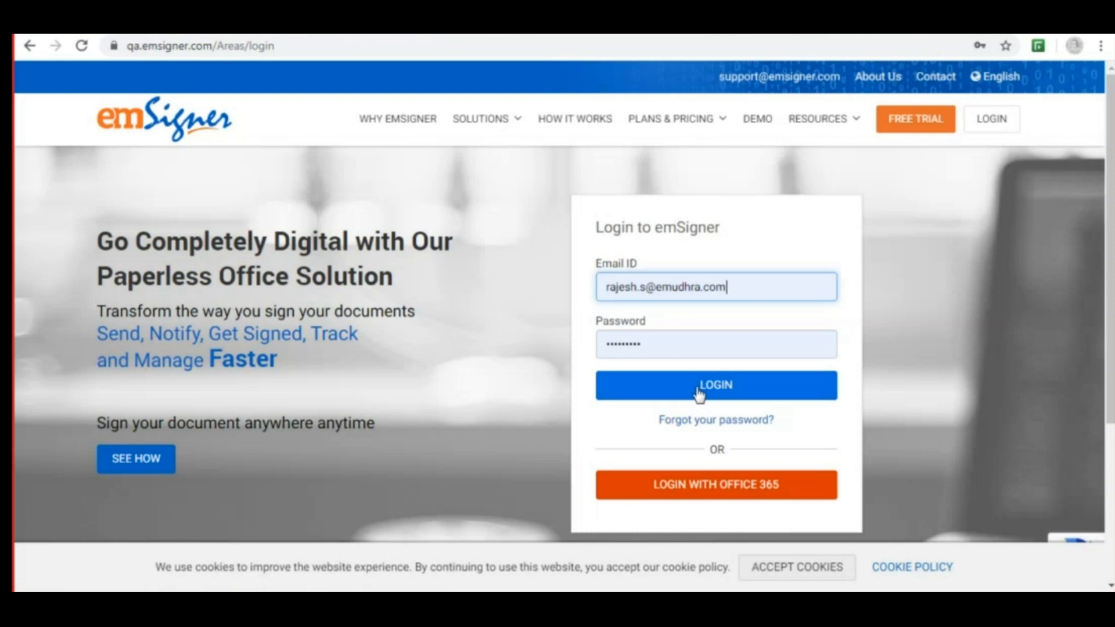
{"action": "left_click", "coordinate": [715, 384]}
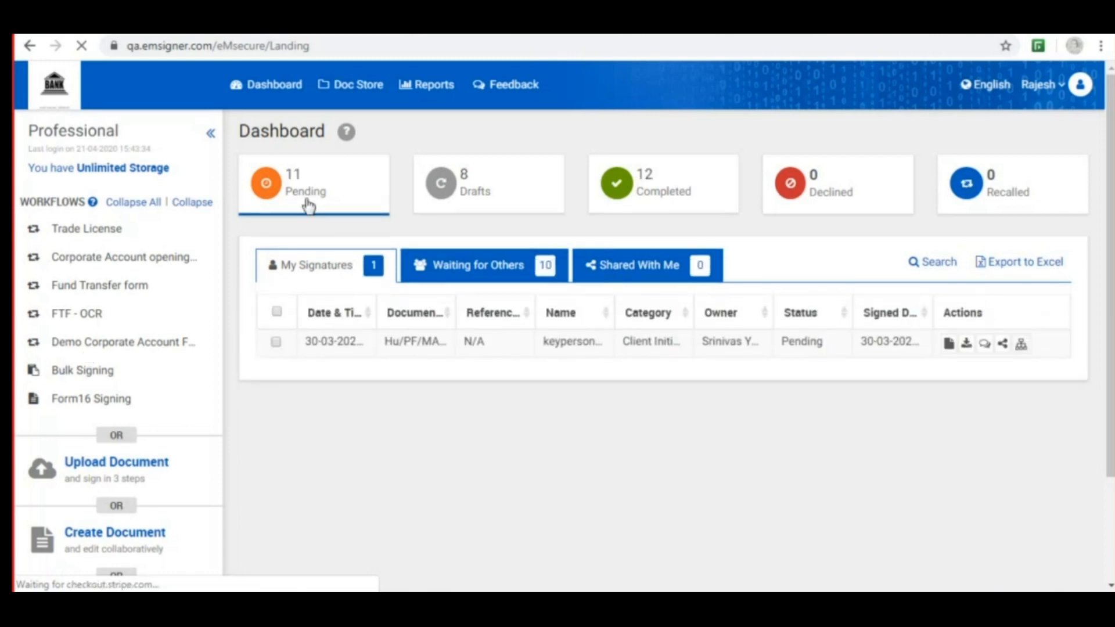
{"action": "scroll", "scroll_direction": "down", "scroll_amount": 3}
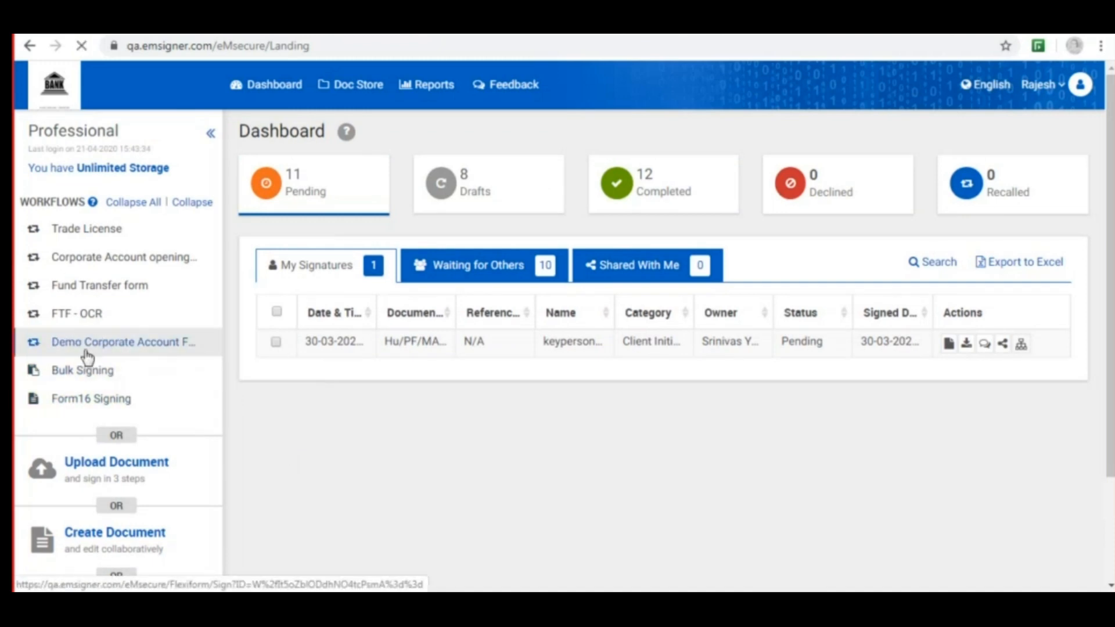
- Open the Demo Corporate Account Form workflow and assign signers to both Account Opening Form signatories
{"action": "left_click", "coordinate": [122, 342]}
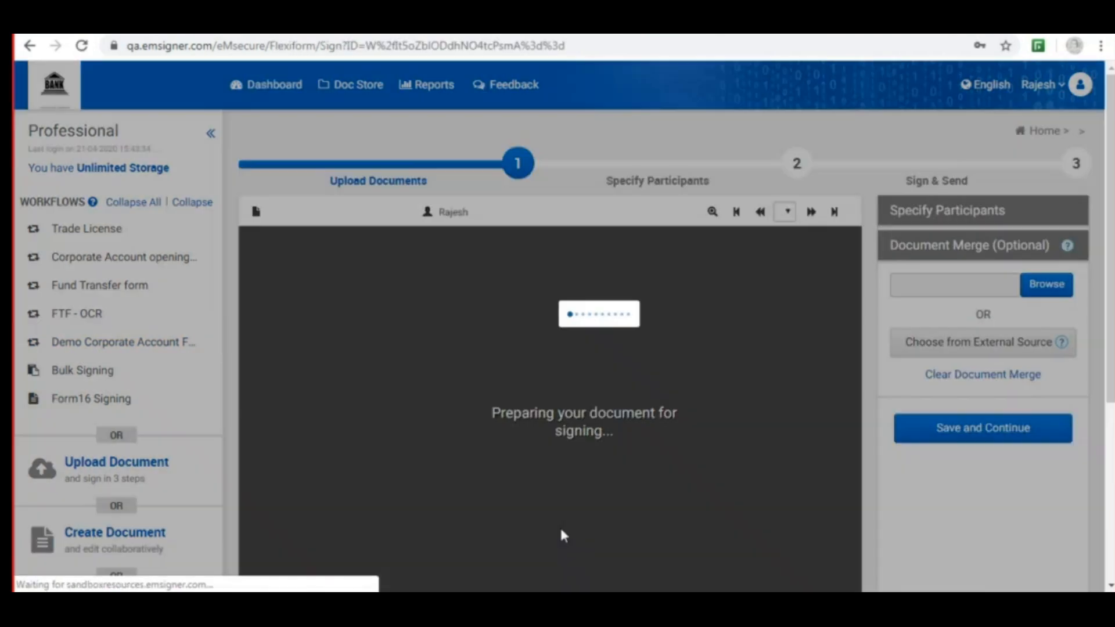
{"action": "mouse_move", "coordinate": [282, 404]}
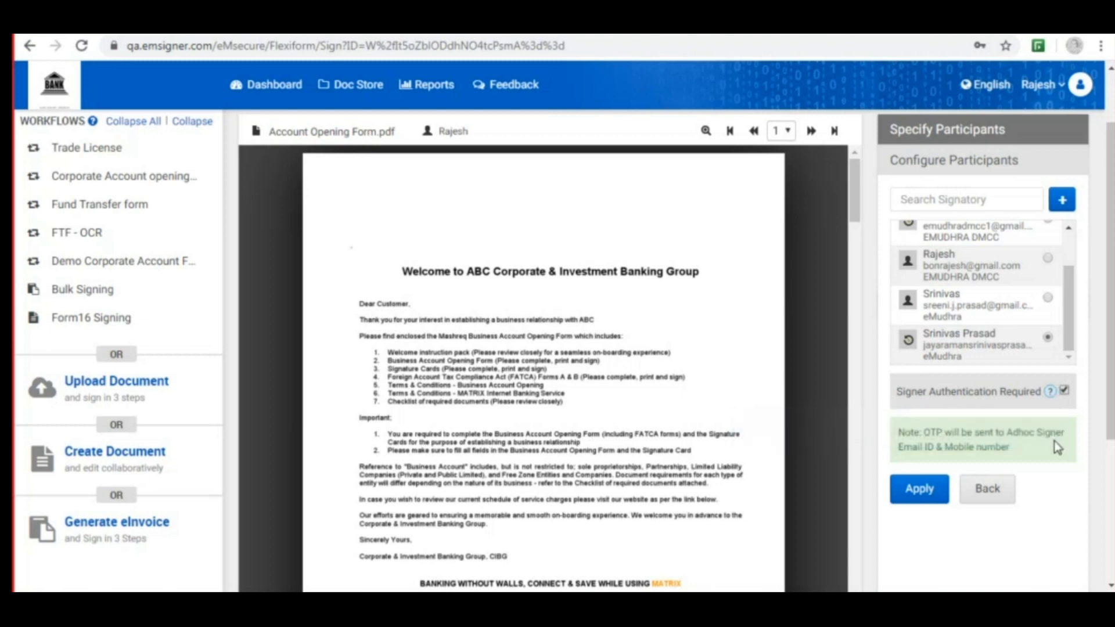
{"action": "left_click", "coordinate": [919, 489]}
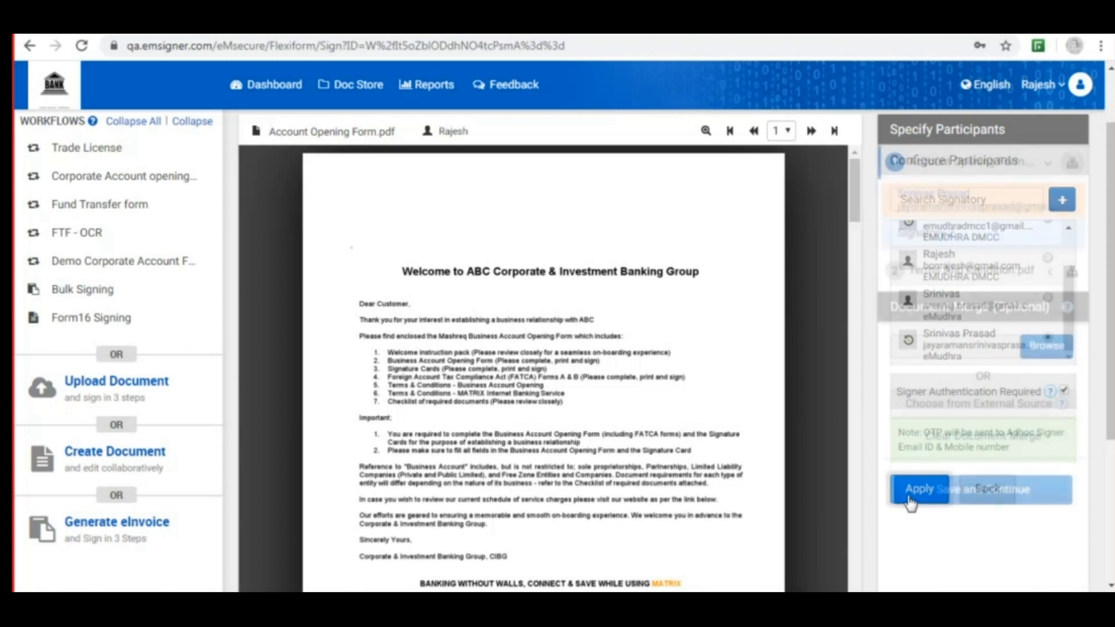
{"action": "left_click", "coordinate": [919, 489]}
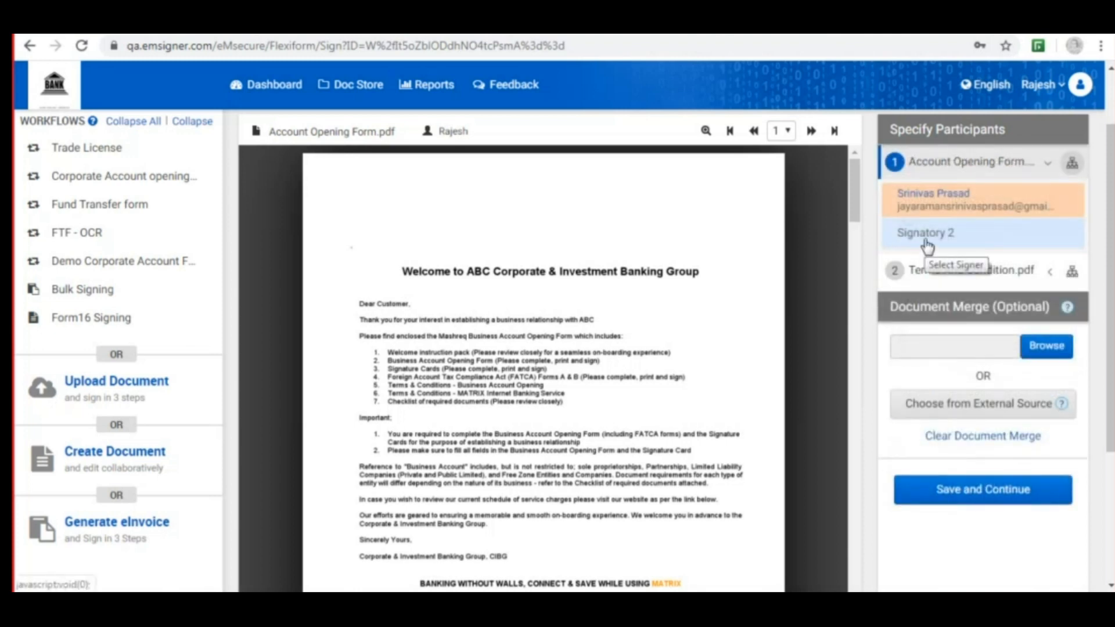
{"action": "mouse_move", "coordinate": [935, 245]}
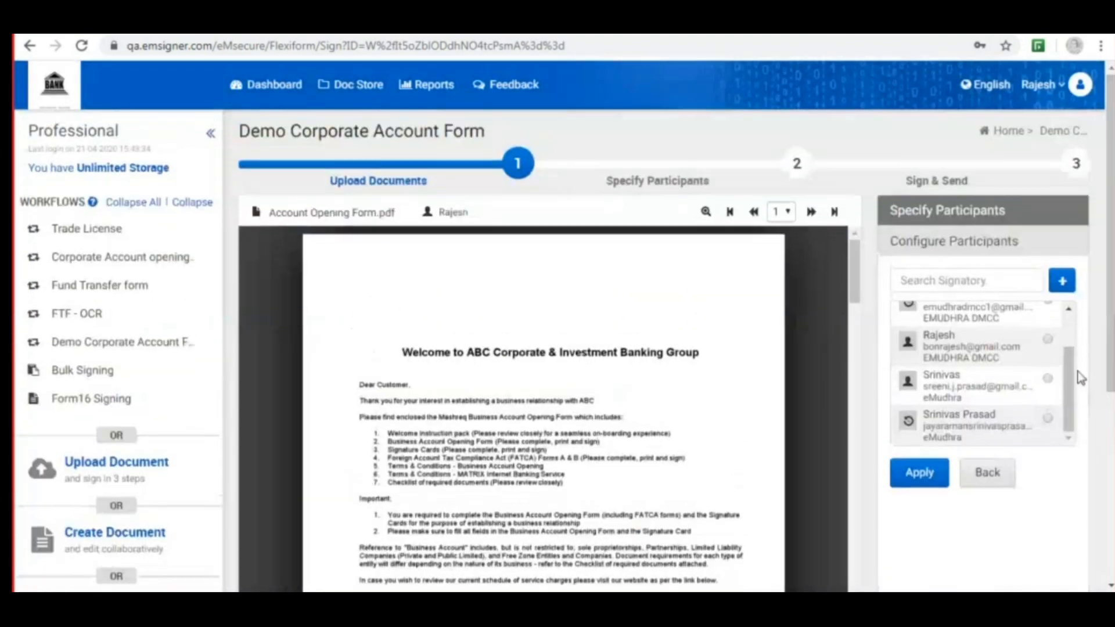
{"action": "left_click", "coordinate": [975, 386]}
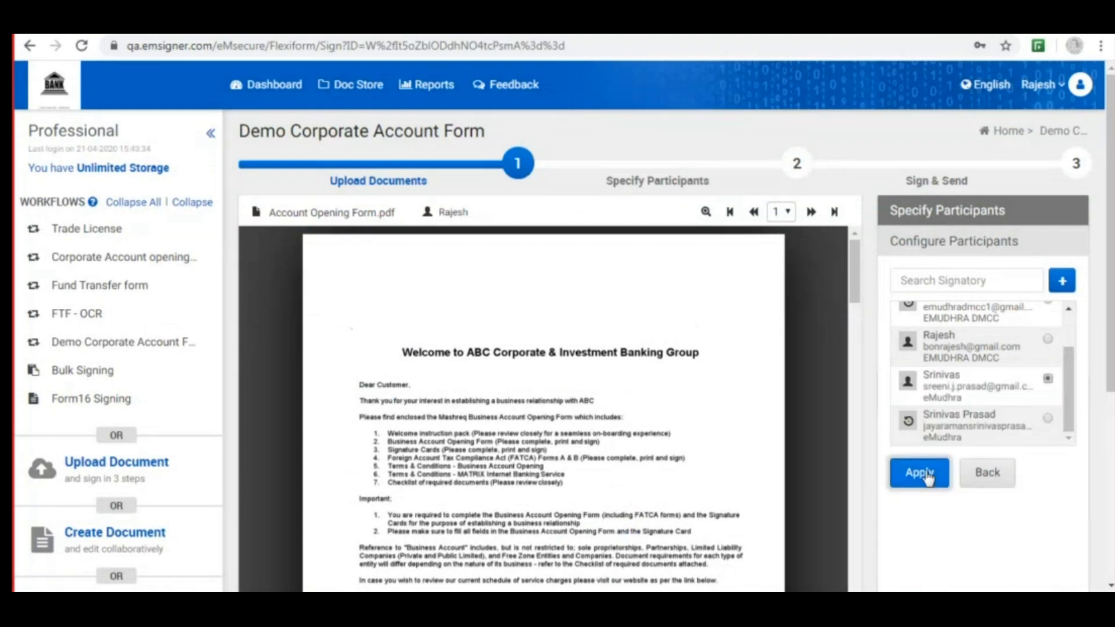
{"action": "left_click", "coordinate": [918, 472]}
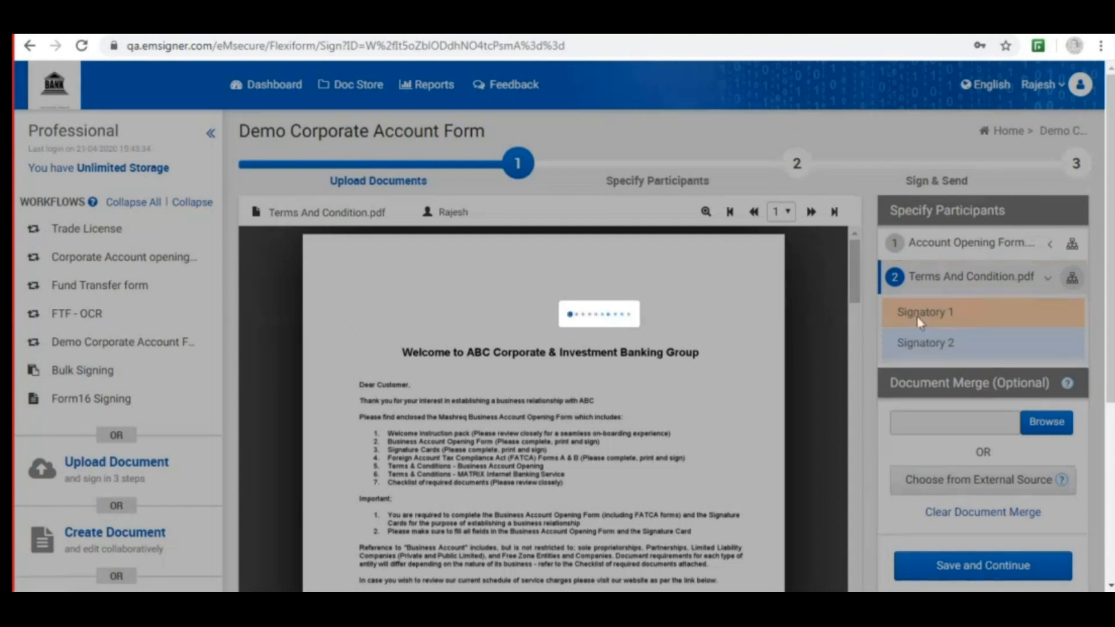
- Assign and apply signers for Signatory 1 and Signatory 2 on Terms And Condition.pdf
{"action": "left_click", "coordinate": [925, 311]}
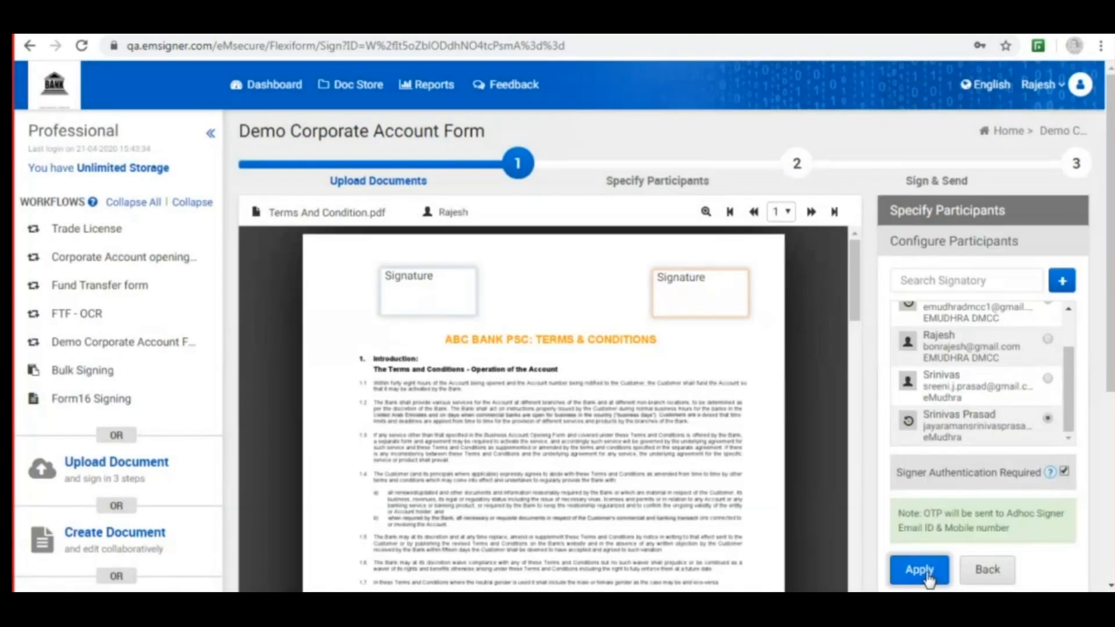
{"action": "left_click", "coordinate": [919, 570]}
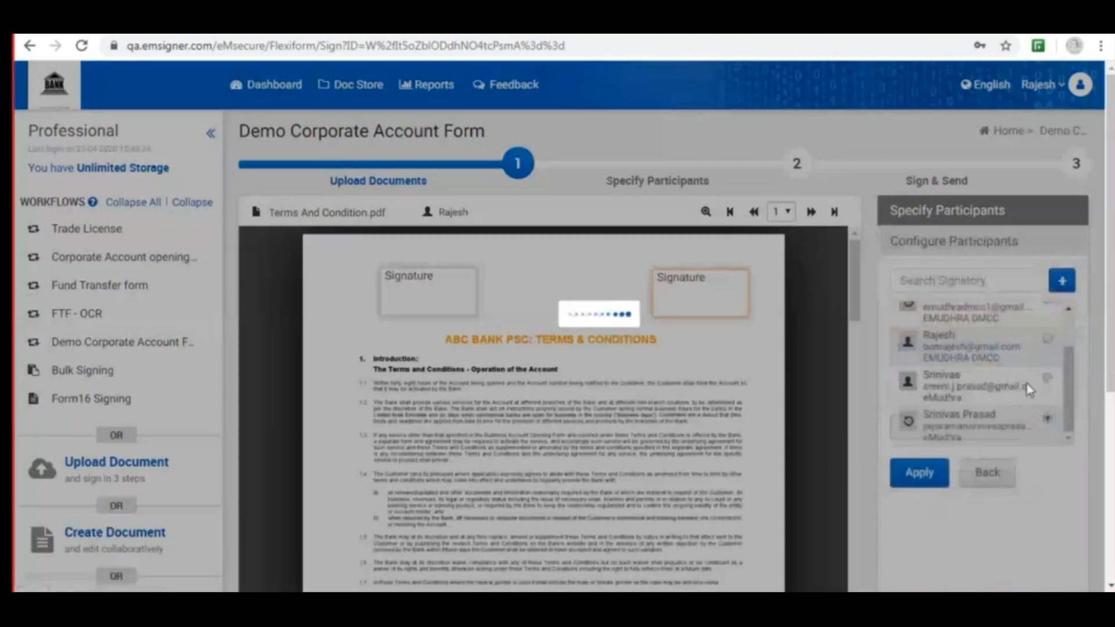
{"action": "left_click", "coordinate": [918, 473]}
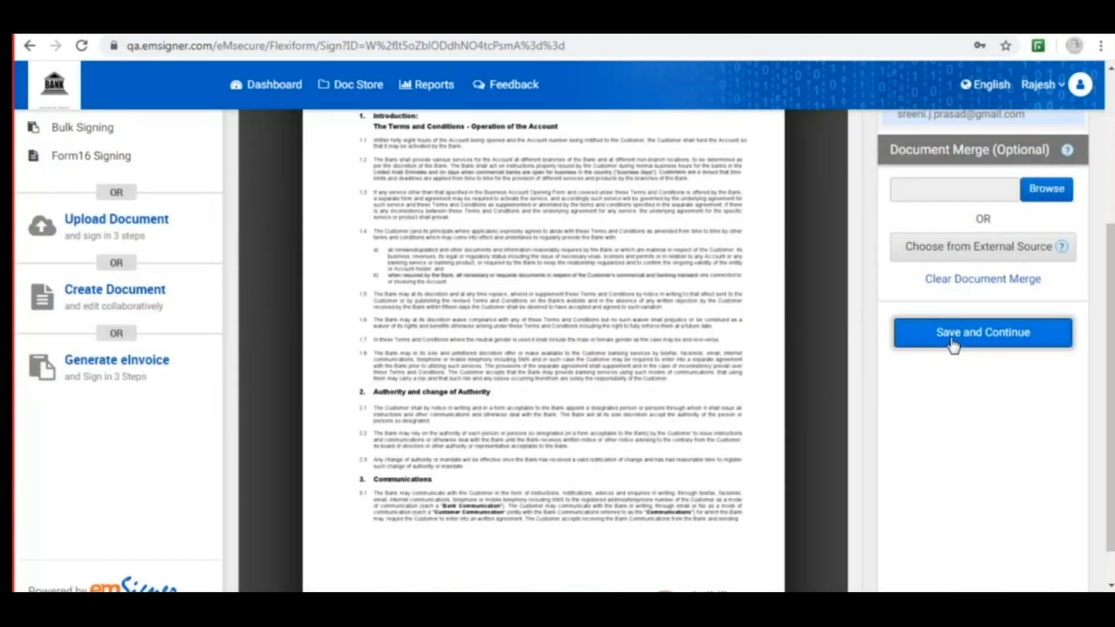
- Save the signer setup and send the workflow from the Sign & Send step
{"action": "left_click", "coordinate": [982, 332]}
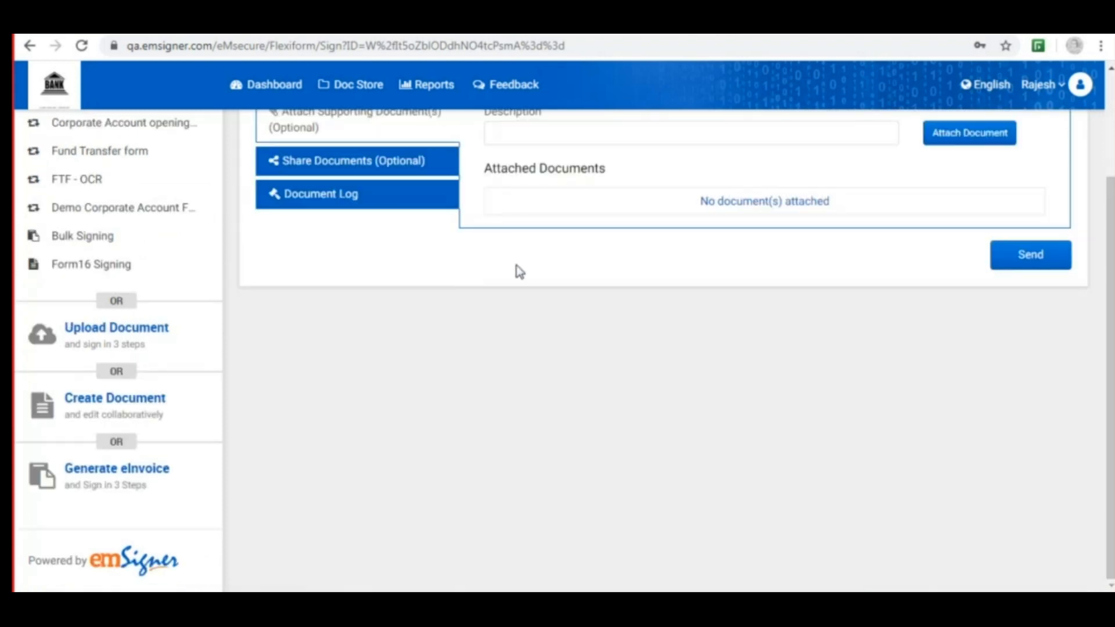
{"action": "scroll", "scroll_direction": "up", "scroll_amount": 3}
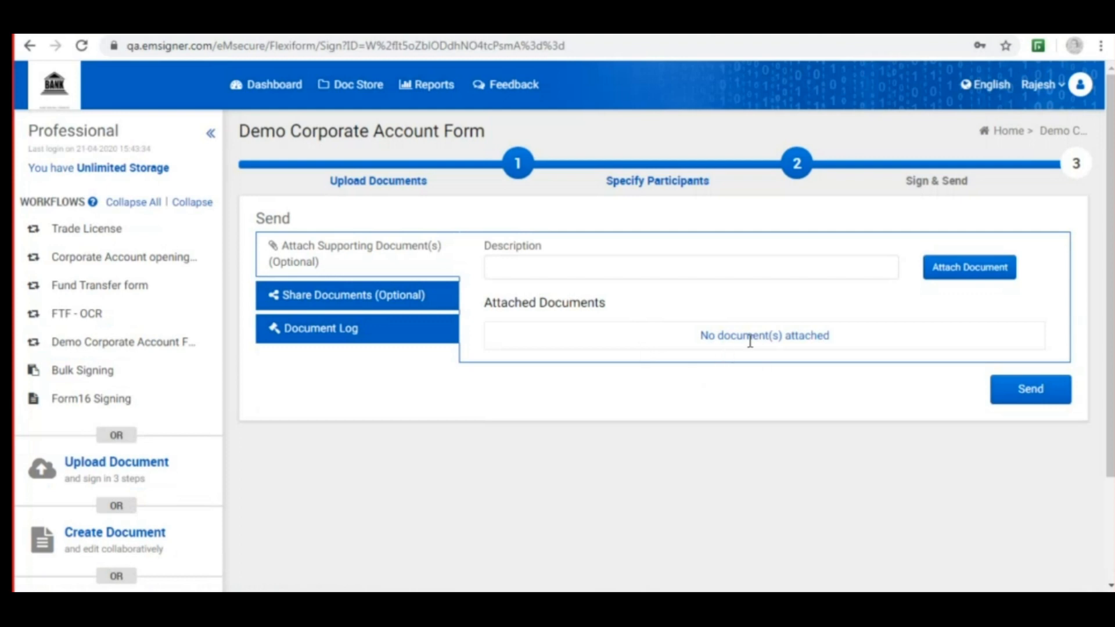
{"action": "mouse_move", "coordinate": [930, 421]}
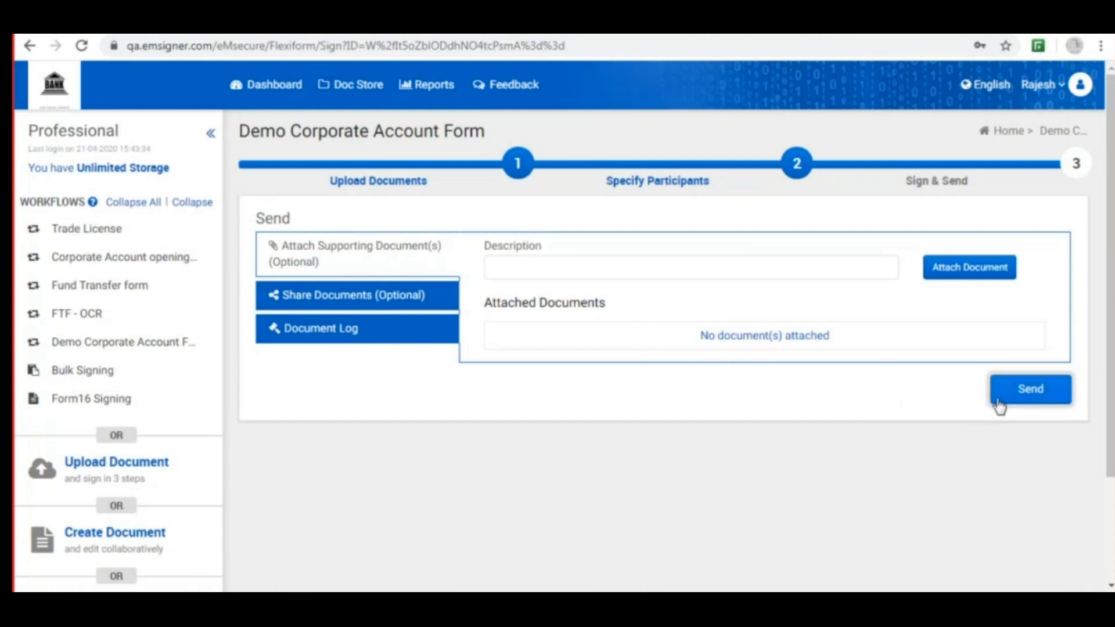
{"action": "mouse_move", "coordinate": [1014, 399]}
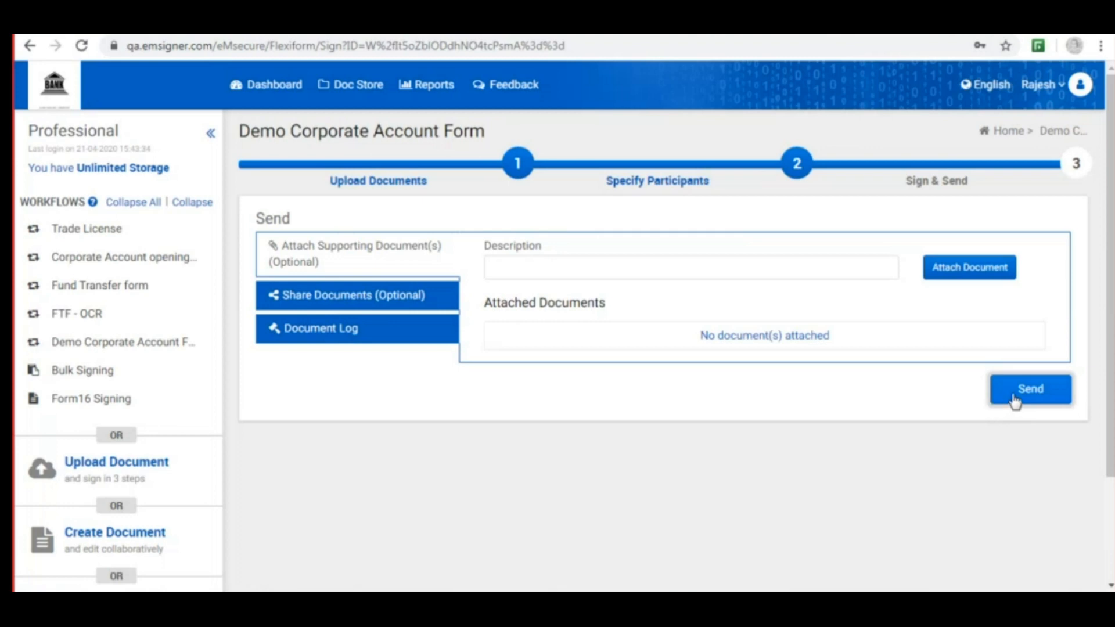
{"action": "left_click", "coordinate": [1029, 389]}
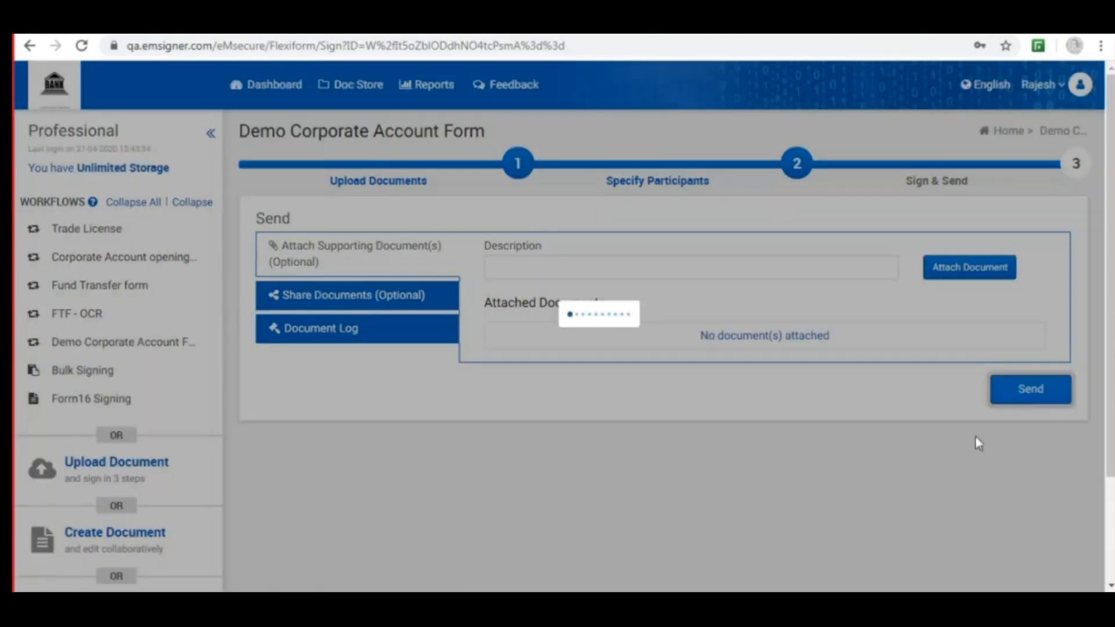
{"action": "mouse_move", "coordinate": [783, 545]}
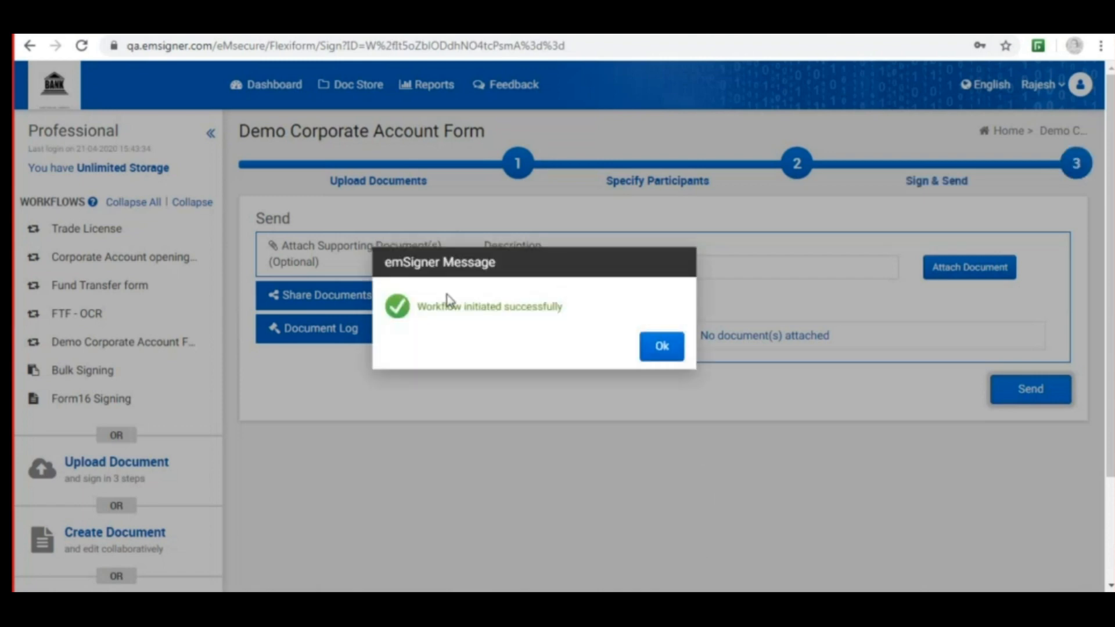
{"action": "mouse_move", "coordinate": [562, 348]}
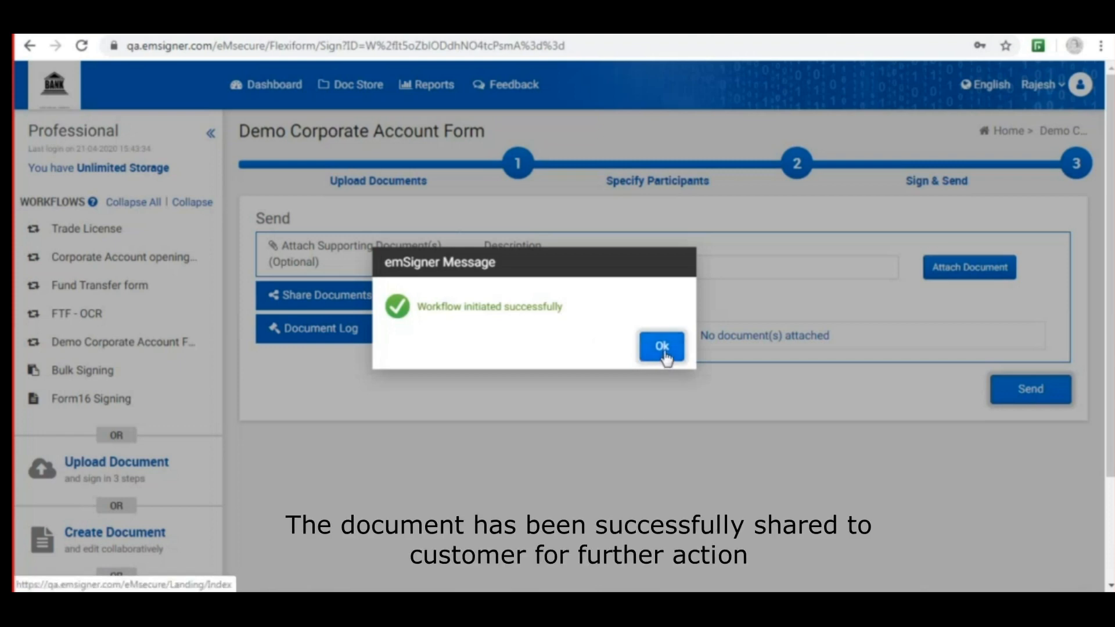
- Dismiss the workflow-initiated confirmation message with Ok
{"action": "left_click", "coordinate": [661, 345]}
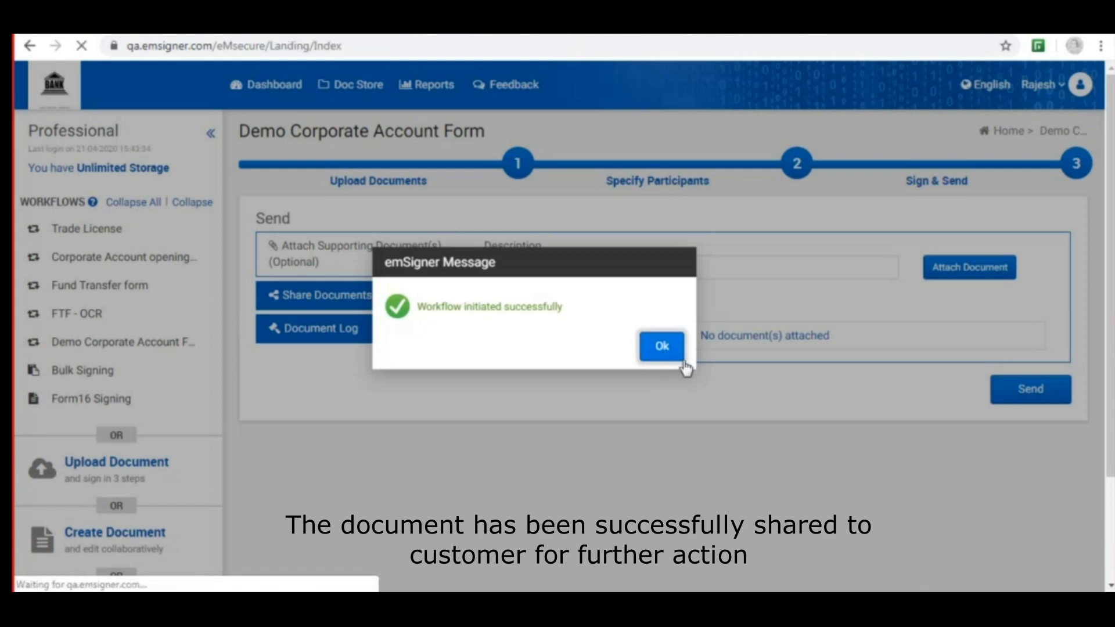
{"action": "left_click", "coordinate": [661, 348]}
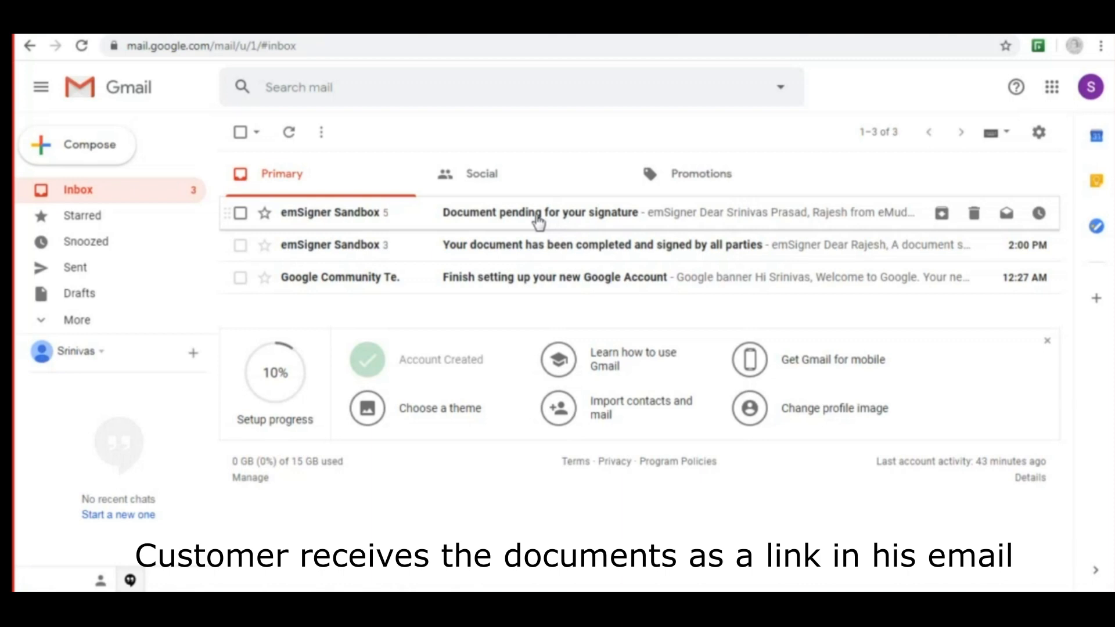
- Open the latest emSigner email in Gmail and follow its PREVIEW & SIGN link
{"action": "left_click", "coordinate": [540, 212]}
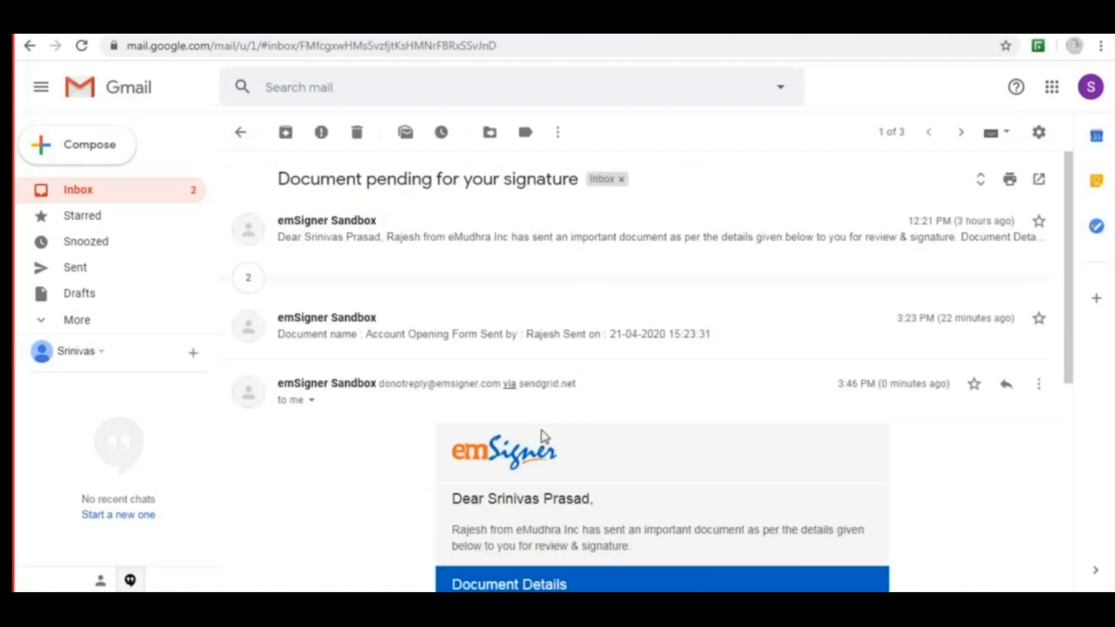
{"action": "scroll", "scroll_direction": "down", "scroll_amount": 3}
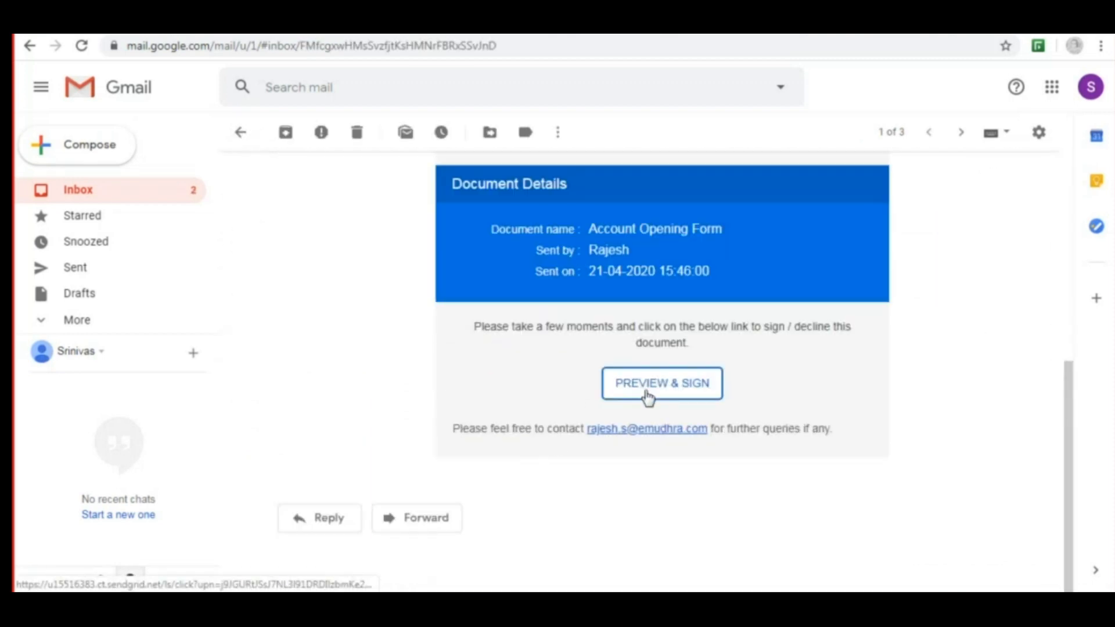
{"action": "left_click", "coordinate": [661, 382]}
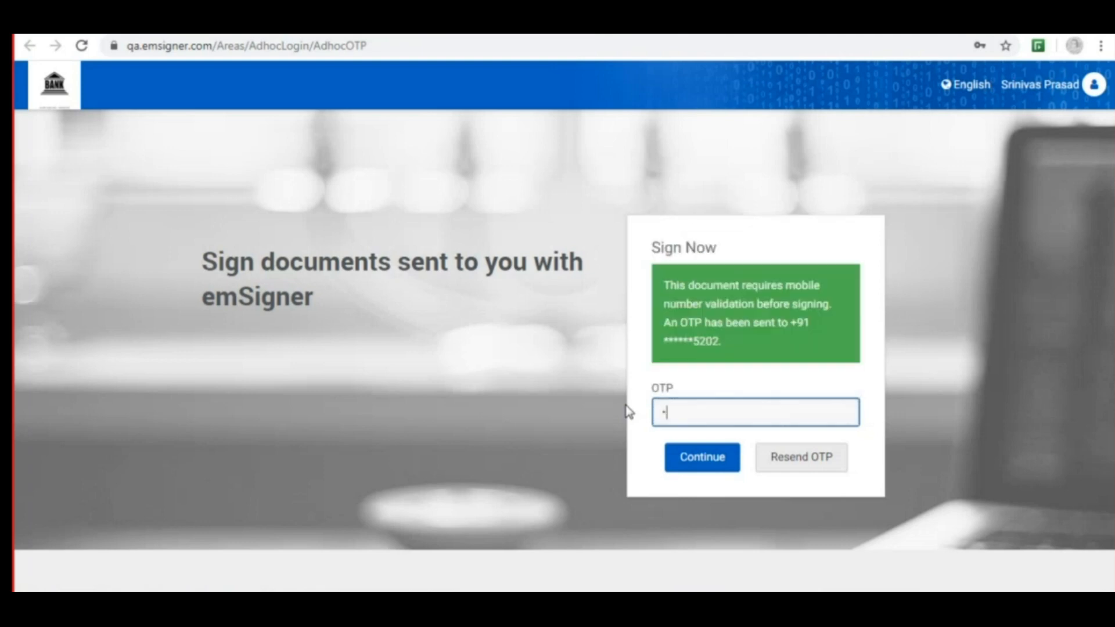
- Enter the OTP and verify the mobile number to reach the Account Opening Form
{"action": "type", "text": "1"}
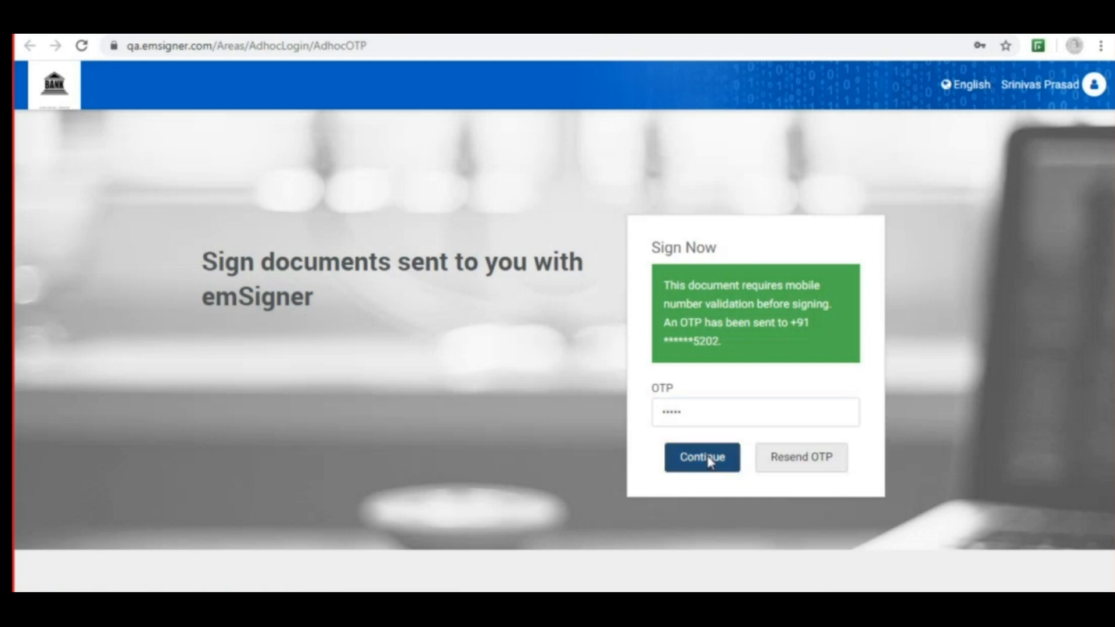
{"action": "left_click", "coordinate": [701, 457]}
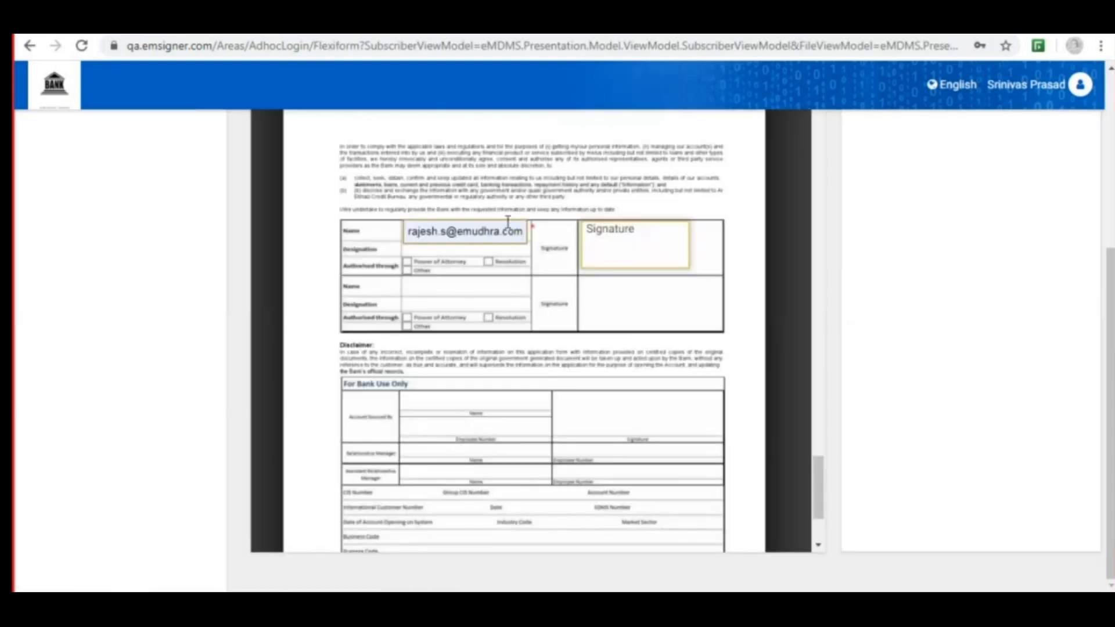
- Fill the Account Opening Form's Name field with jayaraman
{"action": "scroll", "scroll_direction": "down", "scroll_amount": 3}
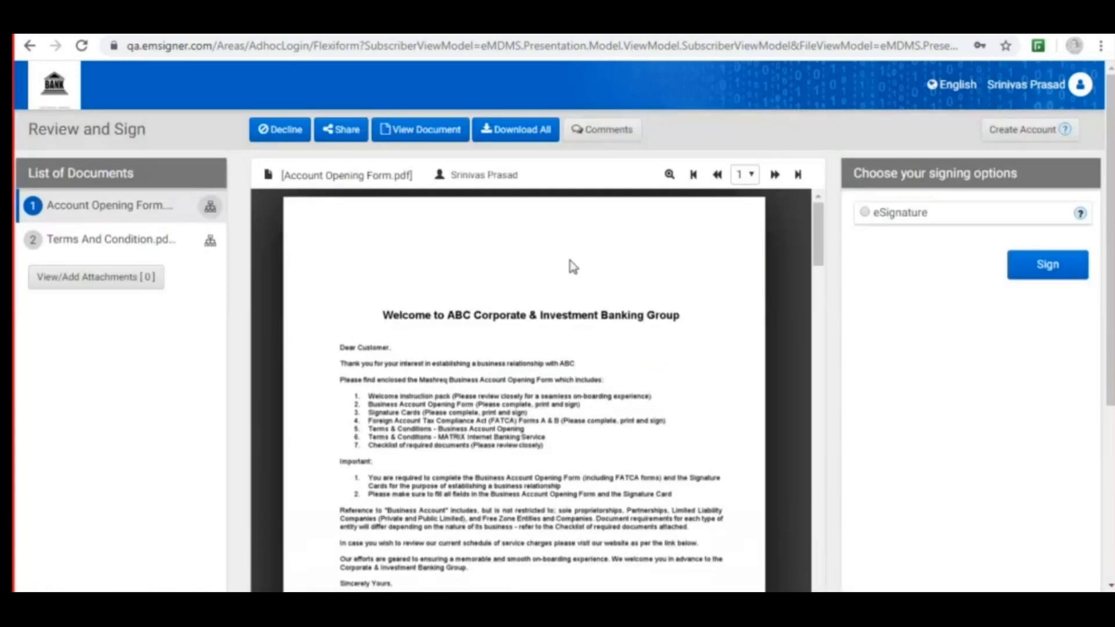
{"action": "scroll", "scroll_direction": "down", "scroll_amount": 3}
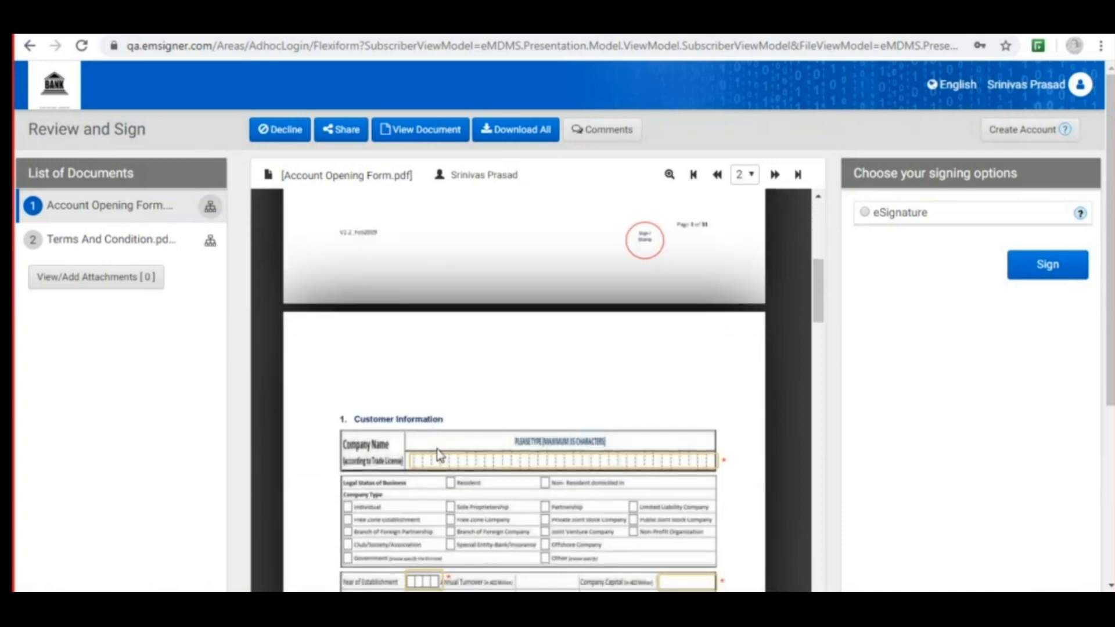
{"action": "scroll", "scroll_direction": "down", "scroll_amount": 3}
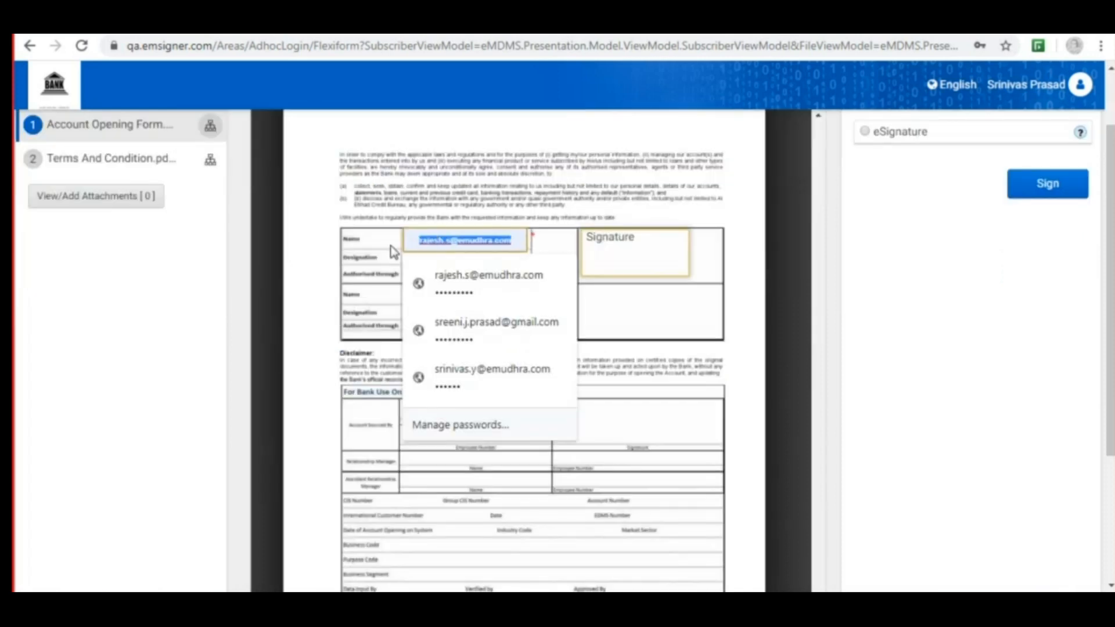
{"action": "type", "text": "jayaraman"}
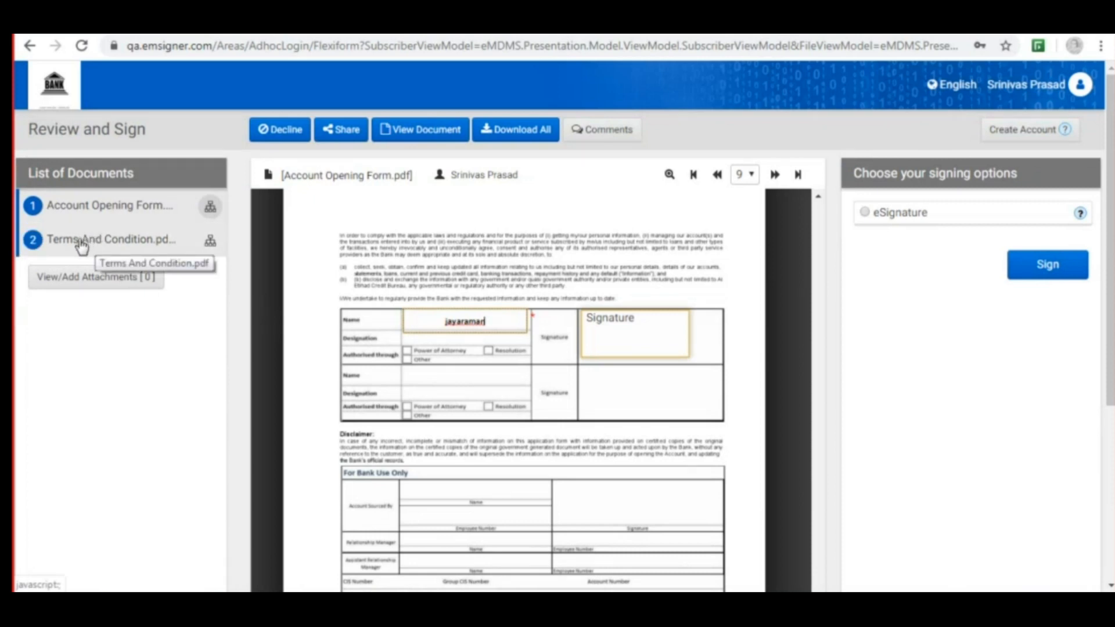
- Open Terms And Condition.pdf and sign it using the eSignature option
{"action": "left_click", "coordinate": [110, 239]}
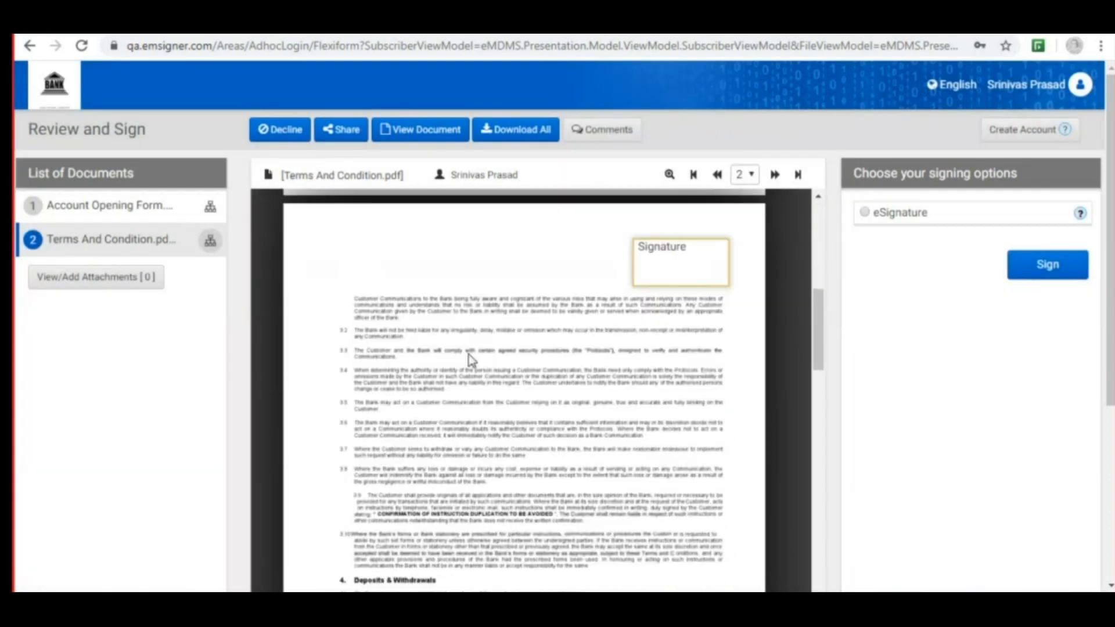
{"action": "scroll", "scroll_direction": "down", "scroll_amount": 3}
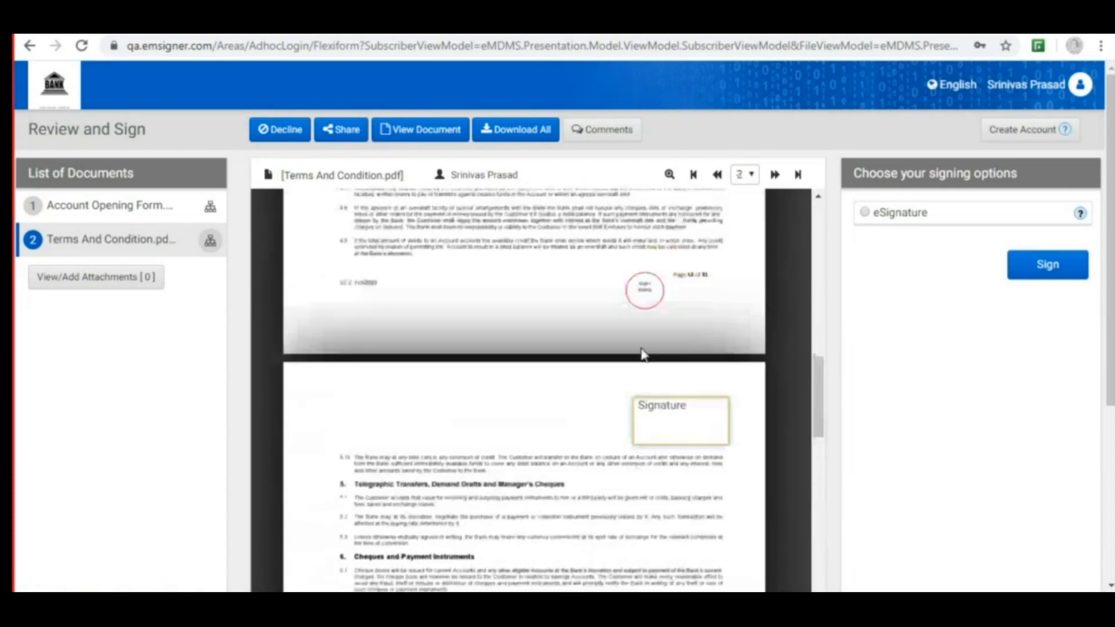
{"action": "left_click", "coordinate": [718, 174]}
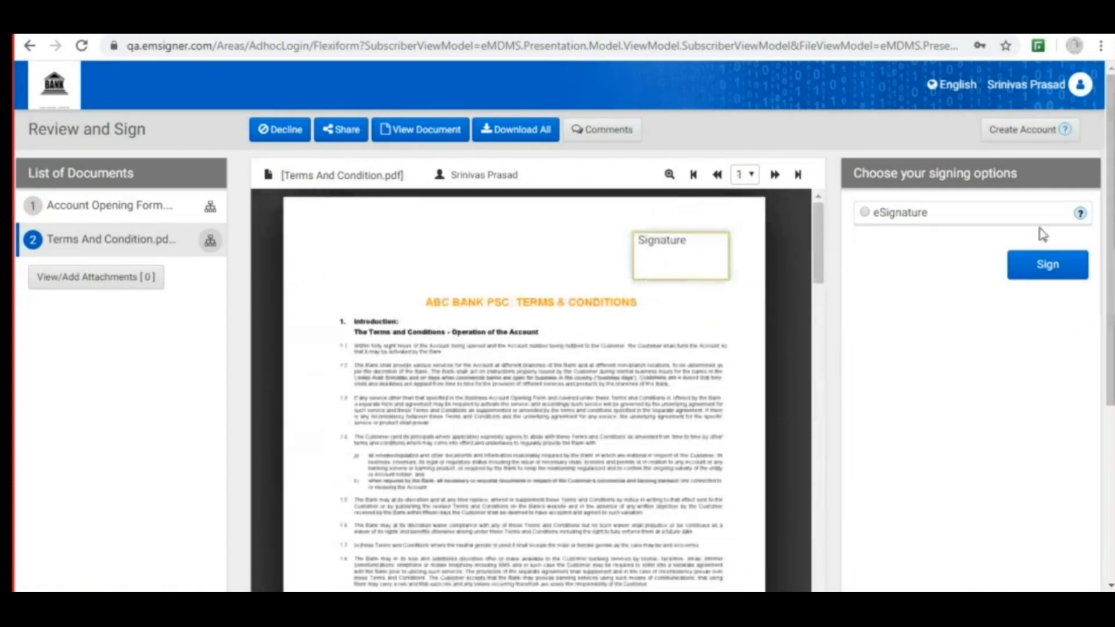
{"action": "mouse_move", "coordinate": [862, 218]}
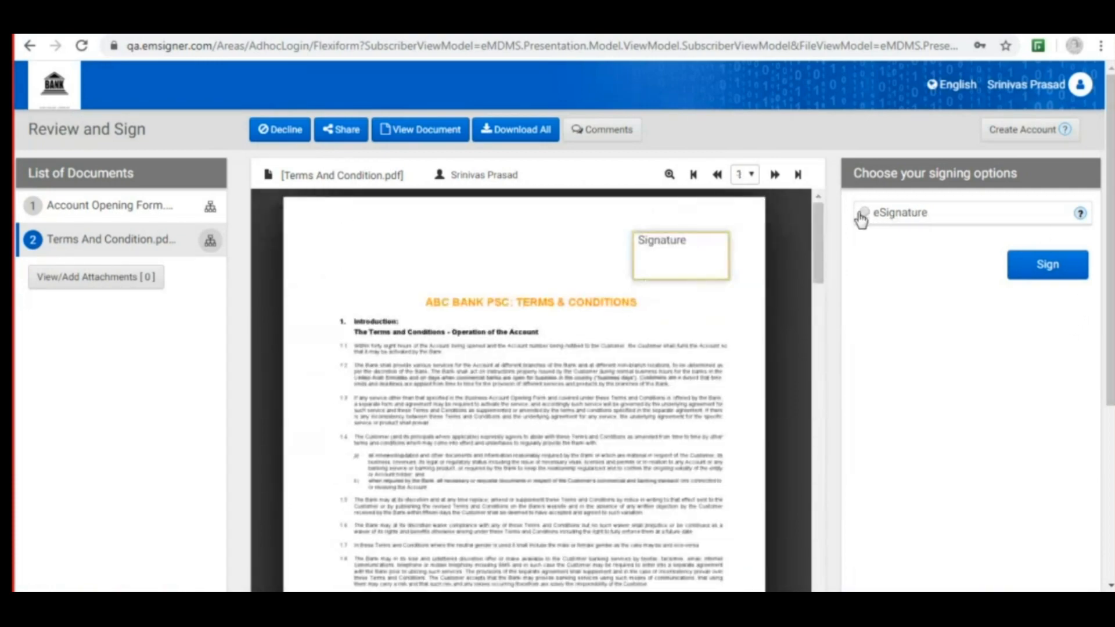
{"action": "mouse_move", "coordinate": [876, 238]}
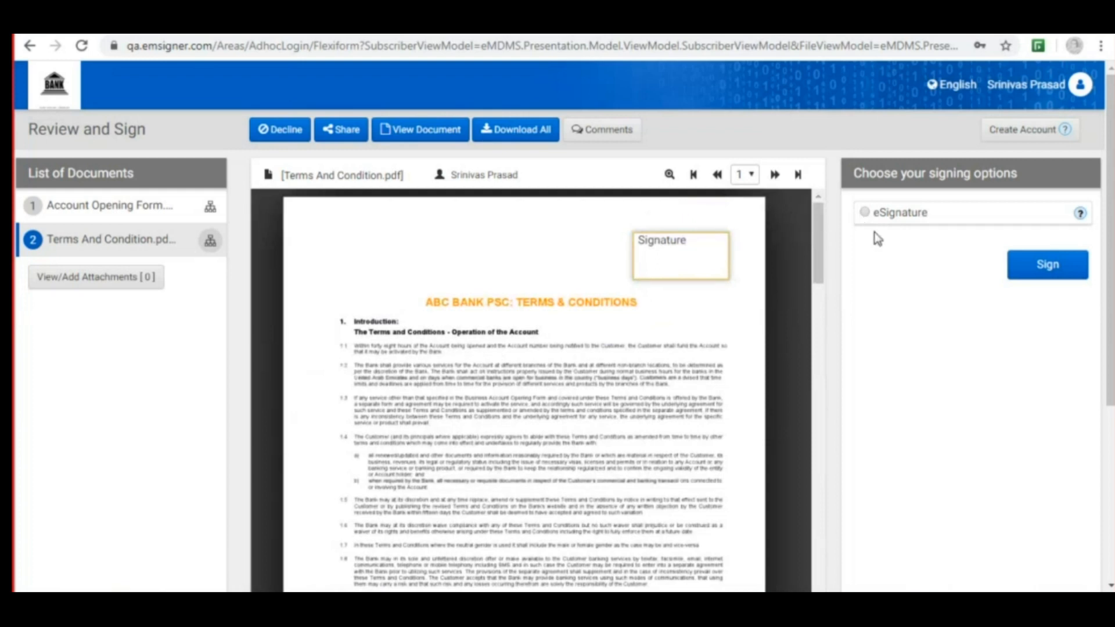
{"action": "left_click", "coordinate": [864, 212]}
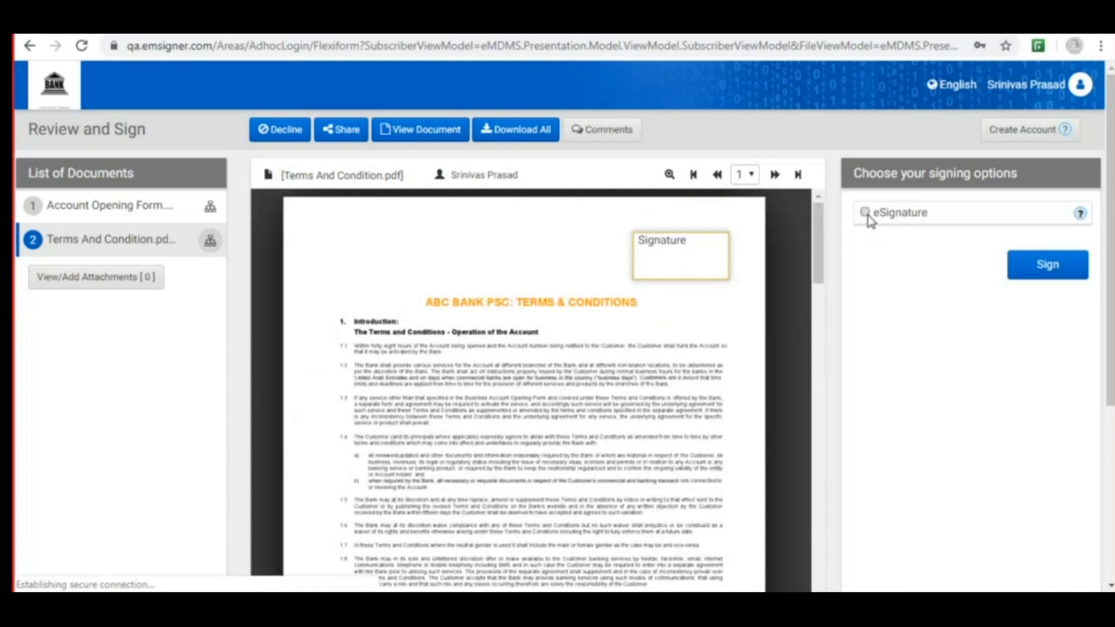
{"action": "left_click", "coordinate": [865, 212]}
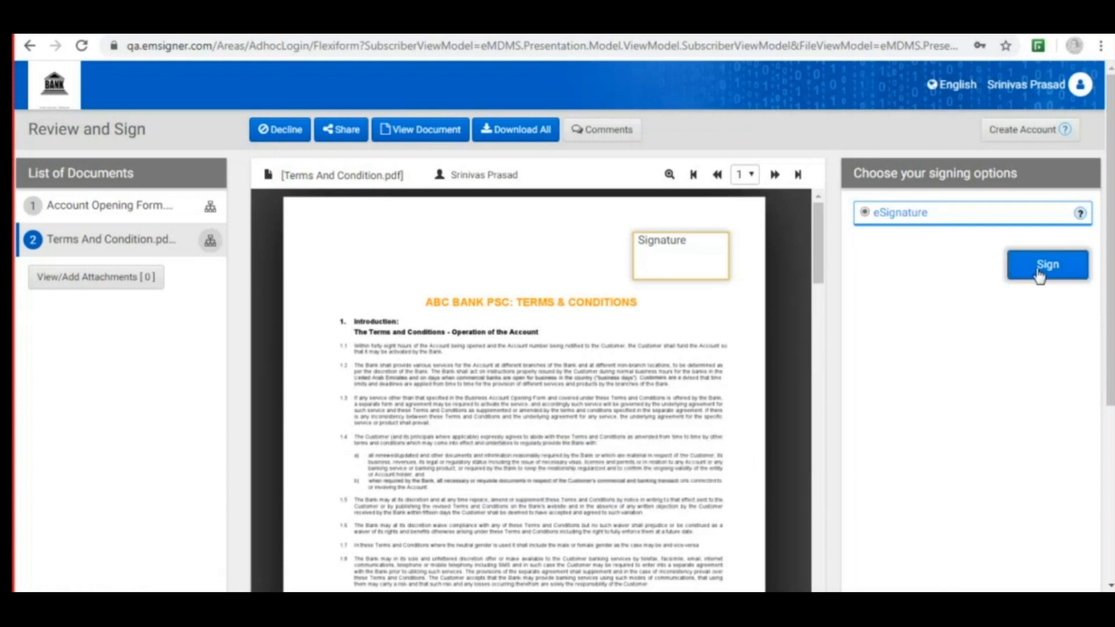
{"action": "left_click", "coordinate": [1047, 264]}
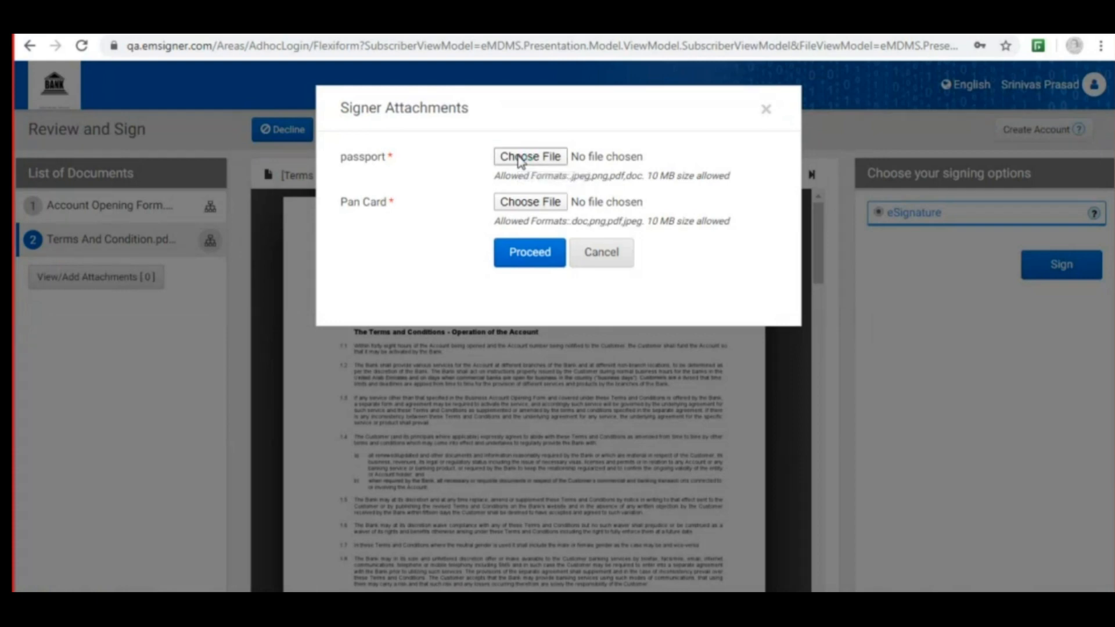
- Attach the passport and Pan Card image files as signer attachments
{"action": "left_click", "coordinate": [529, 156]}
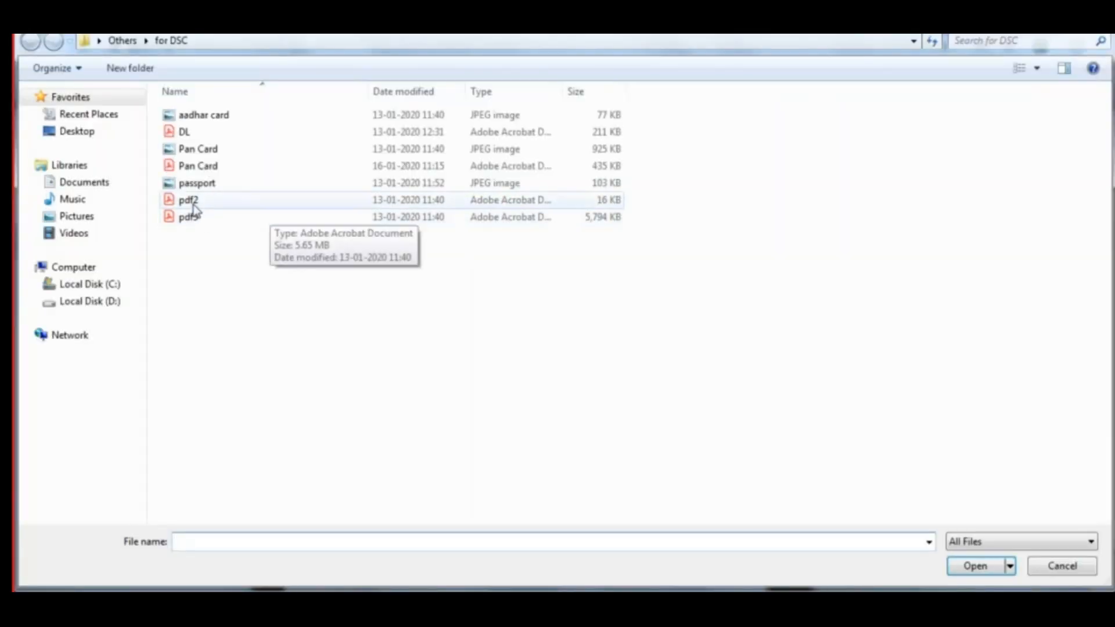
{"action": "left_click", "coordinate": [197, 182]}
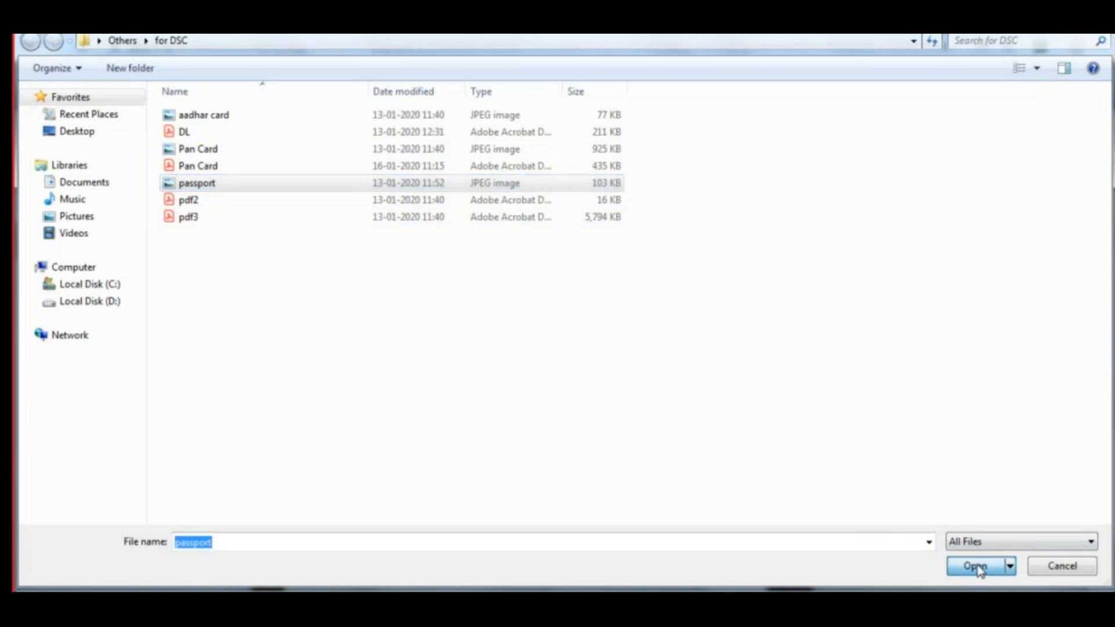
{"action": "left_click", "coordinate": [975, 565]}
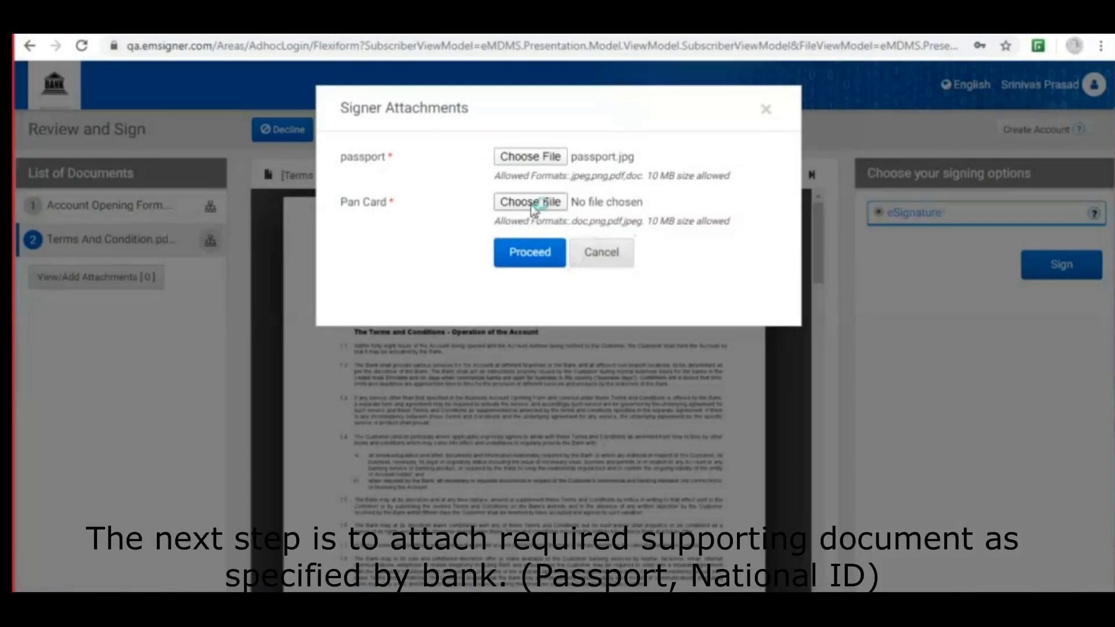
{"action": "left_click", "coordinate": [529, 201]}
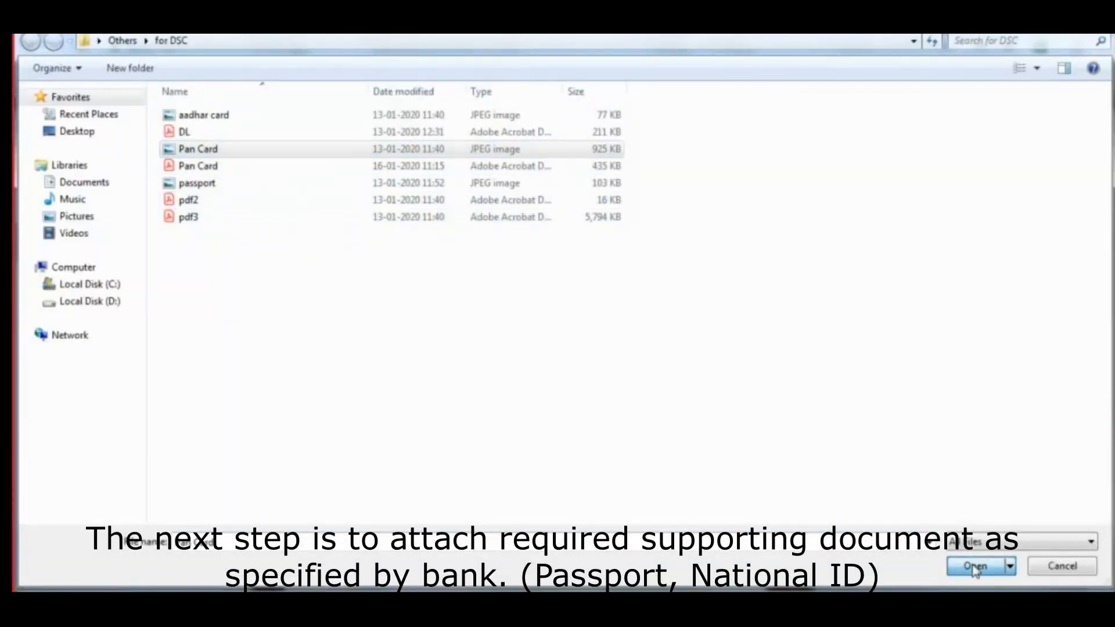
{"action": "left_click", "coordinate": [975, 565]}
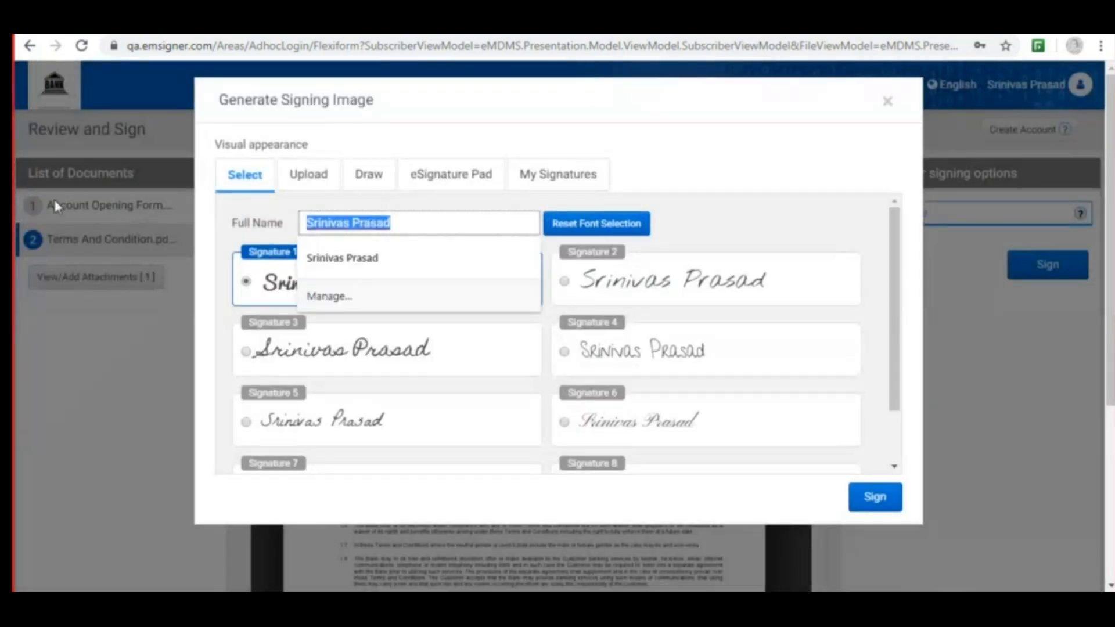
- Browse the Upload and Draw tabs, then sign with a jayaraman typed signature style
{"action": "type", "text": "jayaraman"}
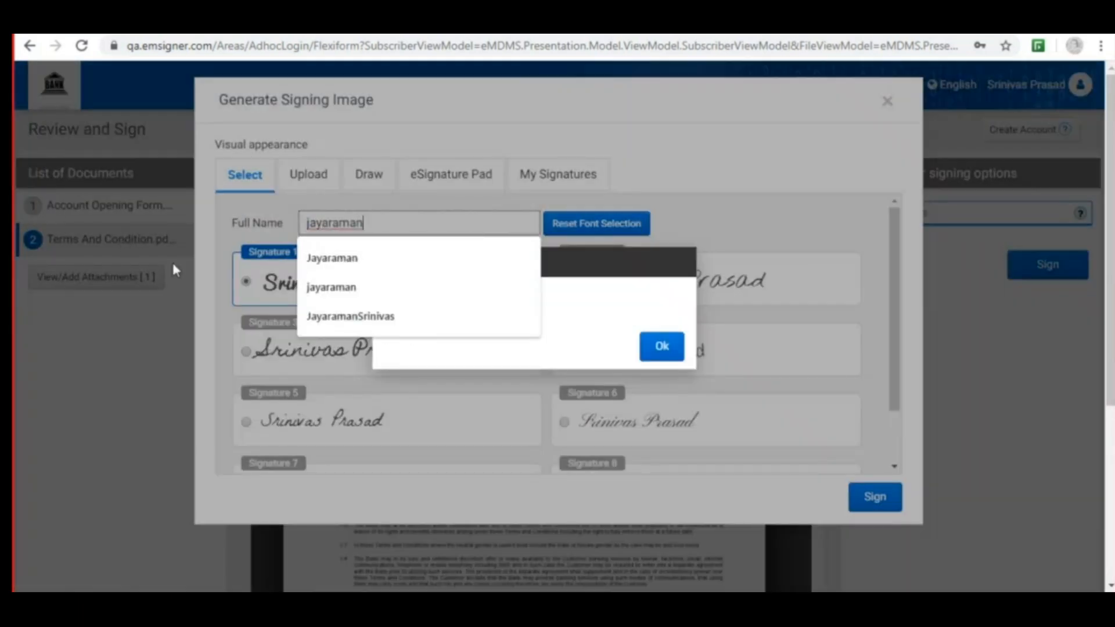
{"action": "left_click", "coordinate": [332, 258]}
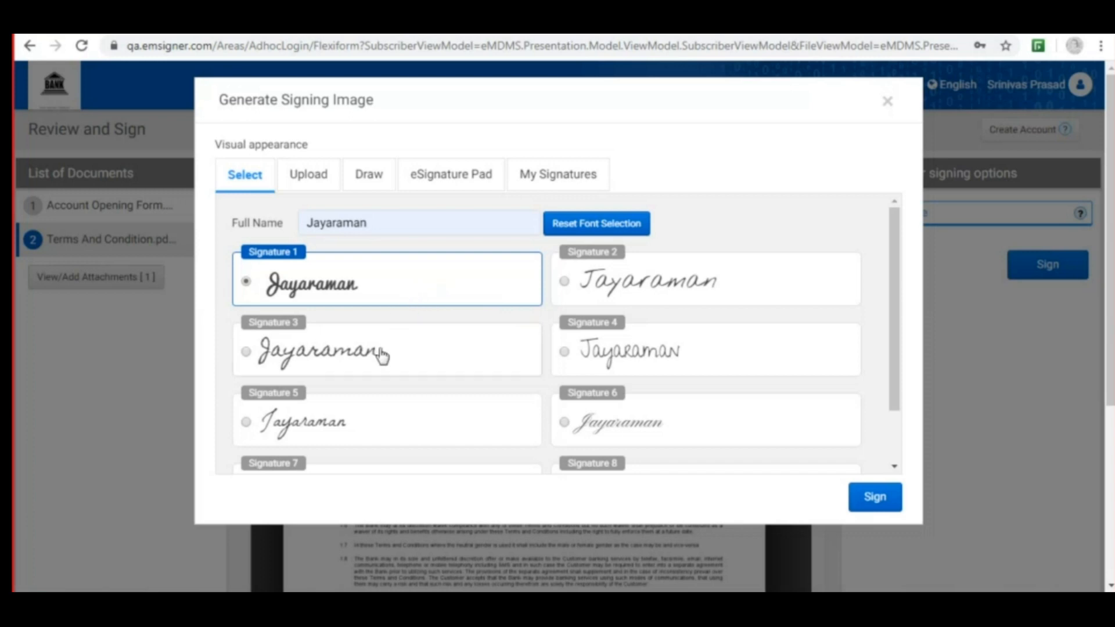
{"action": "mouse_move", "coordinate": [450, 361]}
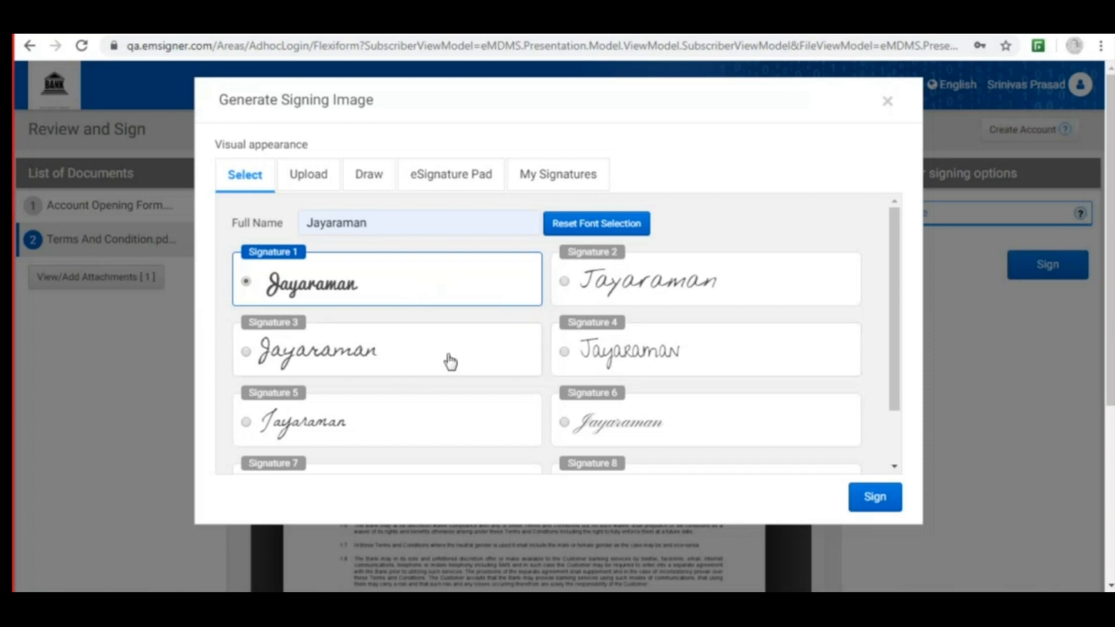
{"action": "scroll", "scroll_direction": "down", "scroll_amount": 3}
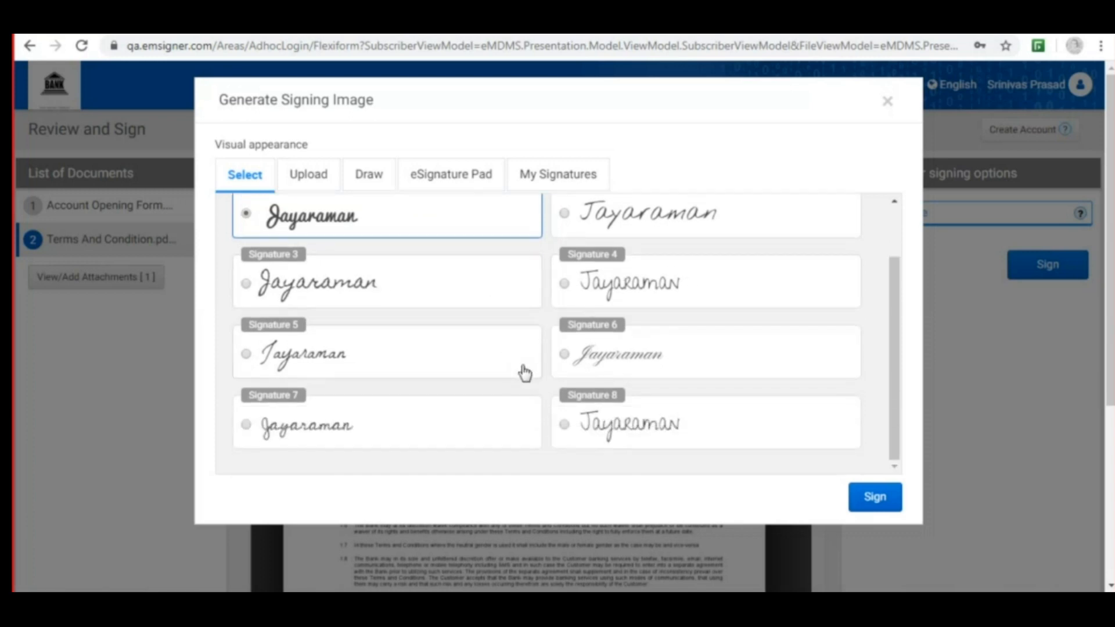
{"action": "left_click", "coordinate": [308, 174]}
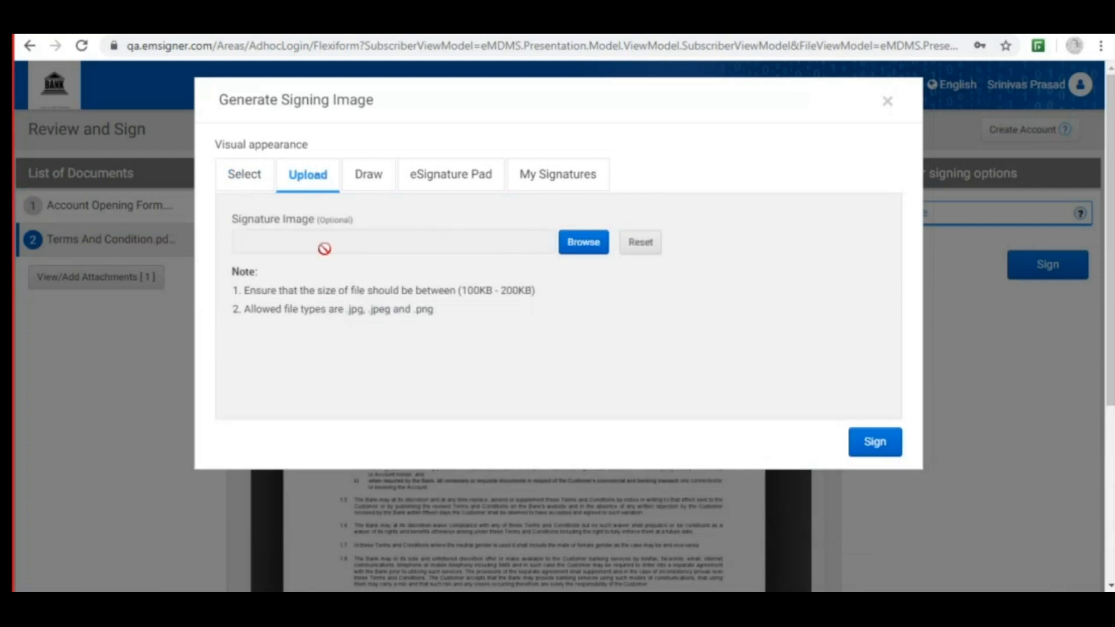
{"action": "left_click", "coordinate": [367, 173]}
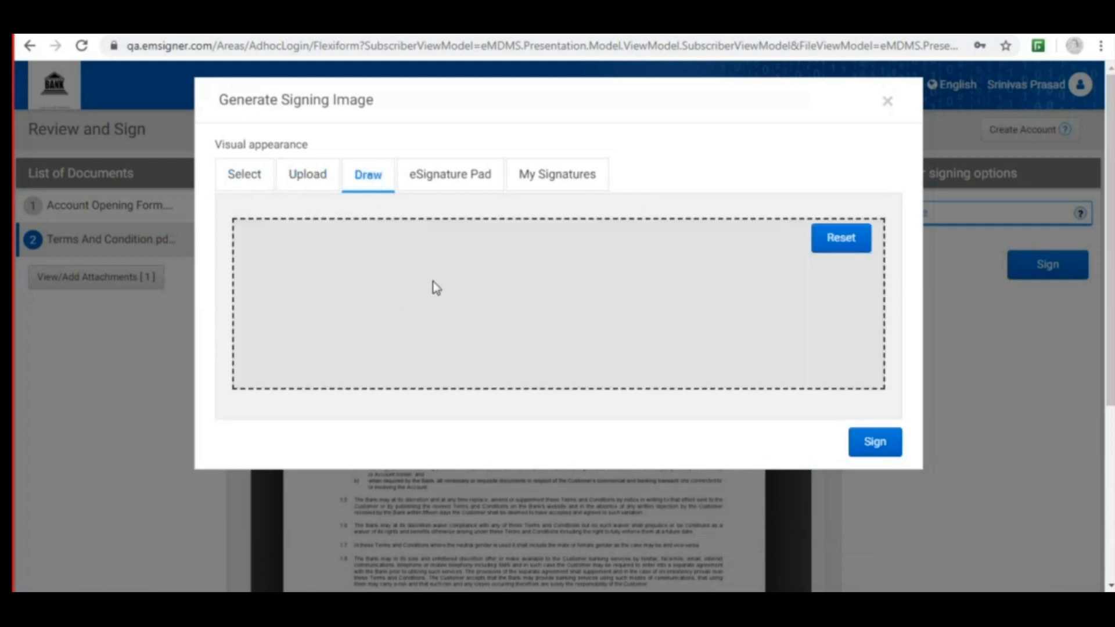
{"action": "mouse_move", "coordinate": [449, 174]}
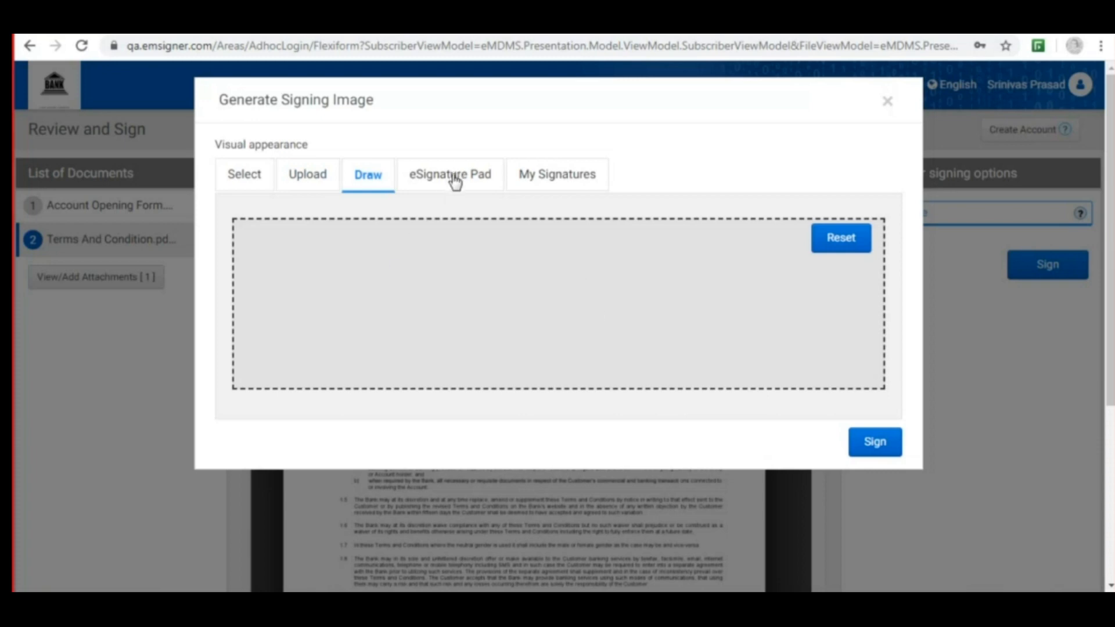
{"action": "left_click", "coordinate": [450, 174]}
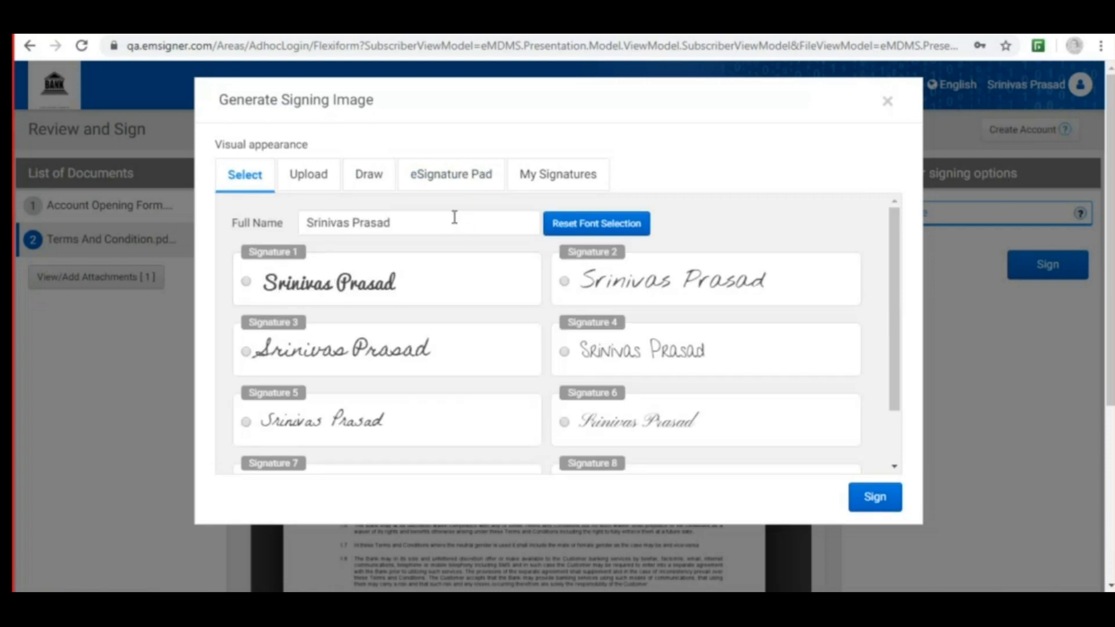
{"action": "type", "text": "jayaraman"}
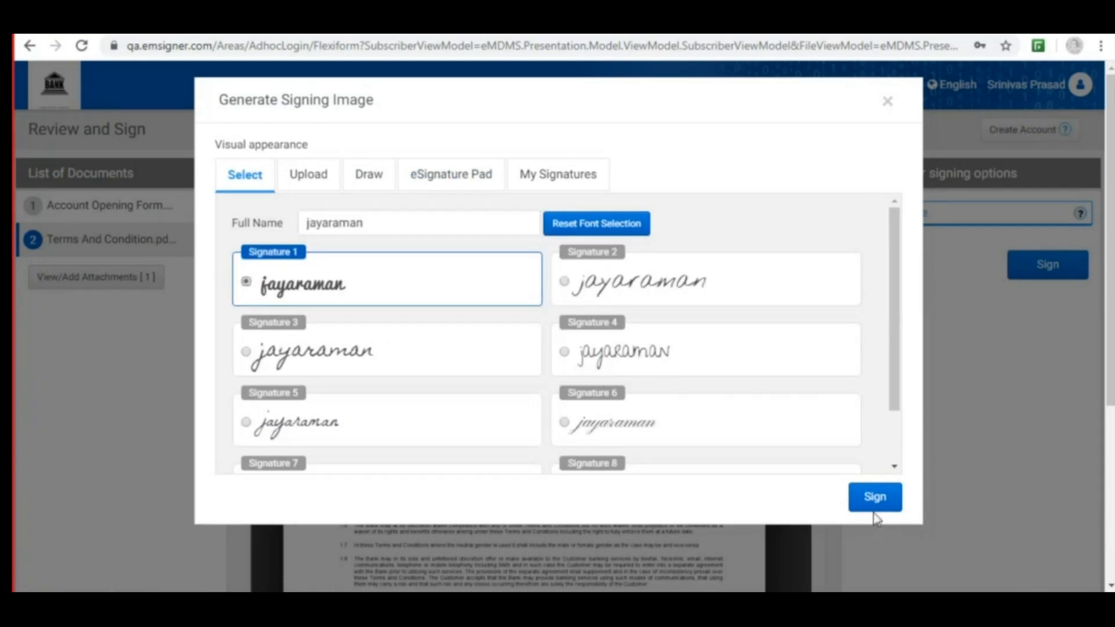
{"action": "left_click", "coordinate": [874, 497]}
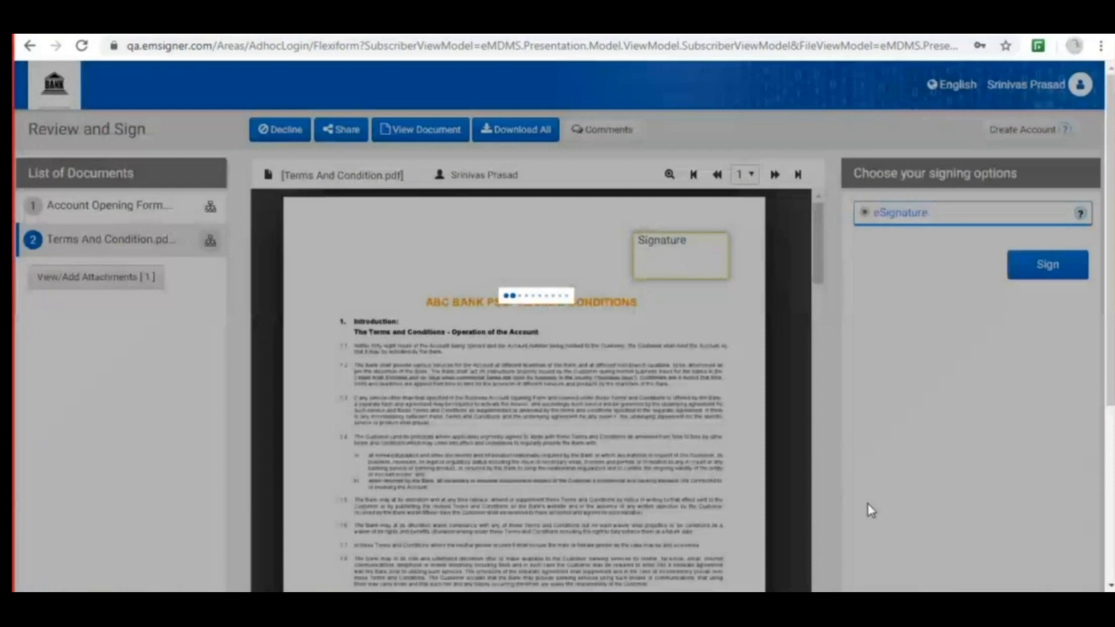
- Dismiss the signed-successfully message, decline saving the password, and start a new tab
{"action": "left_click", "coordinate": [1047, 263]}
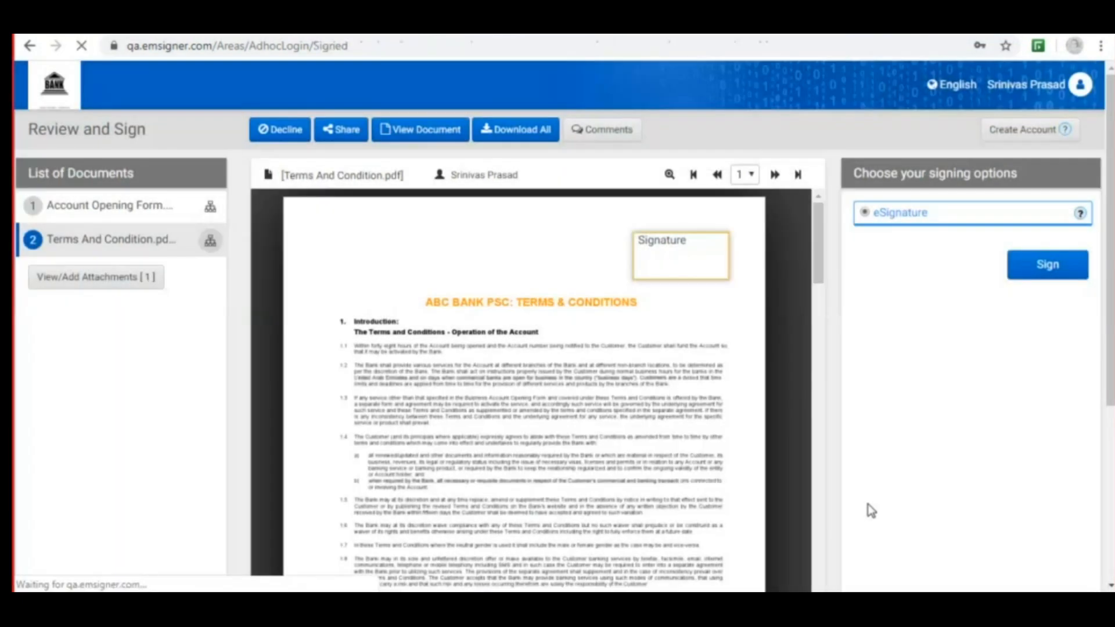
{"action": "left_click", "coordinate": [1046, 264]}
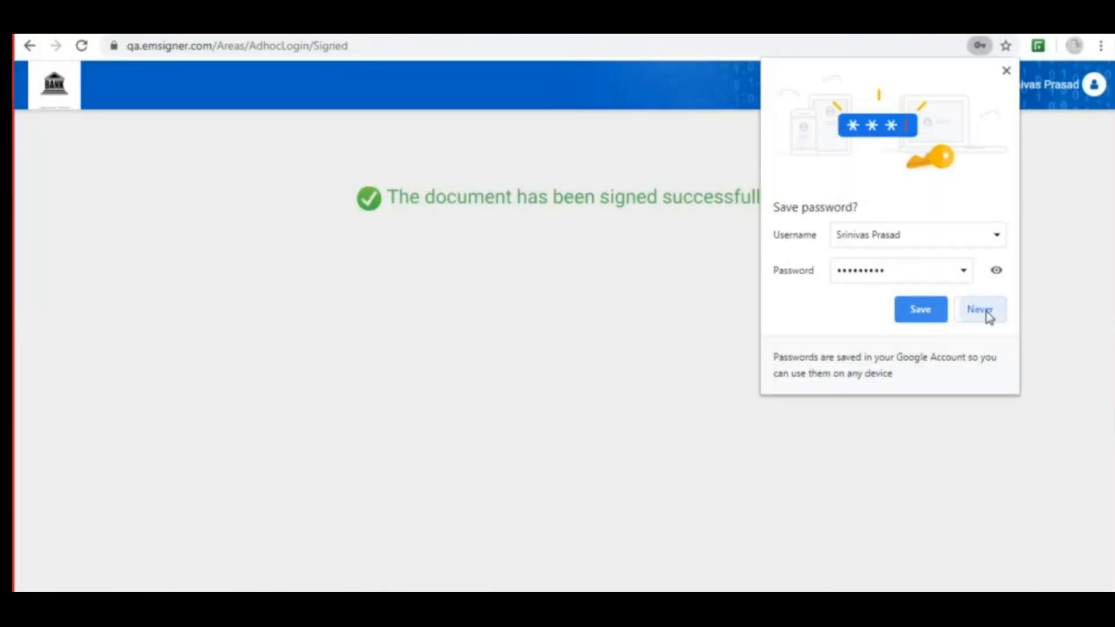
{"action": "left_click", "coordinate": [980, 308]}
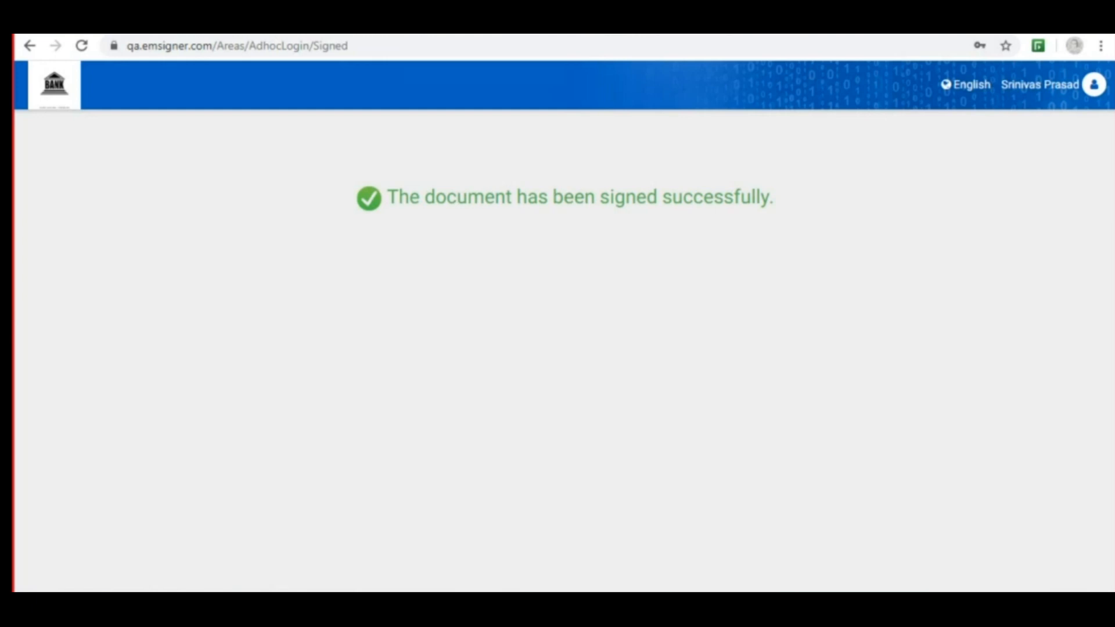
{"action": "left_click", "coordinate": [284, 45]}
{"action": "type", "text": "qa"}
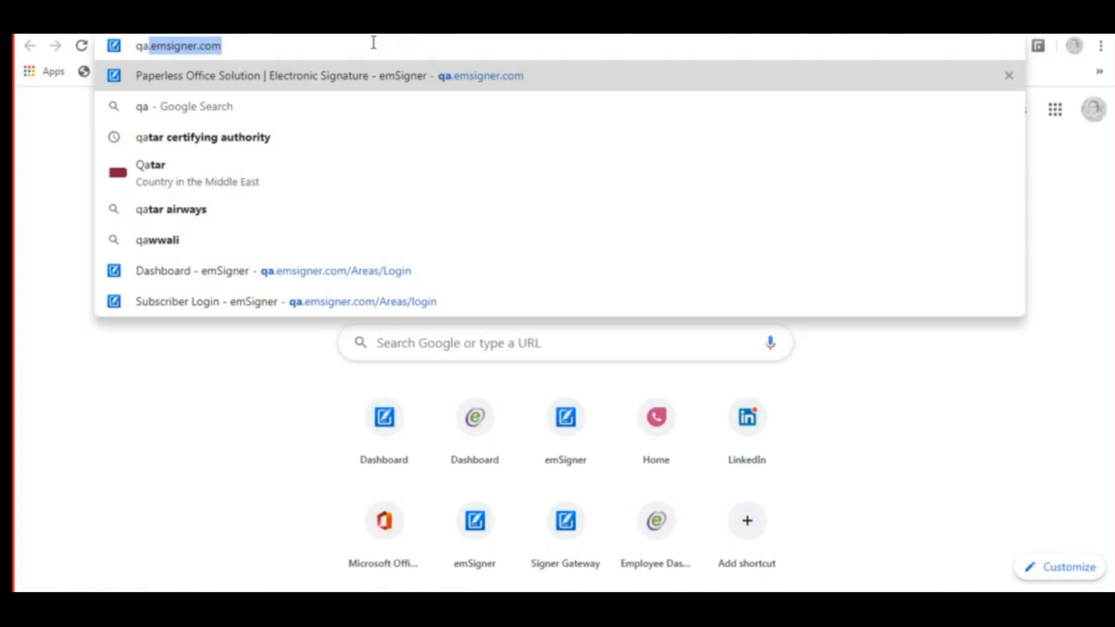
- Load qa.emsigner.com and log in with the saved sreeni account credentials
{"action": "key", "text": "Enter"}
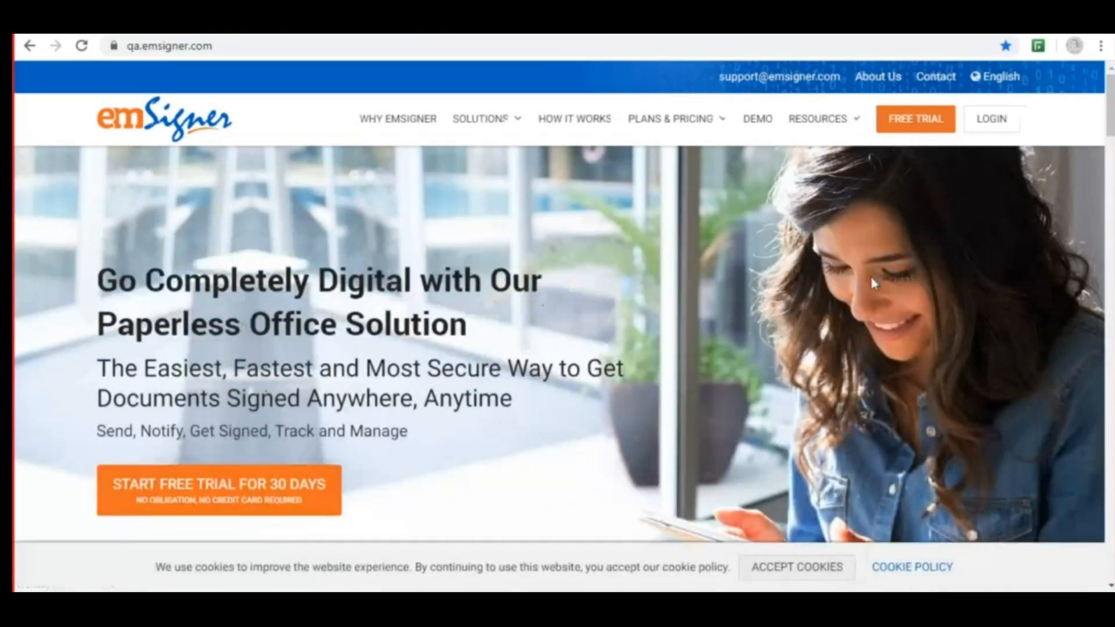
{"action": "left_click", "coordinate": [989, 119]}
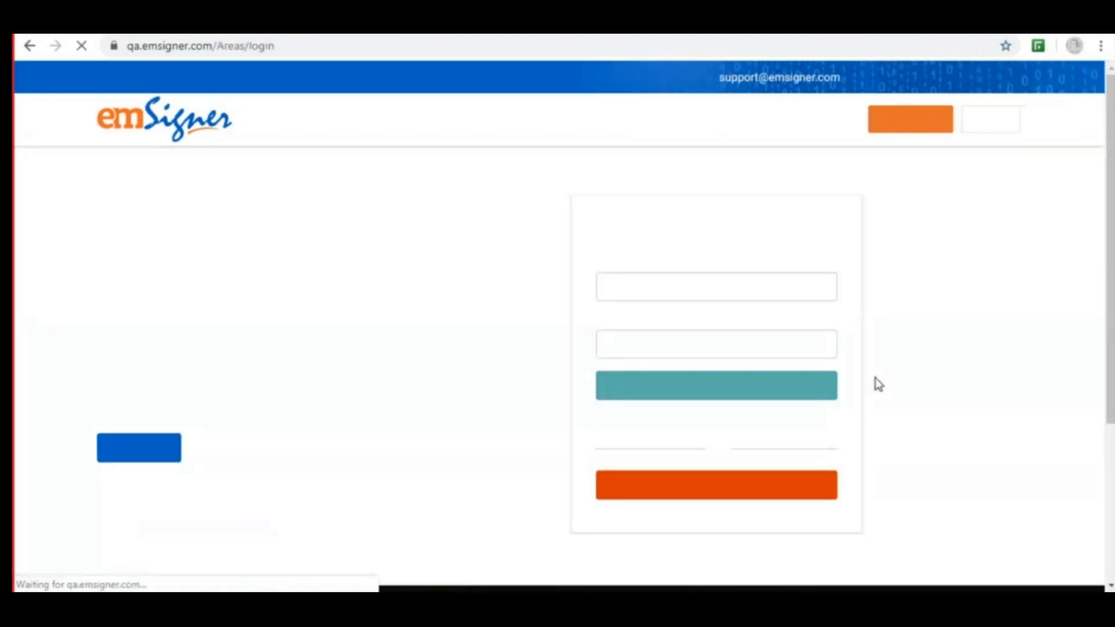
{"action": "left_click", "coordinate": [716, 287]}
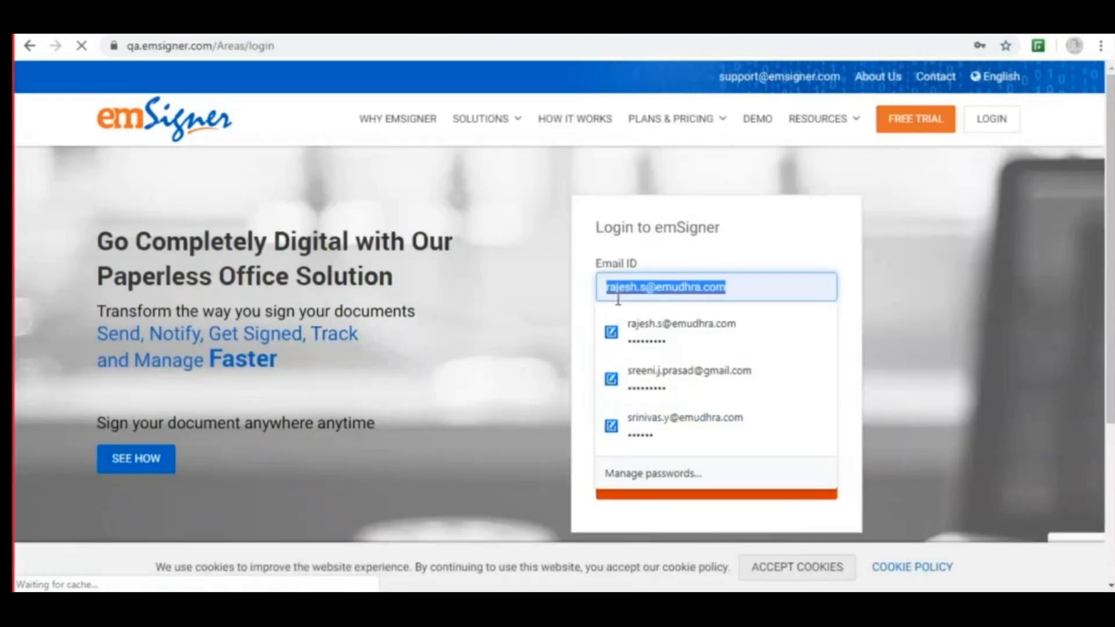
{"action": "left_click", "coordinate": [688, 378]}
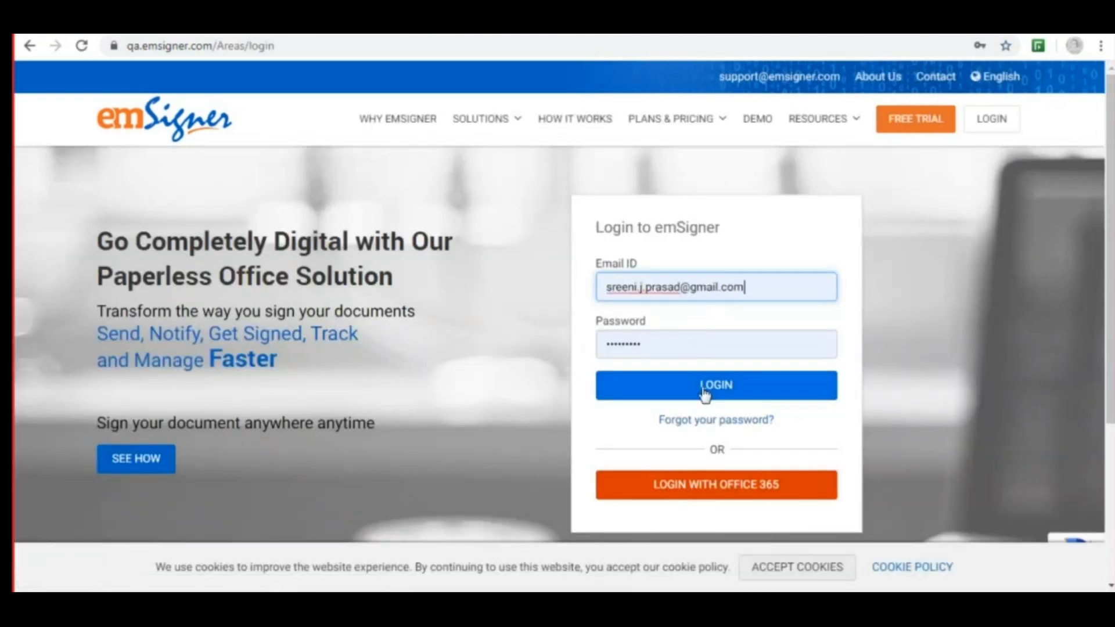
{"action": "left_click", "coordinate": [715, 385]}
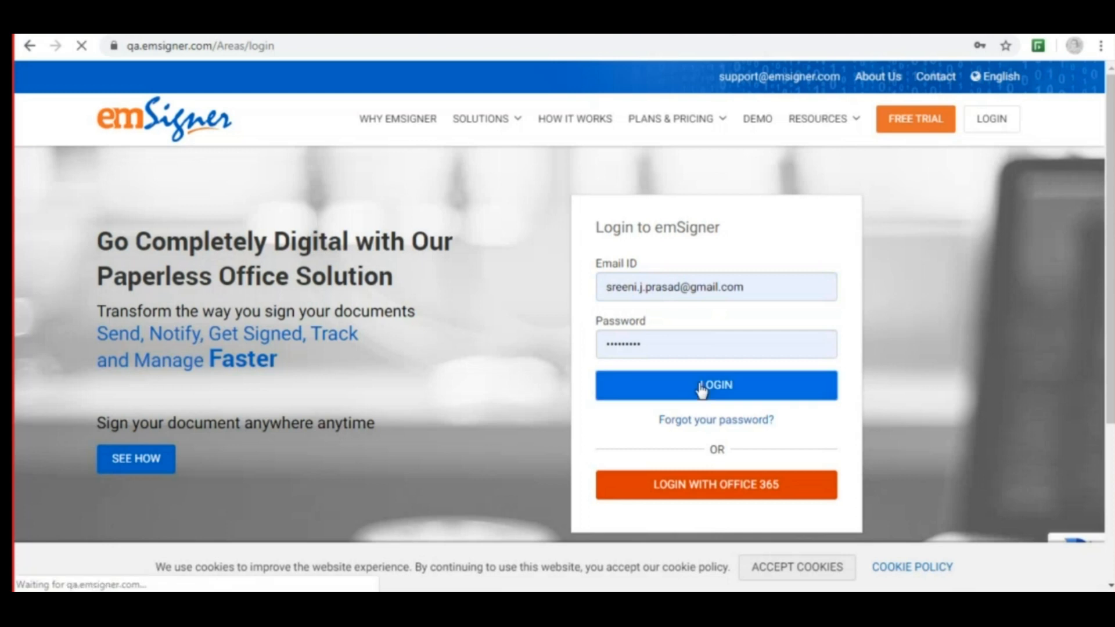
{"action": "left_click", "coordinate": [715, 384]}
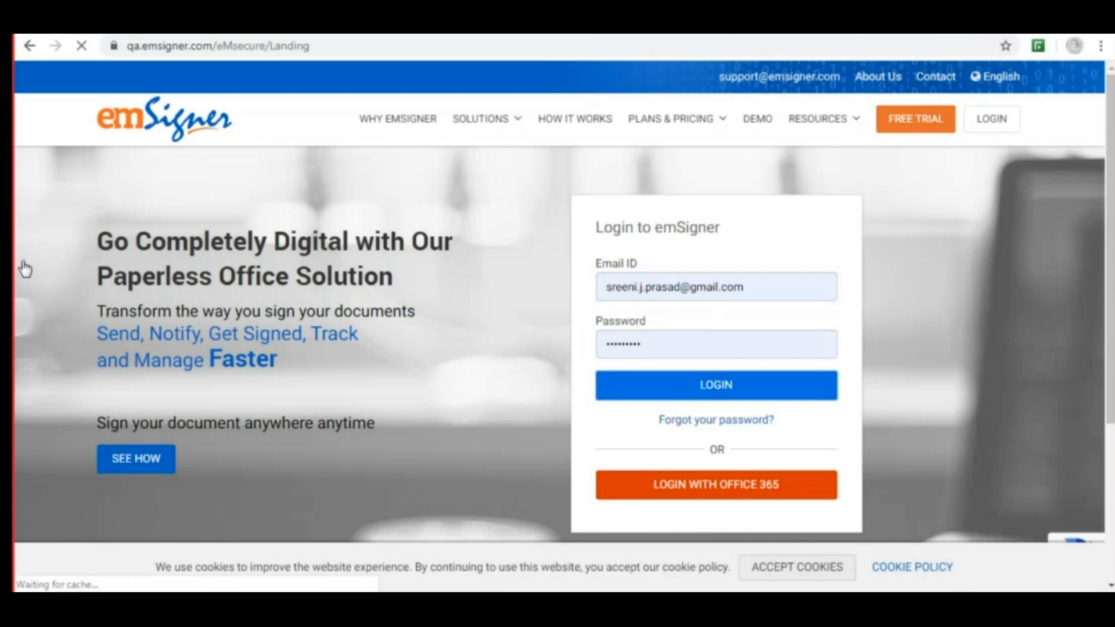
- Open the first Pending document, the Account Opening Form, from My Signatures
{"action": "left_click", "coordinate": [716, 384]}
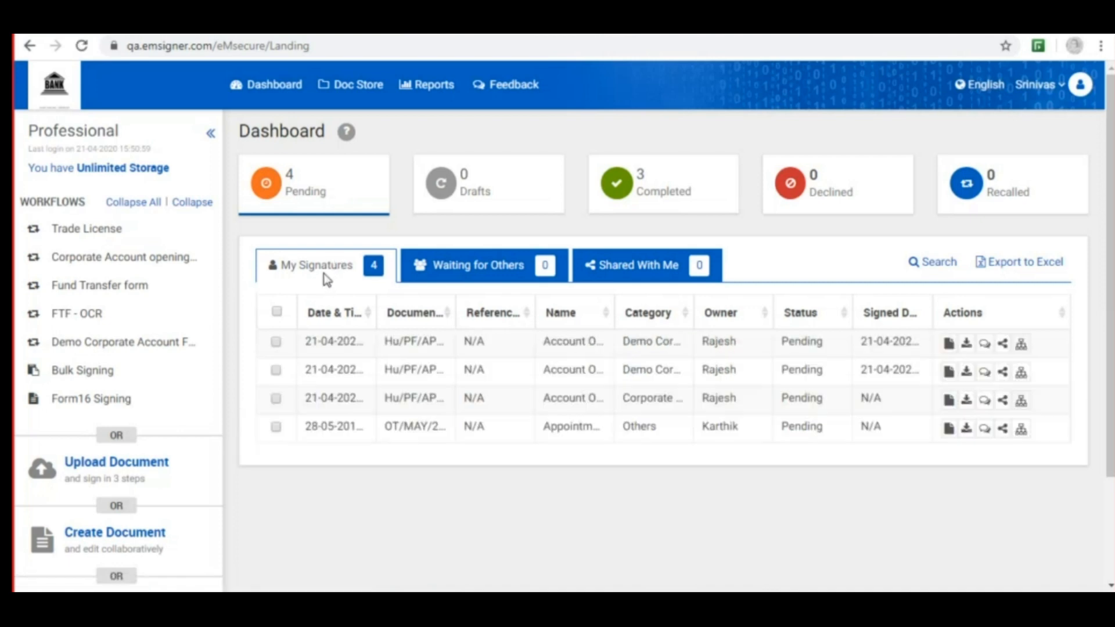
{"action": "mouse_move", "coordinate": [804, 368]}
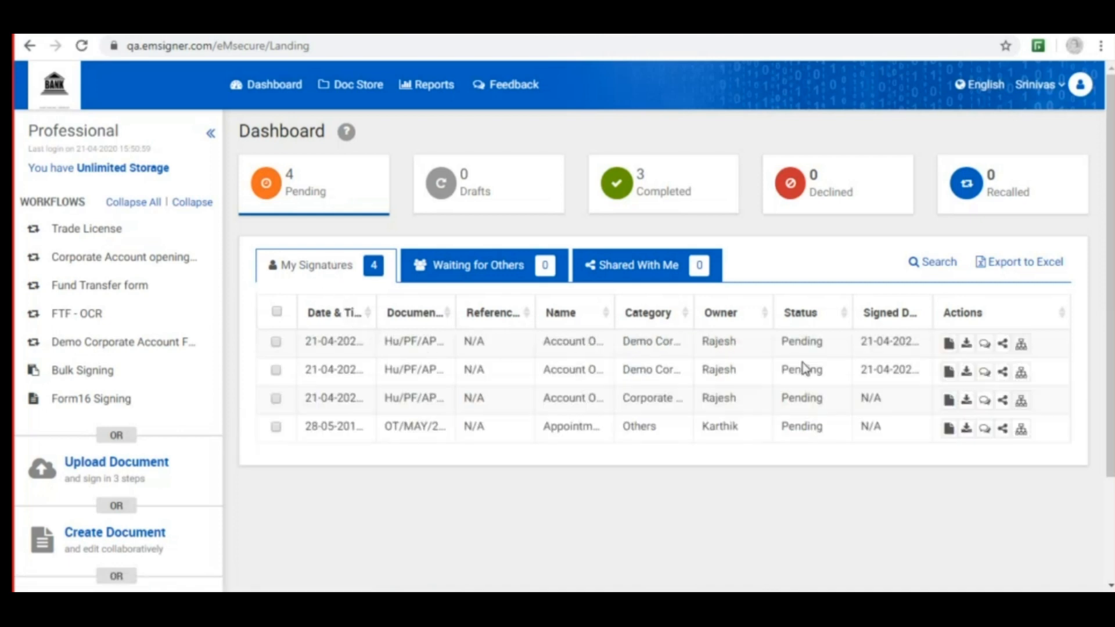
{"action": "mouse_move", "coordinate": [948, 343]}
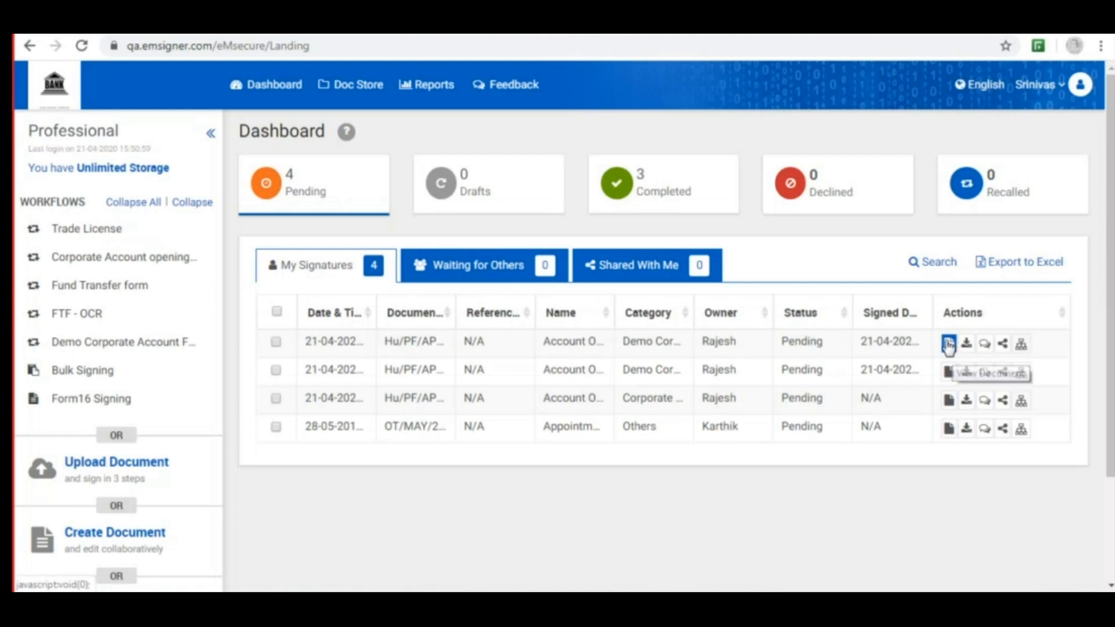
{"action": "left_click", "coordinate": [949, 343]}
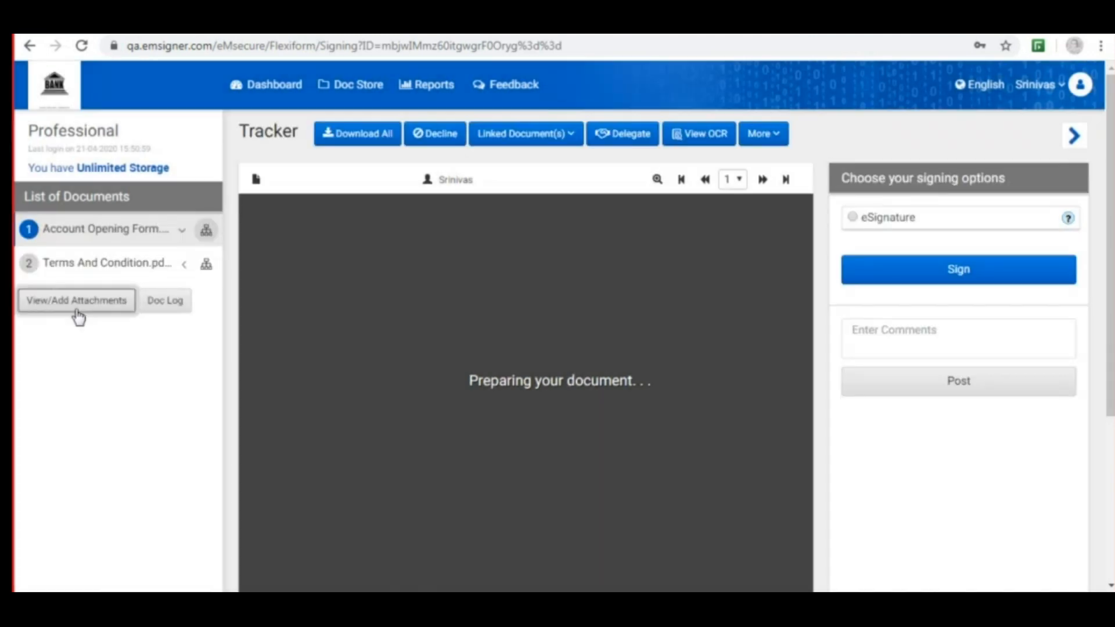
- Review the passport.jpg attachment, then switch to Terms And Condition.pdf
{"action": "left_click", "coordinate": [76, 300]}
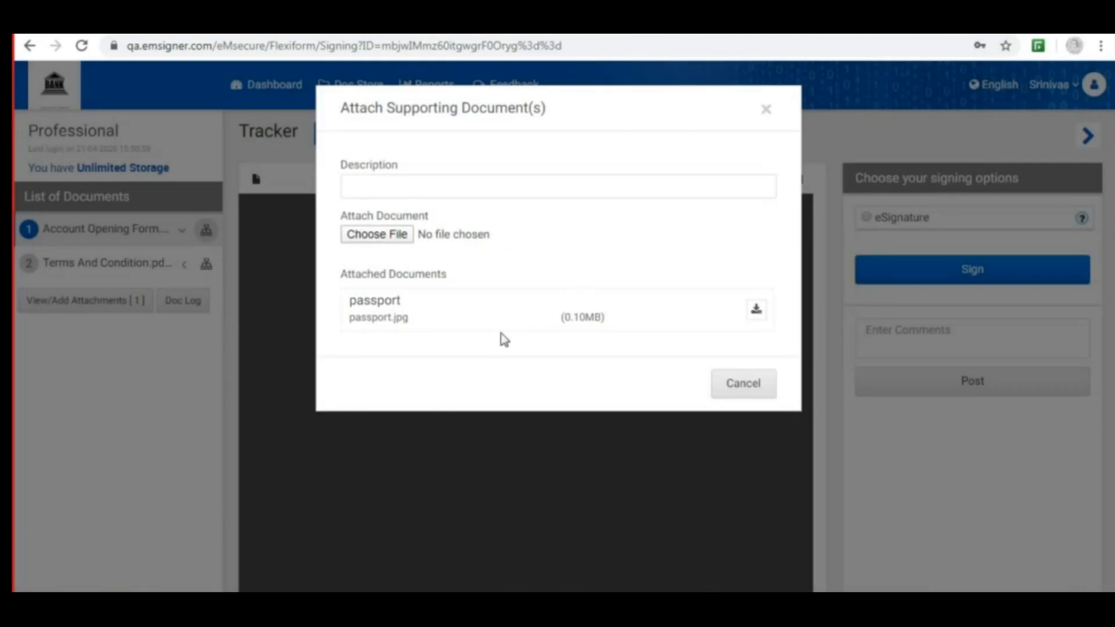
{"action": "left_click", "coordinate": [743, 382]}
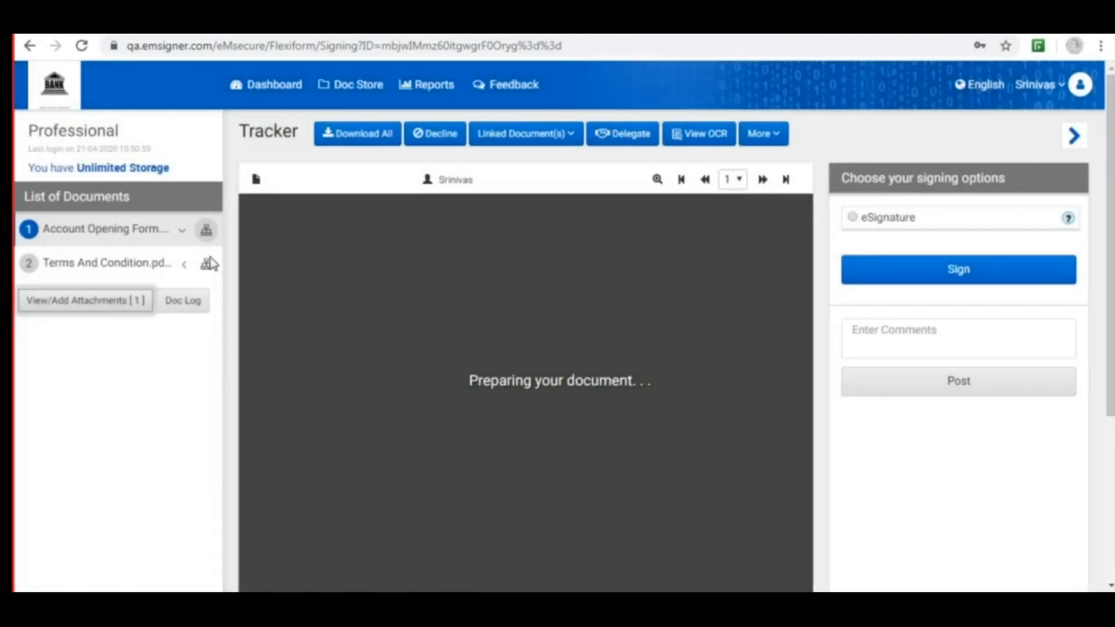
{"action": "left_click", "coordinate": [108, 262]}
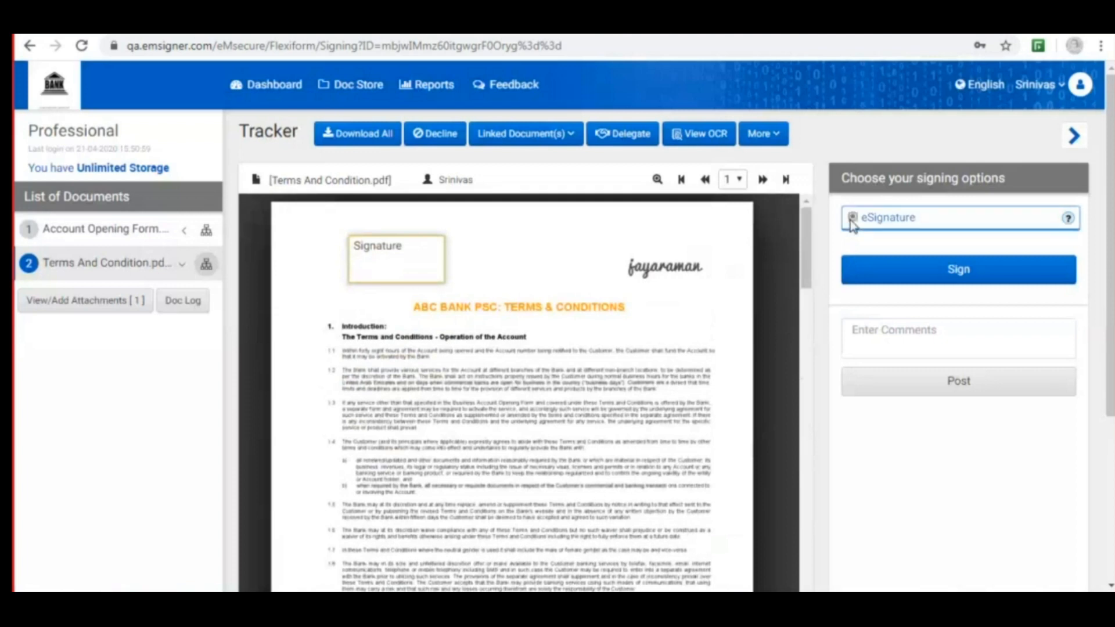
- Select eSignature and post the comment 'Reviewed' on Terms And Condition.pdf
{"action": "left_click", "coordinate": [957, 338]}
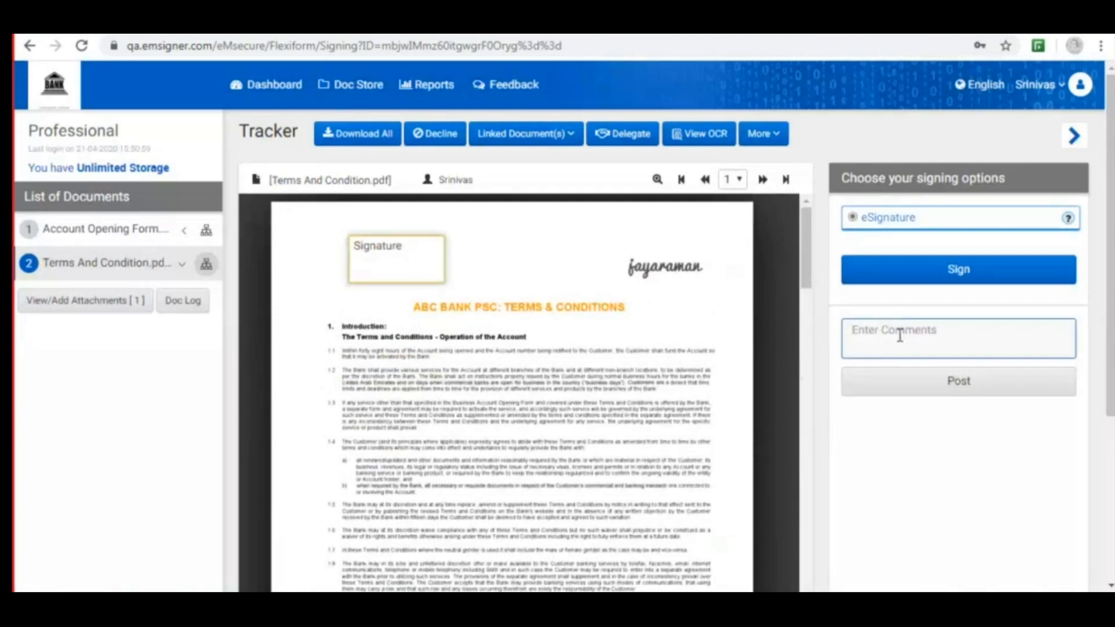
{"action": "type", "text": "Reviewed"}
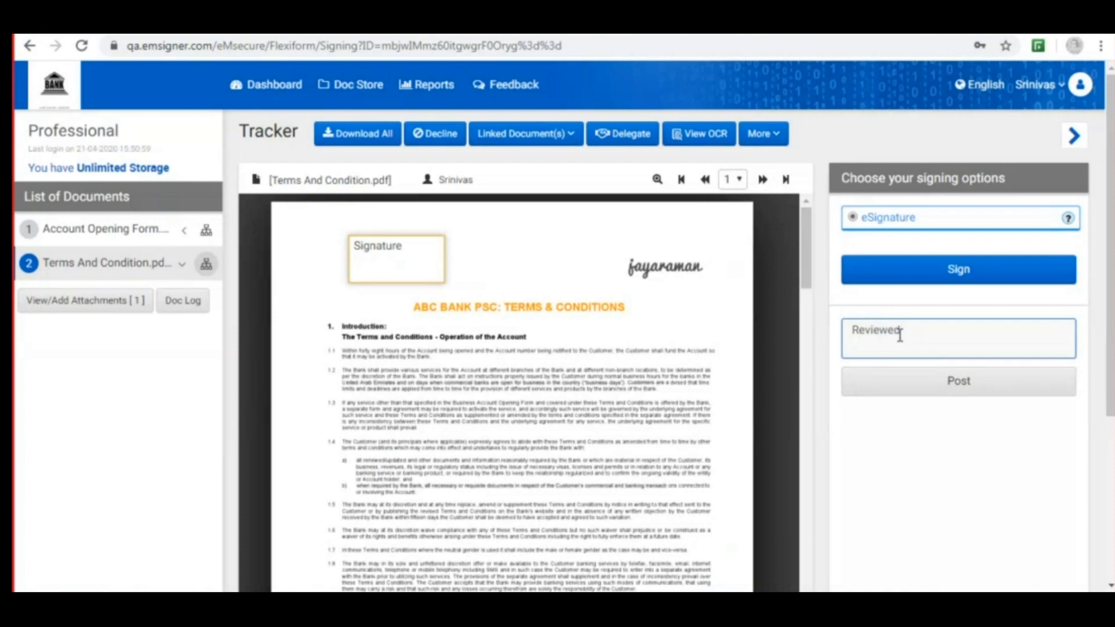
{"action": "left_click", "coordinate": [957, 380]}
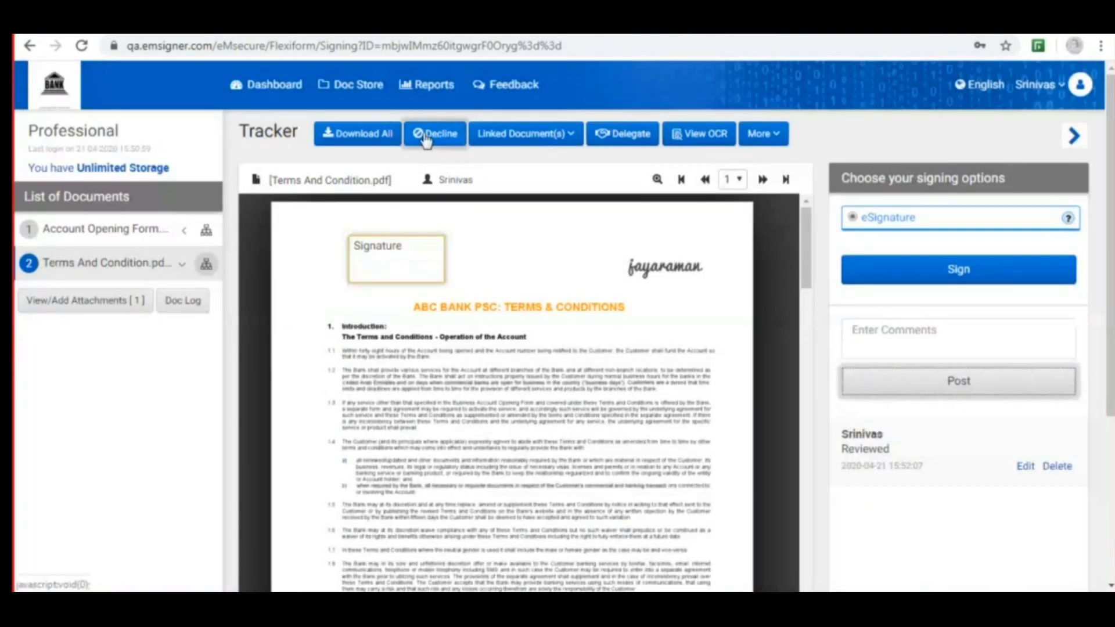
{"action": "mouse_move", "coordinate": [880, 304]}
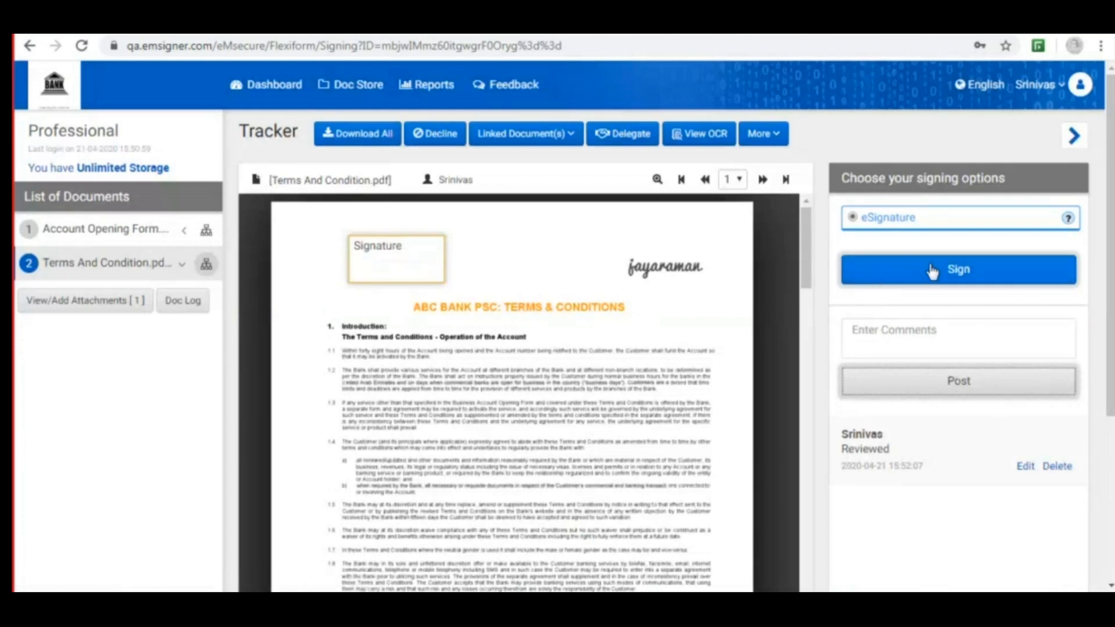
- Sign Terms And Condition.pdf with eSignature and acknowledge the success message
{"action": "left_click", "coordinate": [958, 269]}
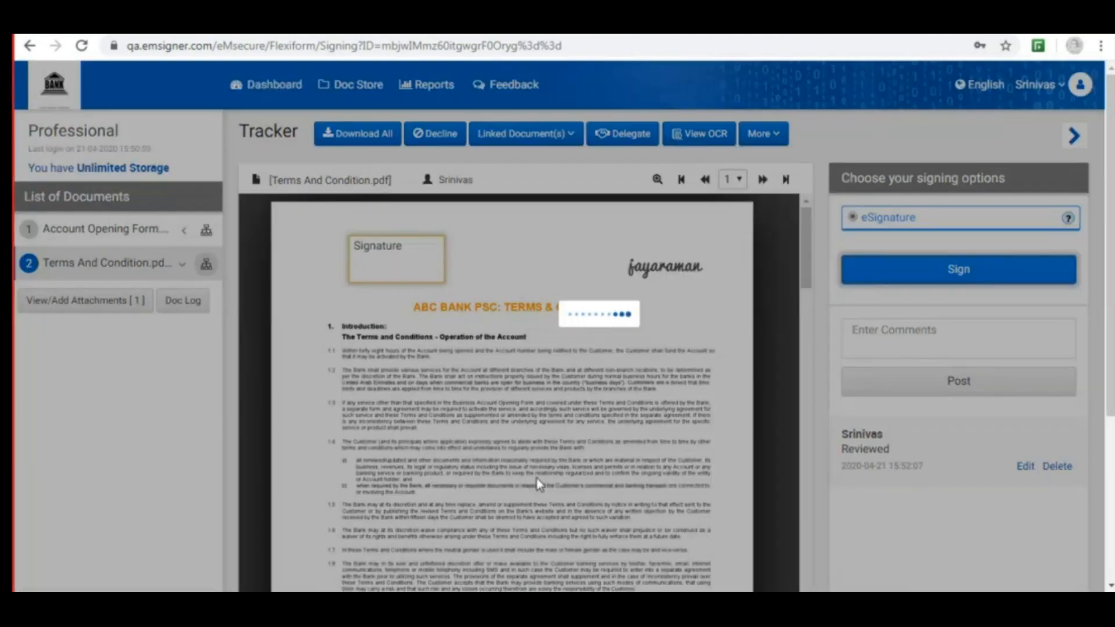
{"action": "mouse_move", "coordinate": [498, 530]}
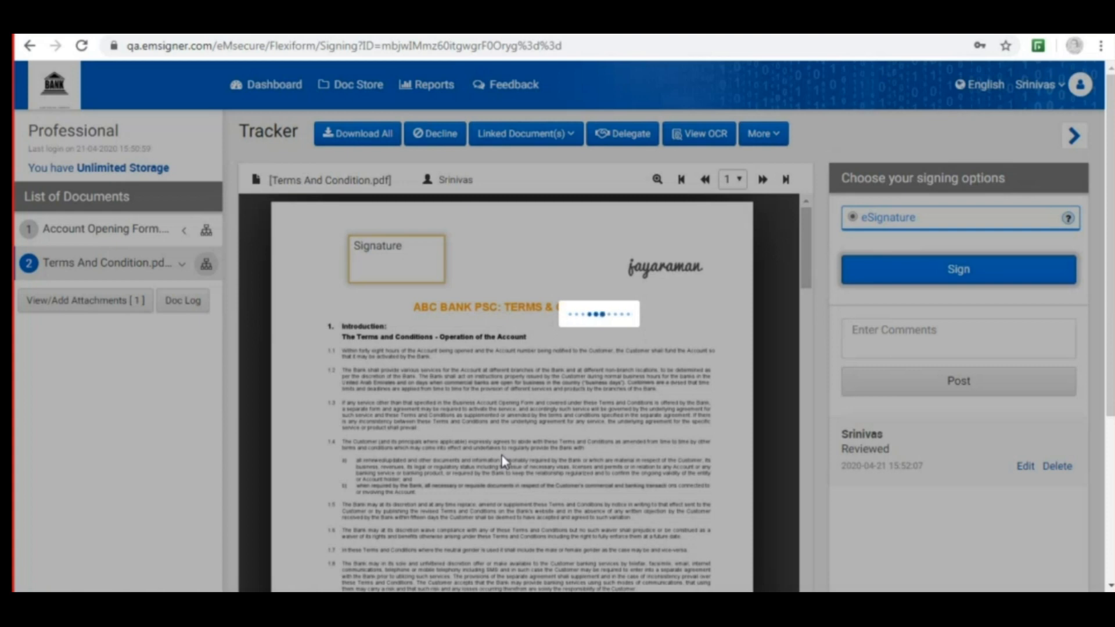
{"action": "left_click", "coordinate": [957, 269]}
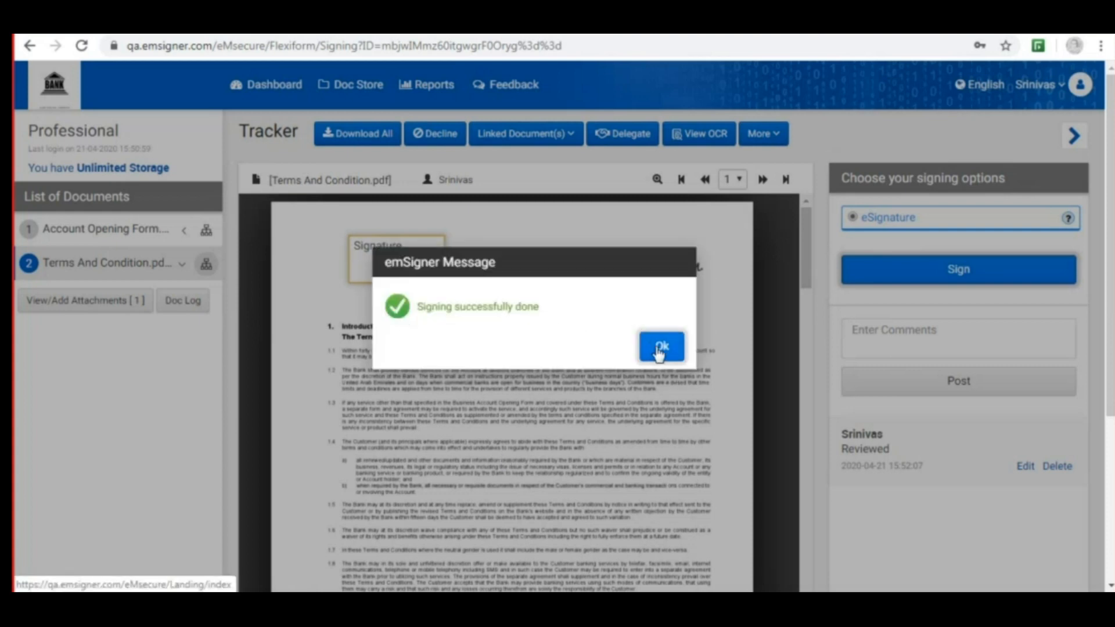
{"action": "left_click", "coordinate": [659, 348]}
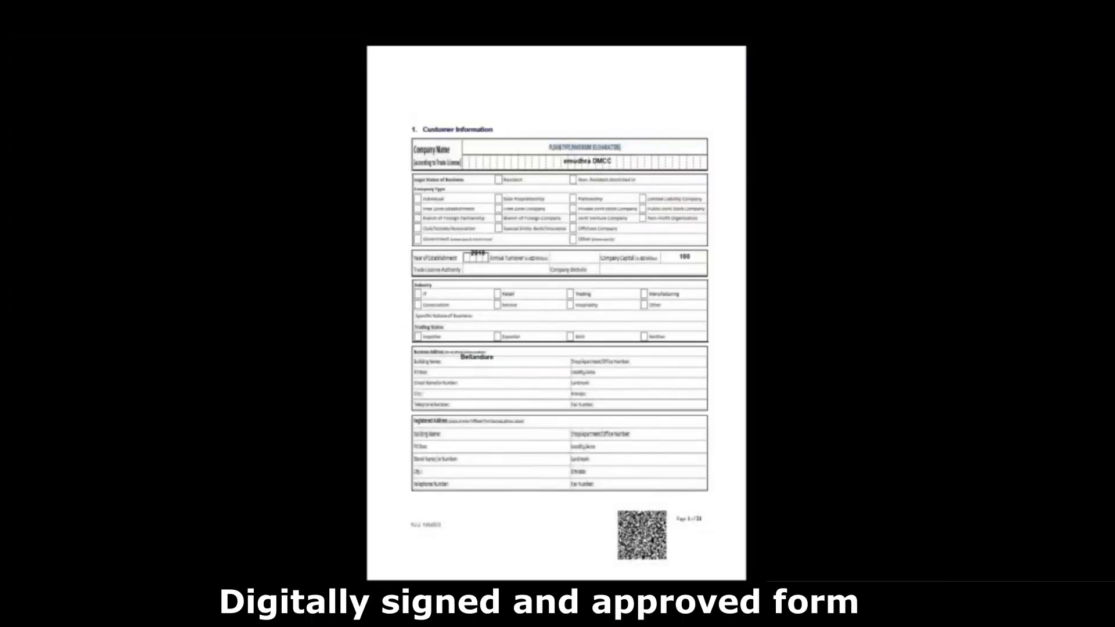
- Scroll through the pages of the digitally signed, approved onboarding form
{"action": "scroll", "scroll_direction": "down", "scroll_amount": 3}
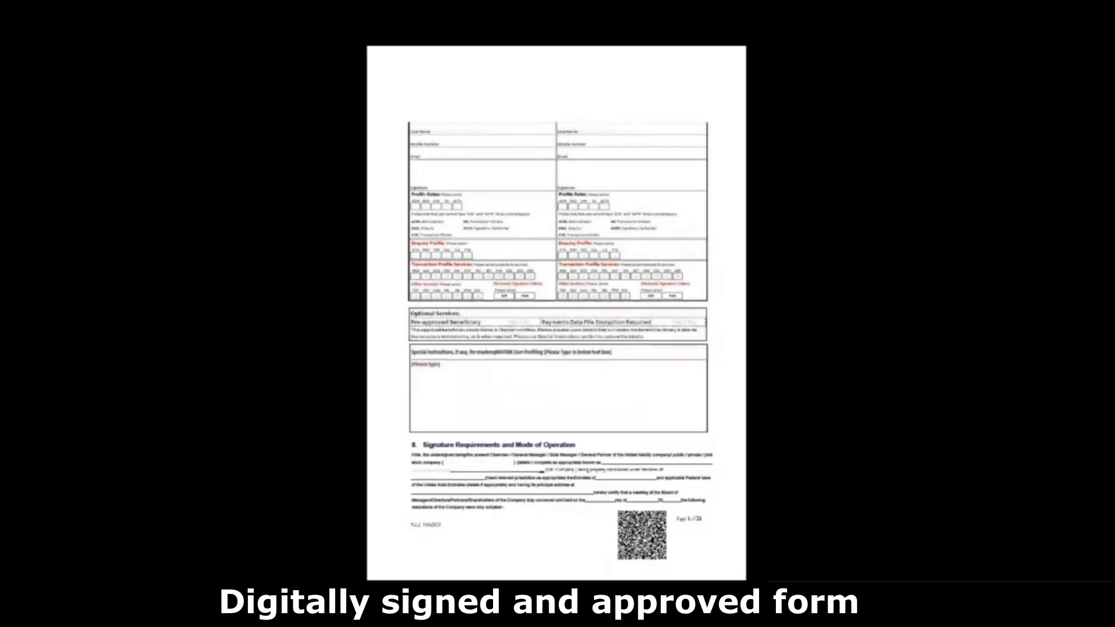
{"action": "scroll", "scroll_direction": "down", "scroll_amount": 3}
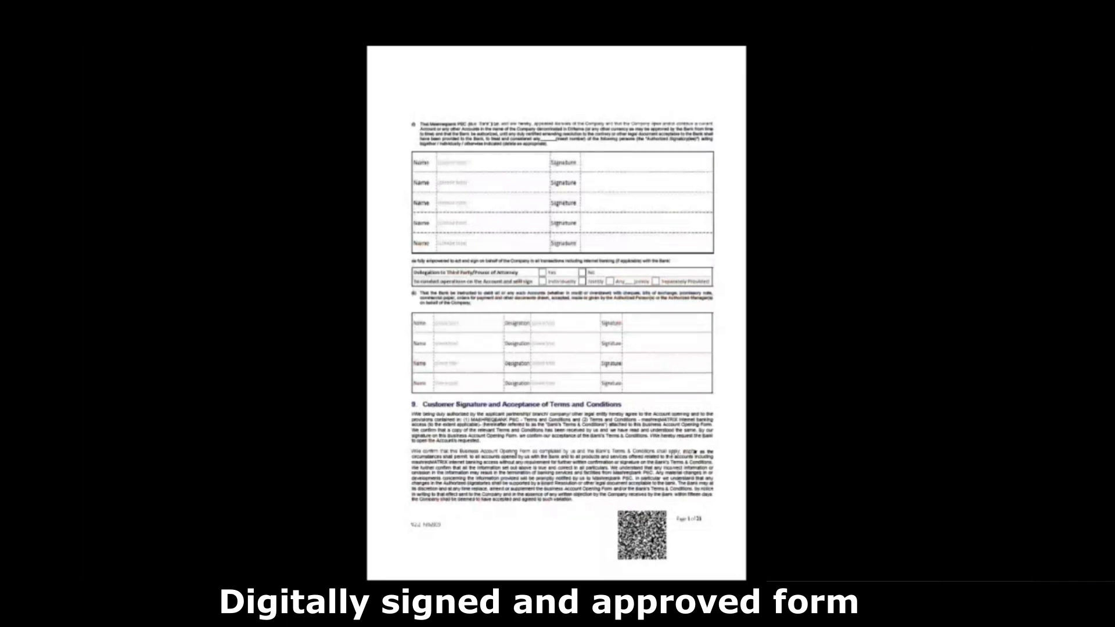
{"action": "scroll", "scroll_direction": "down", "scroll_amount": 3}
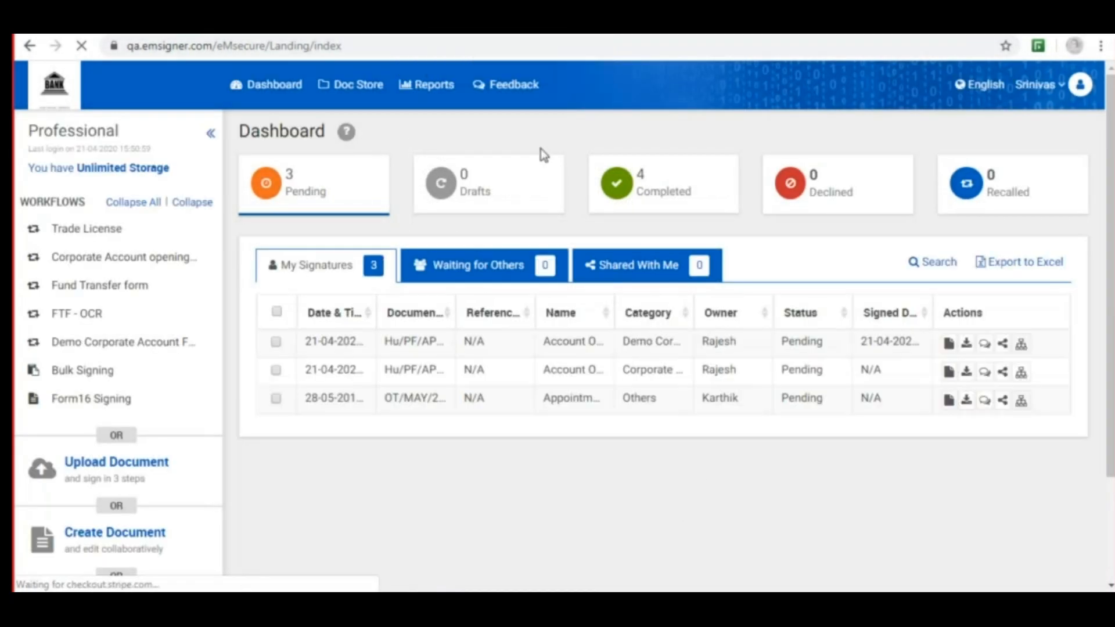
{"action": "mouse_move", "coordinate": [966, 109]}
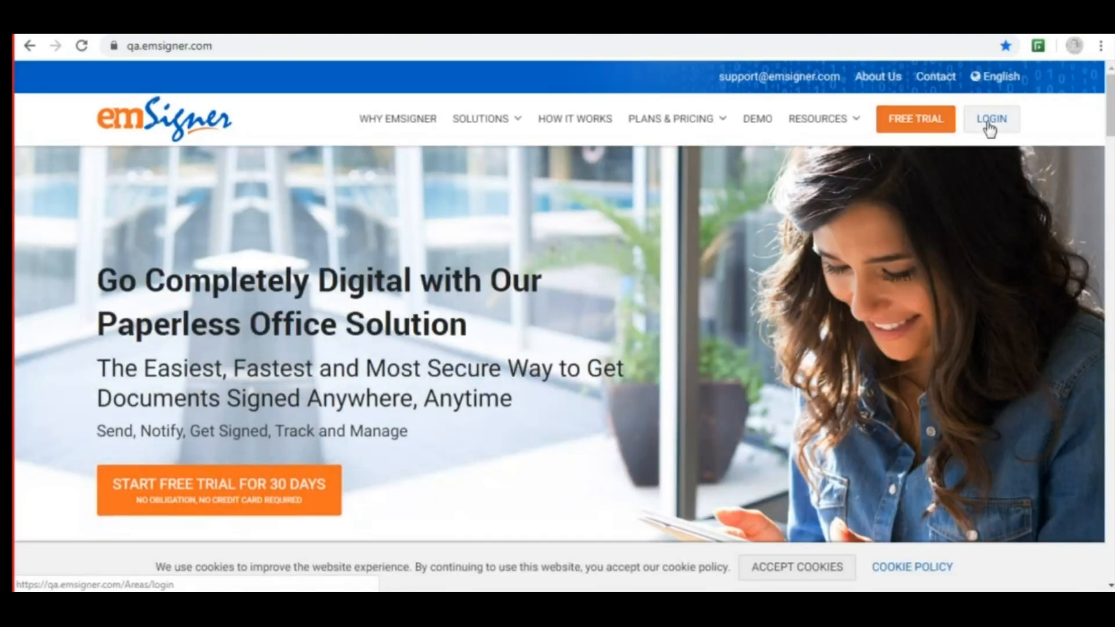
- Log in as the Rajesh account and open Settings from the profile menu
{"action": "left_click", "coordinate": [991, 119]}
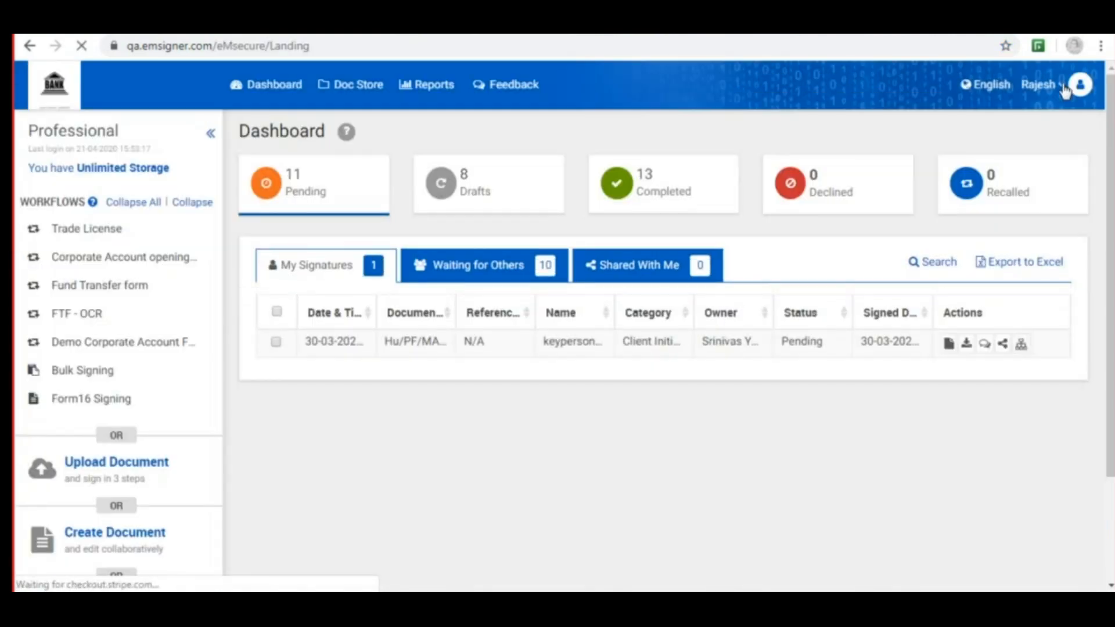
{"action": "left_click", "coordinate": [1080, 83]}
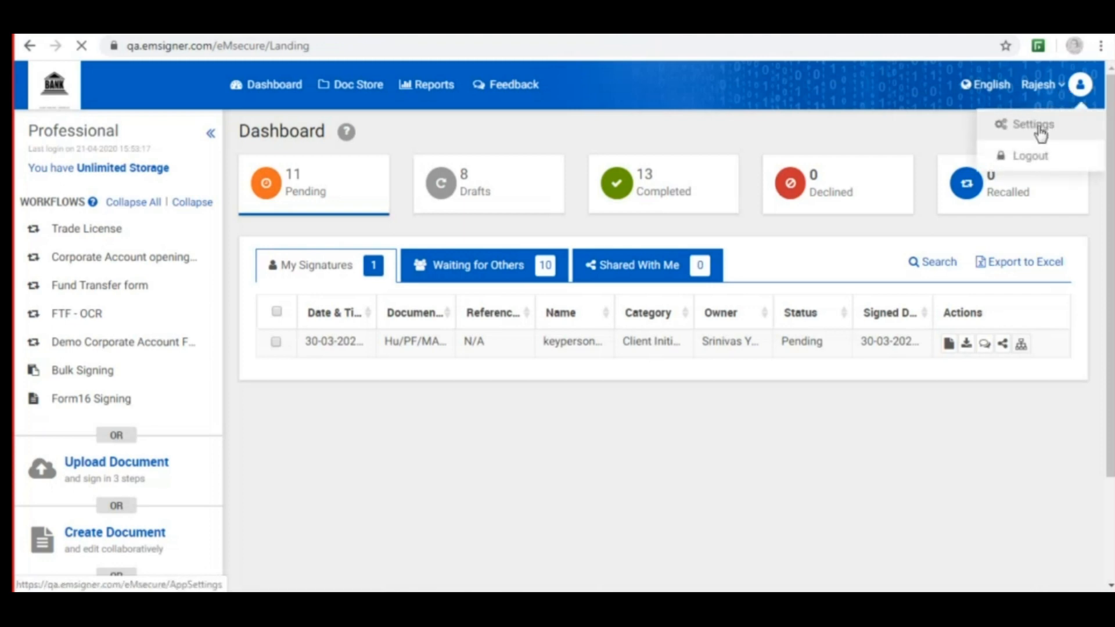
{"action": "left_click", "coordinate": [1032, 124]}
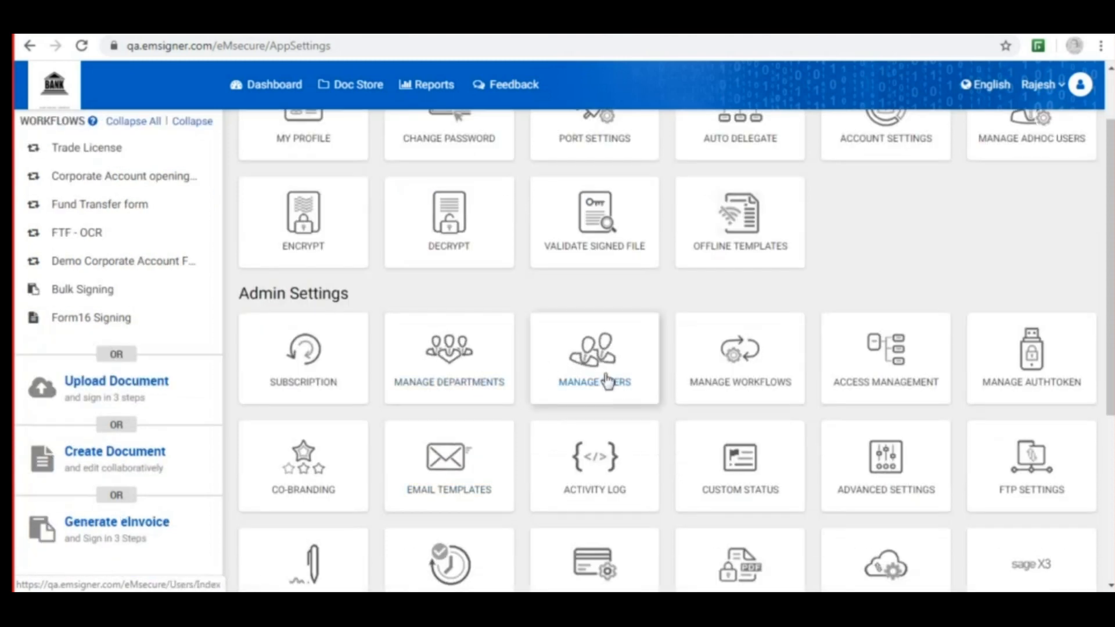
{"action": "mouse_move", "coordinate": [617, 396]}
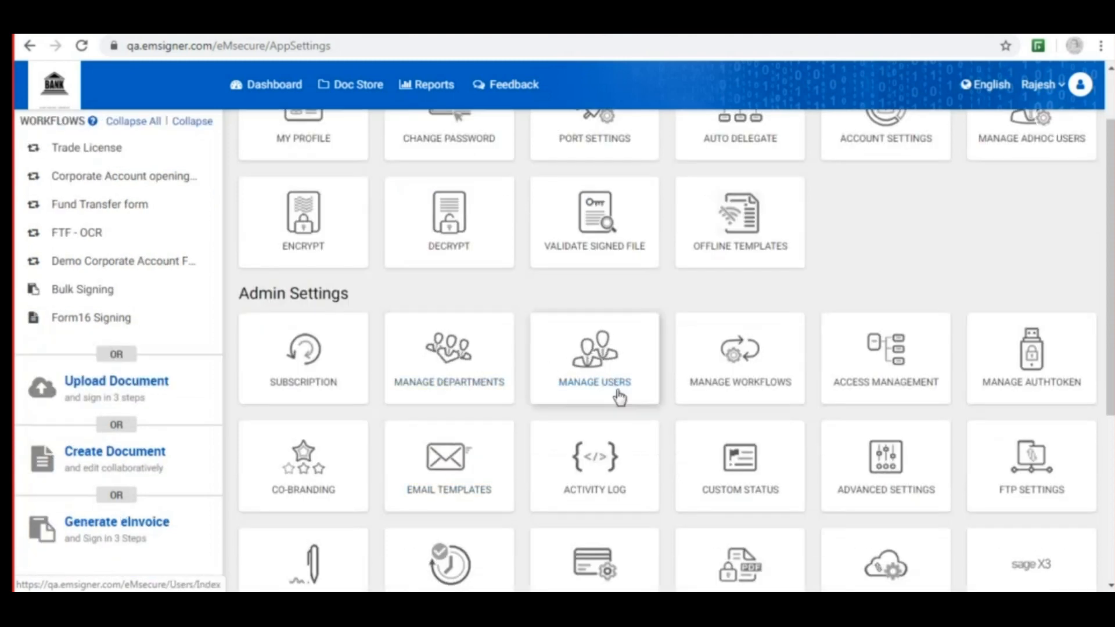
{"action": "mouse_move", "coordinate": [885, 330]}
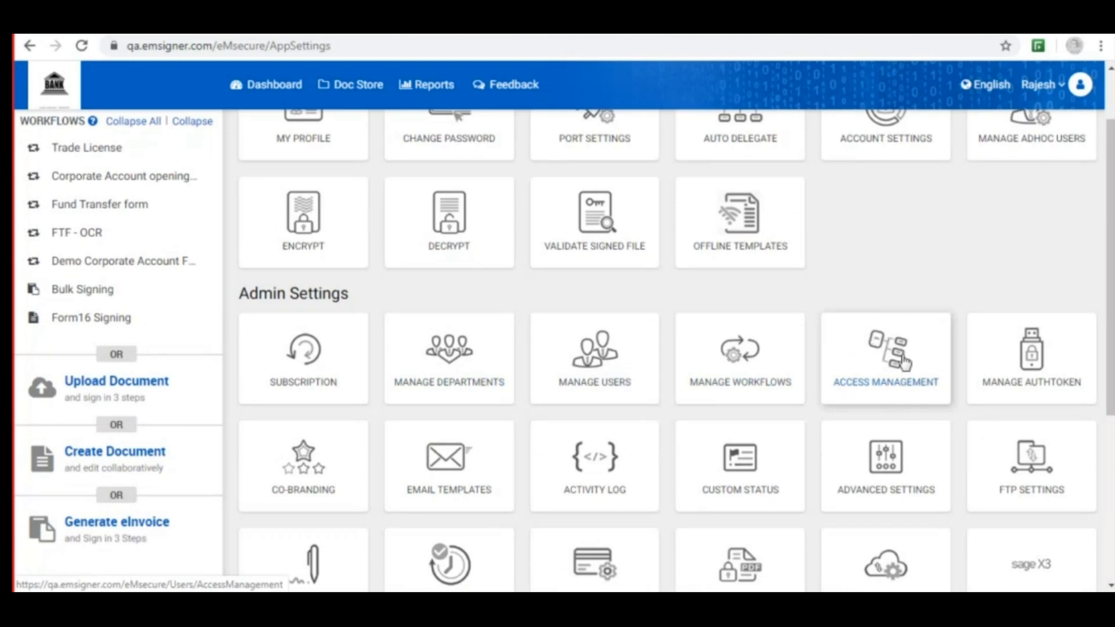
- Scroll the App Settings page through Admin Settings down to Signer Attachments and OCR Profile
{"action": "scroll", "scroll_direction": "down", "scroll_amount": 3}
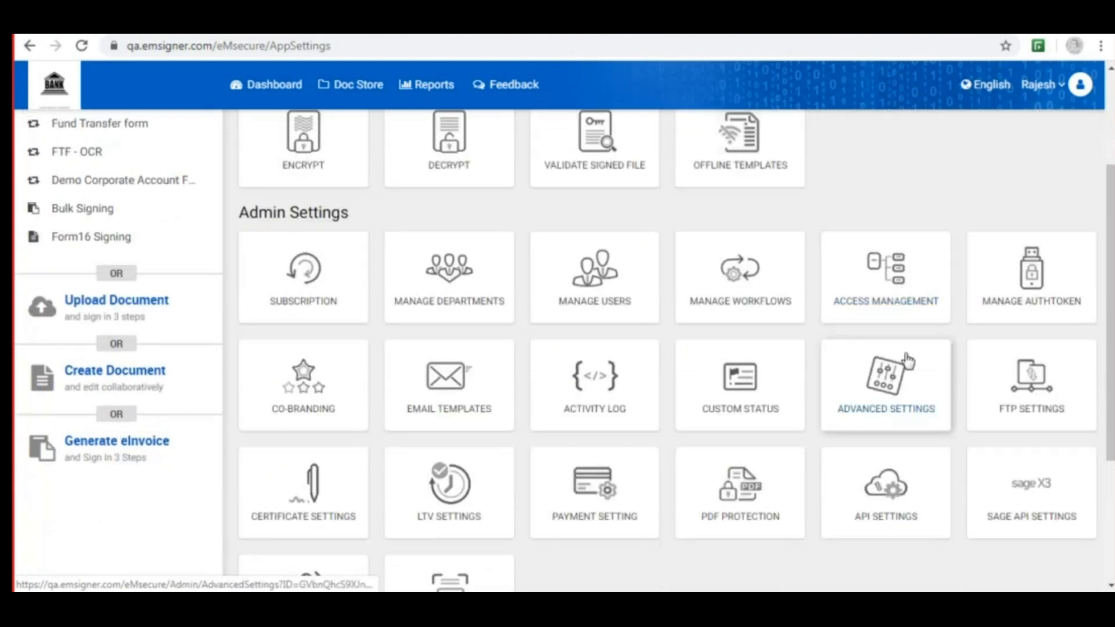
{"action": "scroll", "scroll_direction": "down", "scroll_amount": 3}
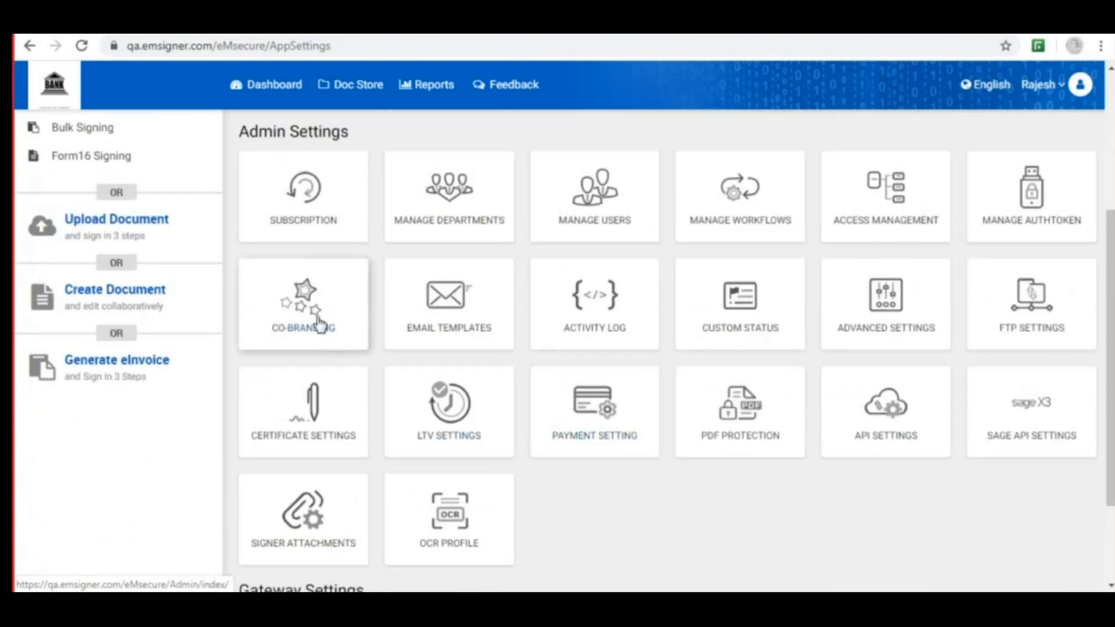
{"action": "mouse_move", "coordinate": [54, 85]}
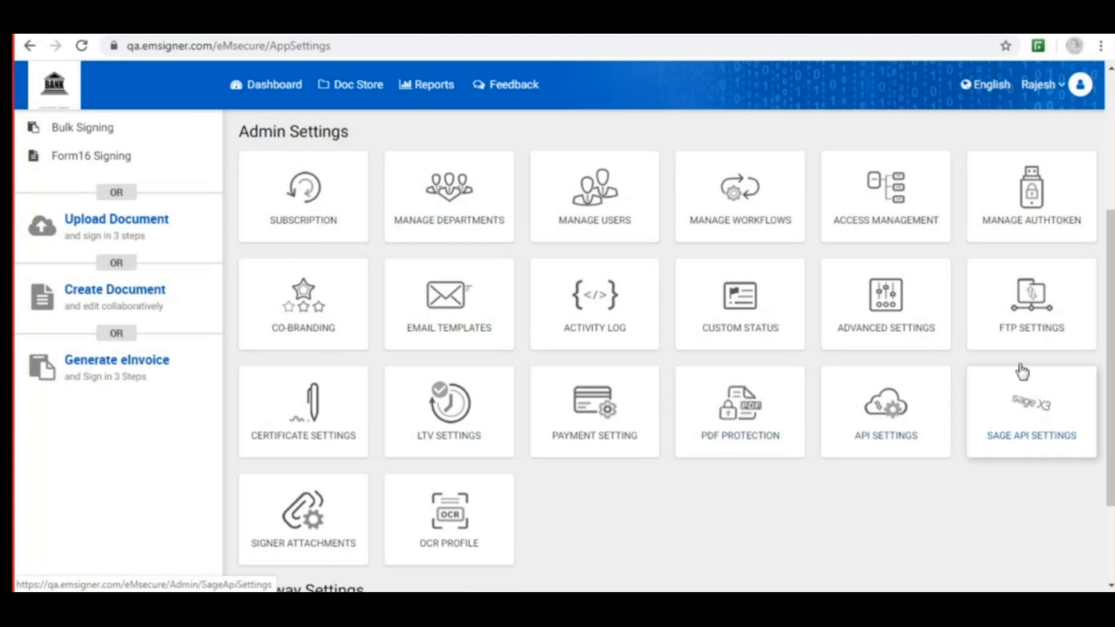
{"action": "mouse_move", "coordinate": [304, 512]}
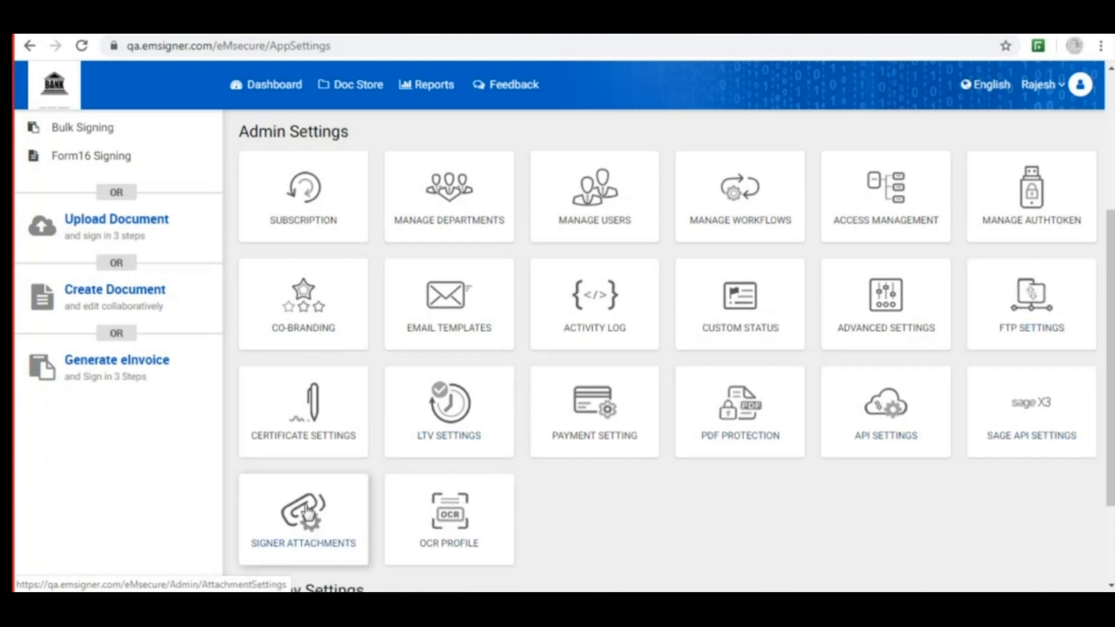
{"action": "mouse_move", "coordinate": [302, 505]}
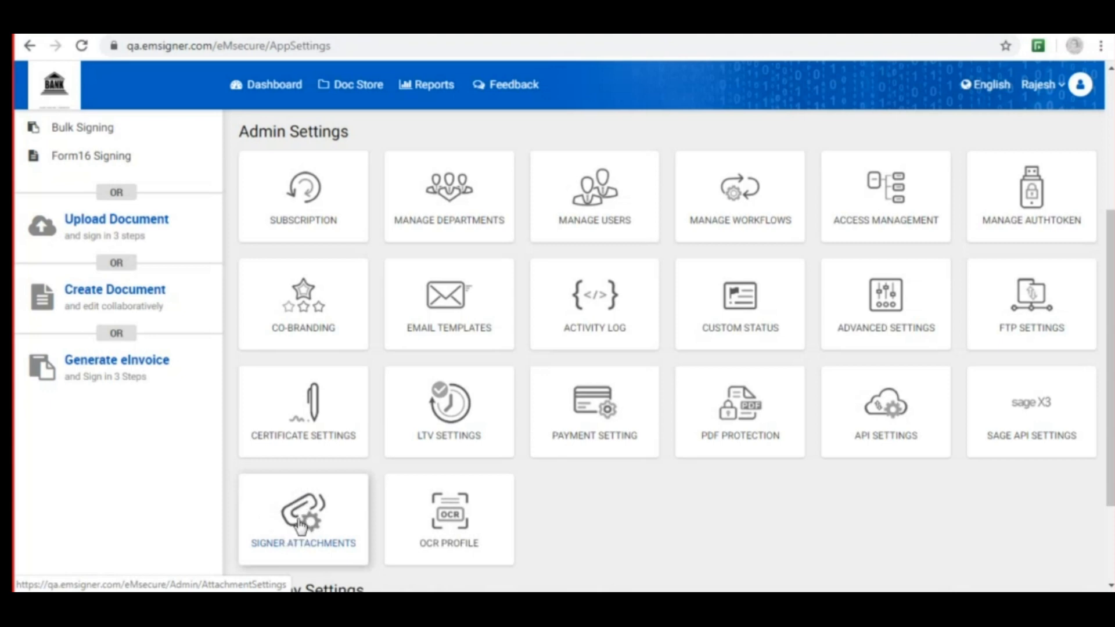
{"action": "mouse_move", "coordinate": [306, 523]}
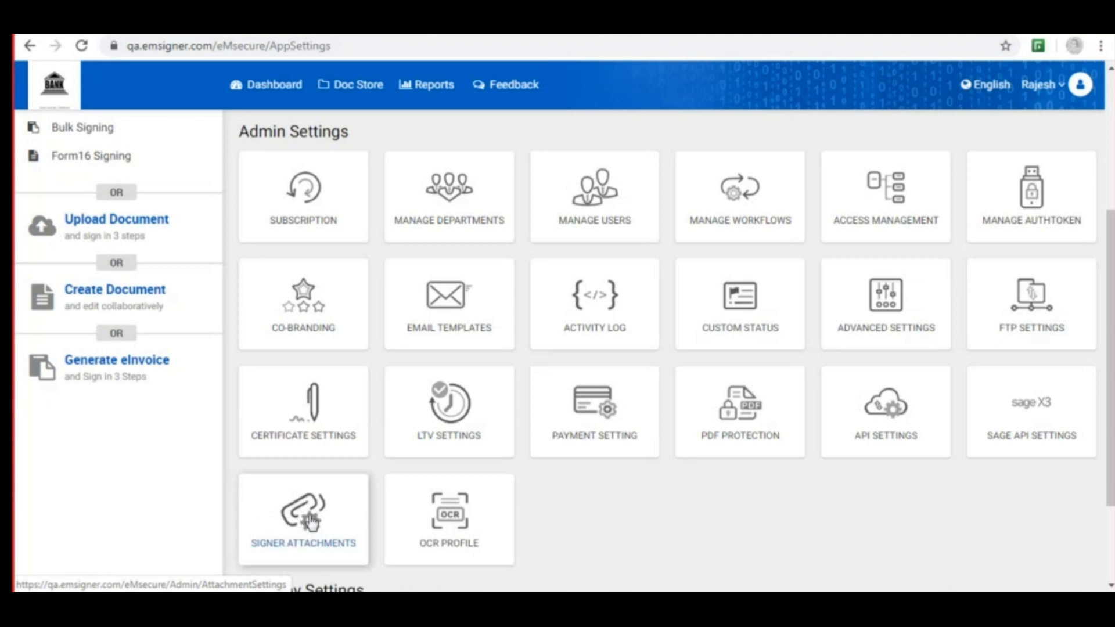
{"action": "scroll", "scroll_direction": "down", "scroll_amount": 3}
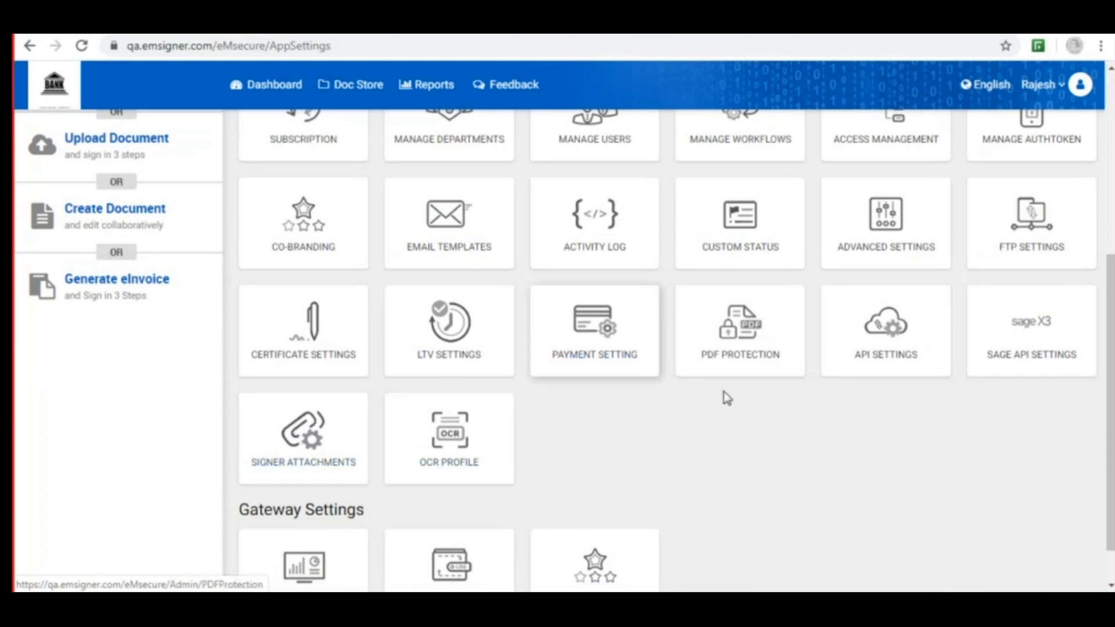
{"action": "mouse_move", "coordinate": [809, 470]}
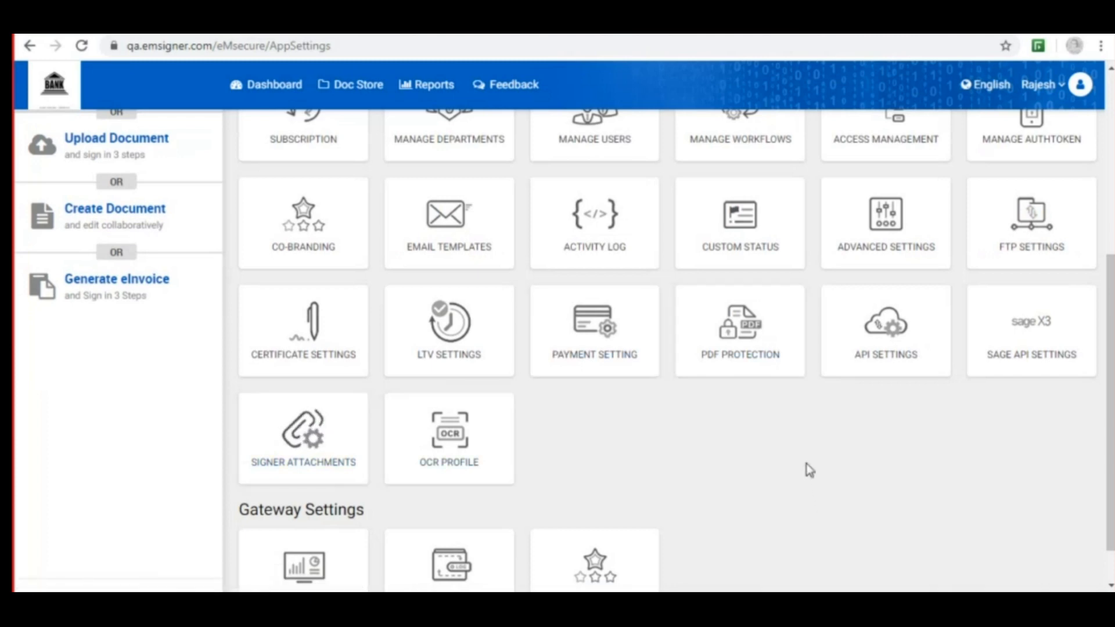
{"action": "mouse_move", "coordinate": [885, 331]}
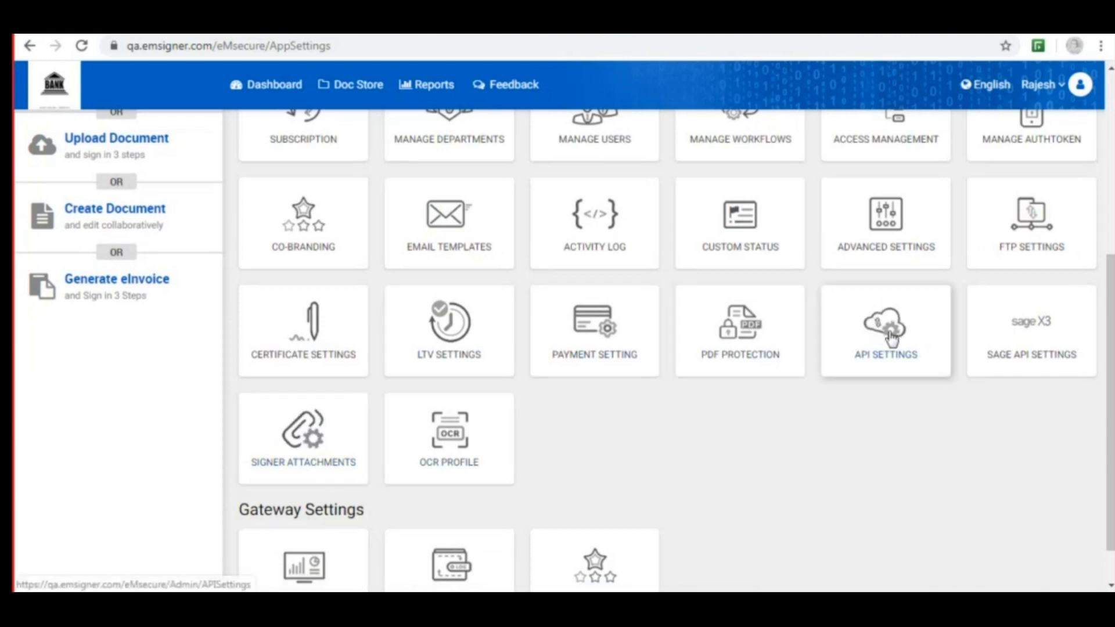